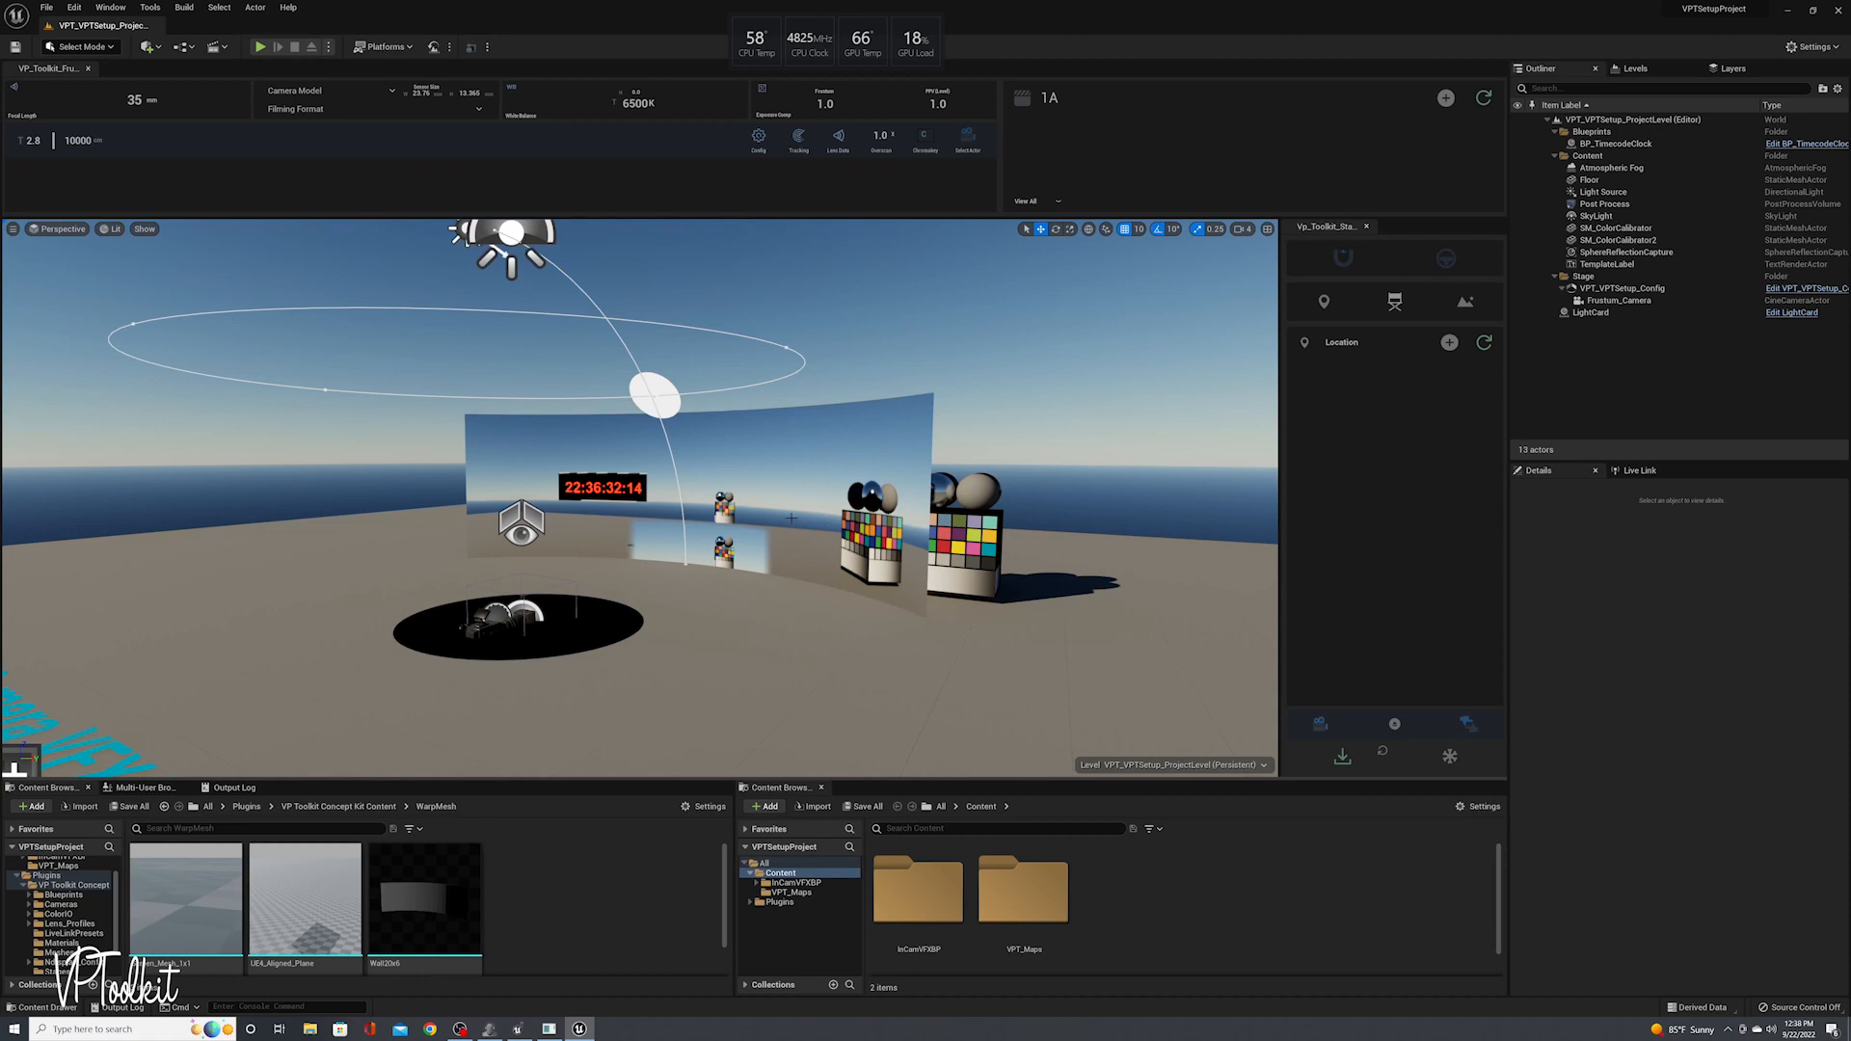
{"action": "mouse_move", "coordinate": [1061, 648]}
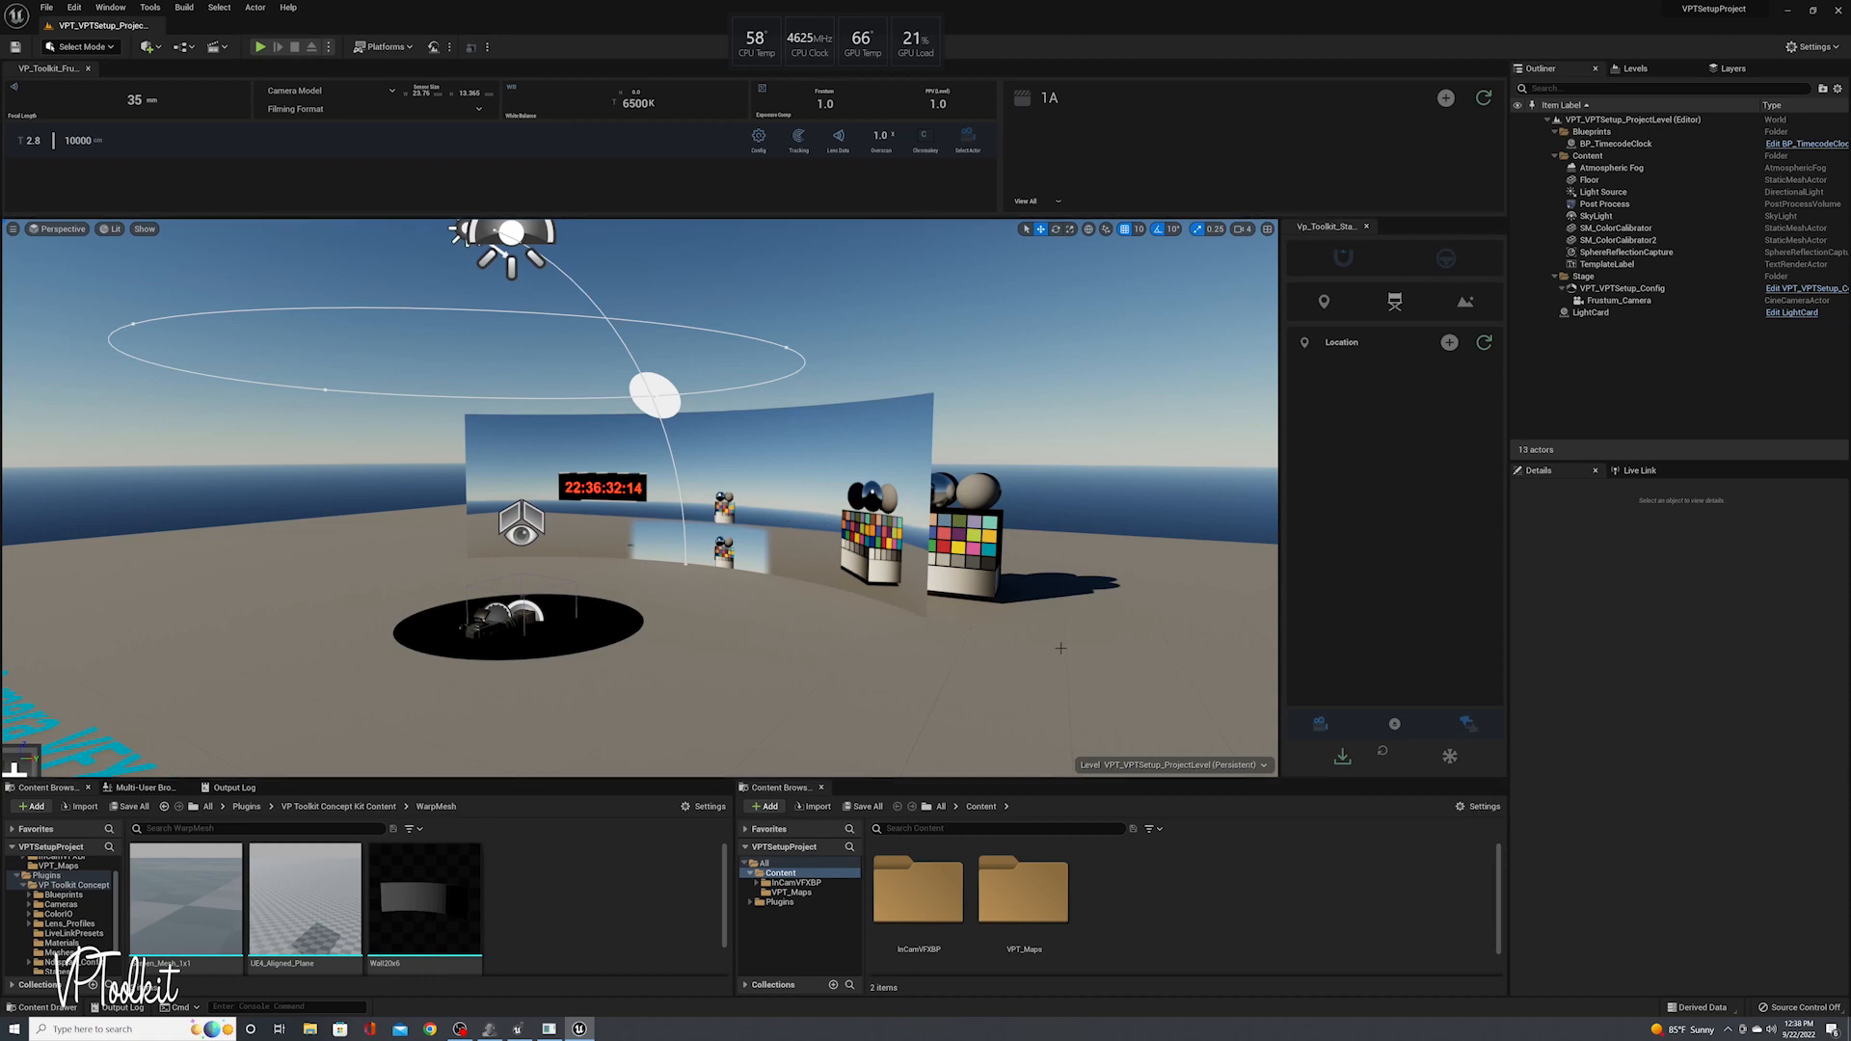
{"action": "mouse_move", "coordinate": [1110, 530]}
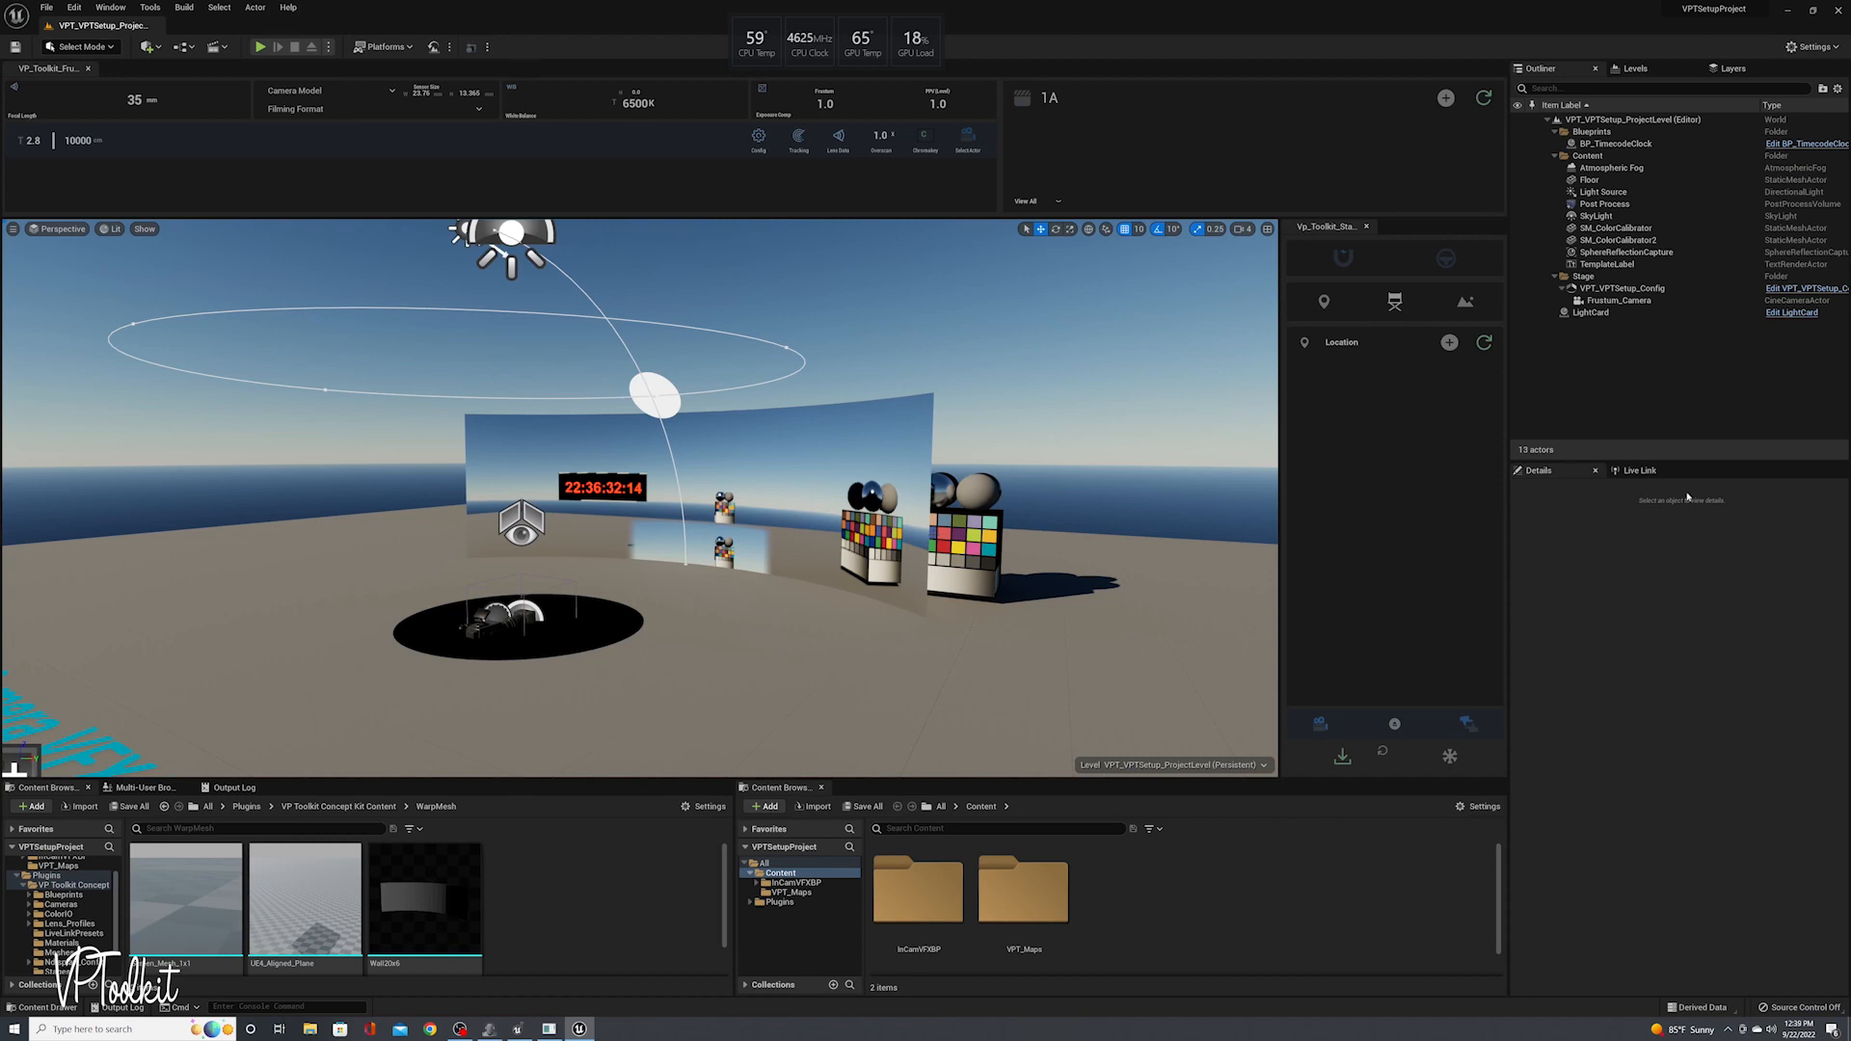
Open the Live Link streaming manager from Window > Virtual Production > Live Link
{"action": "left_click", "coordinate": [1639, 469]}
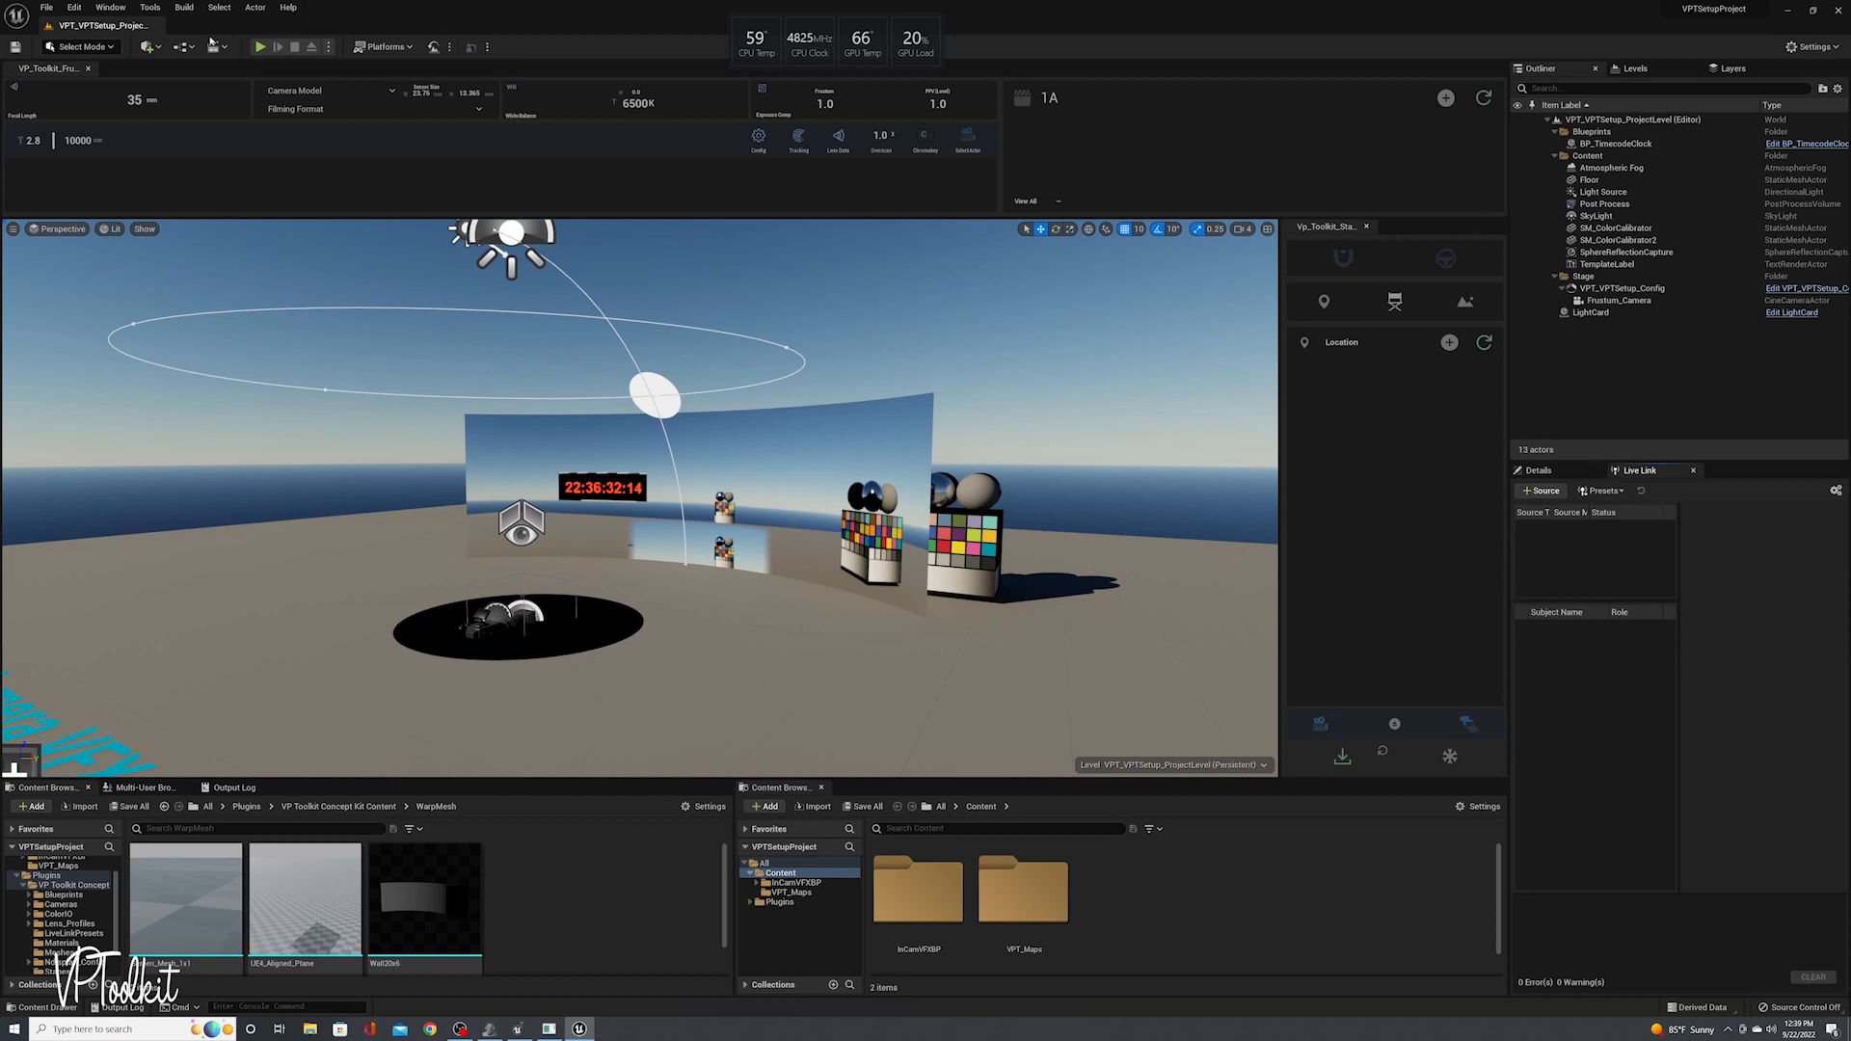
{"action": "left_click", "coordinate": [109, 7]}
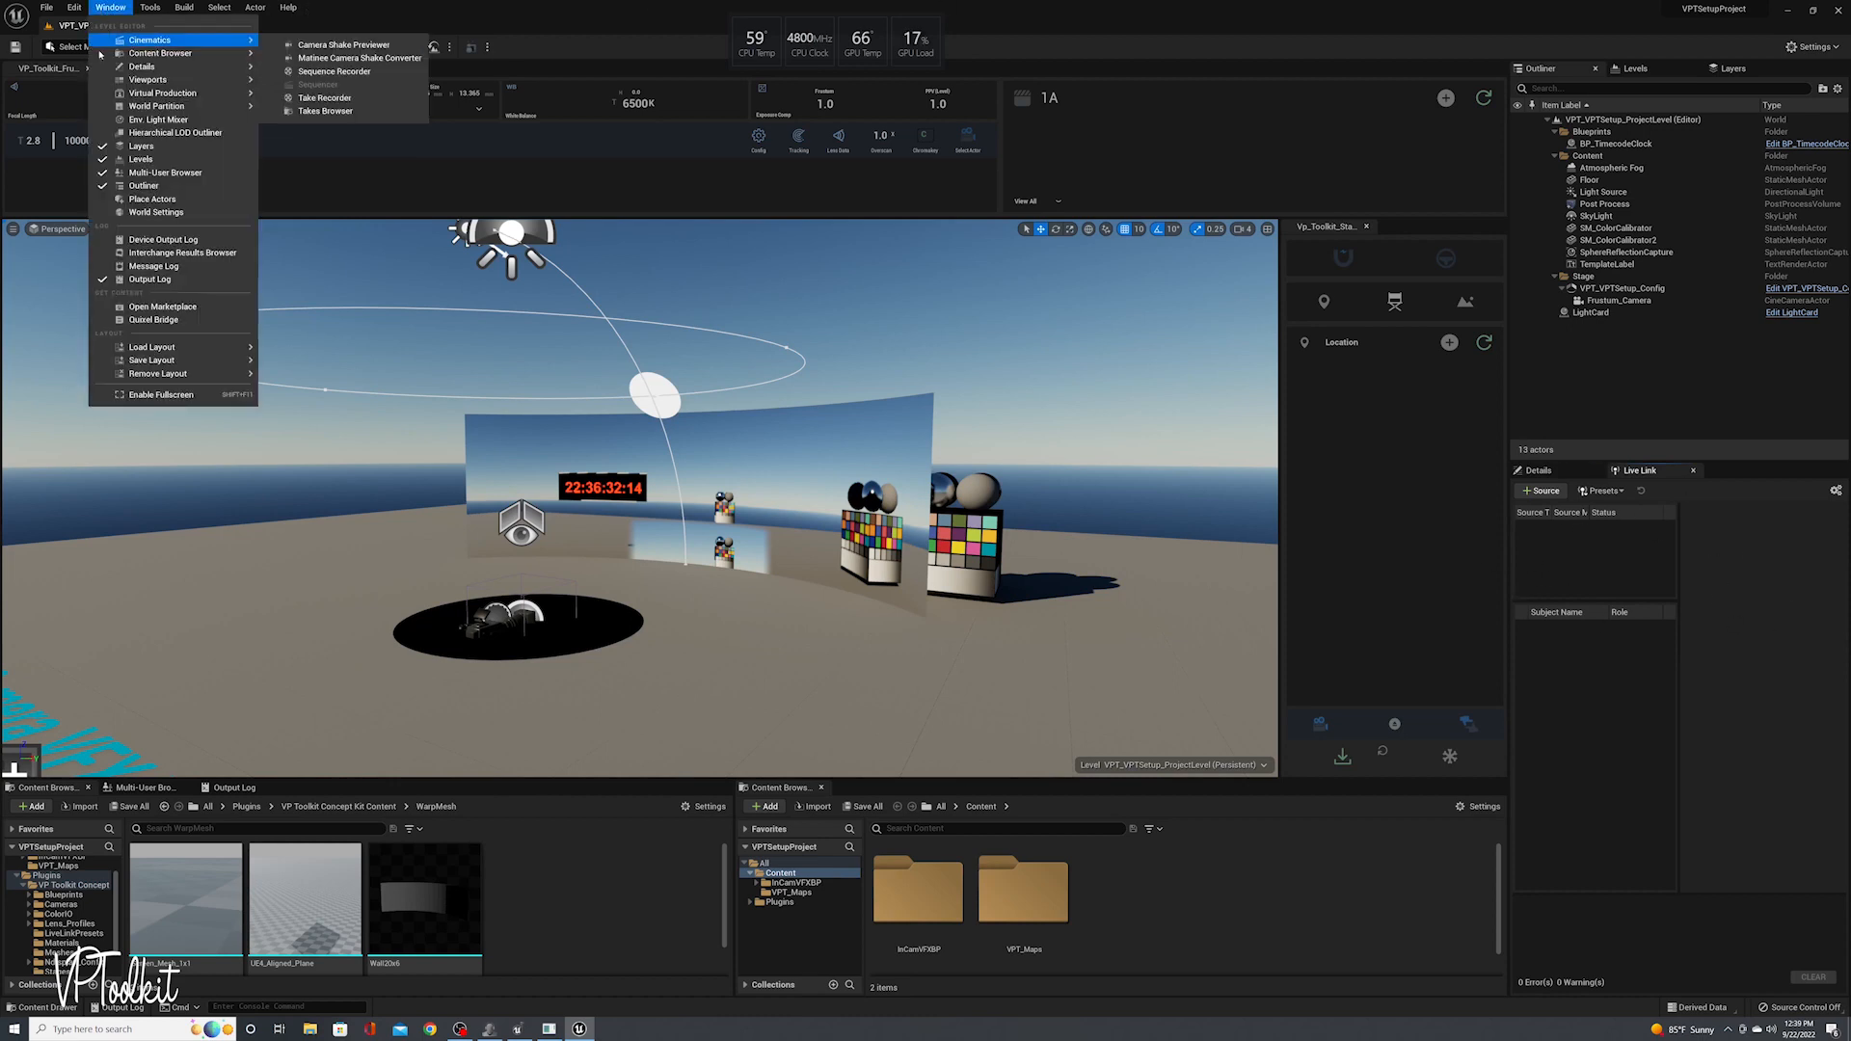
{"action": "mouse_move", "coordinate": [177, 132]}
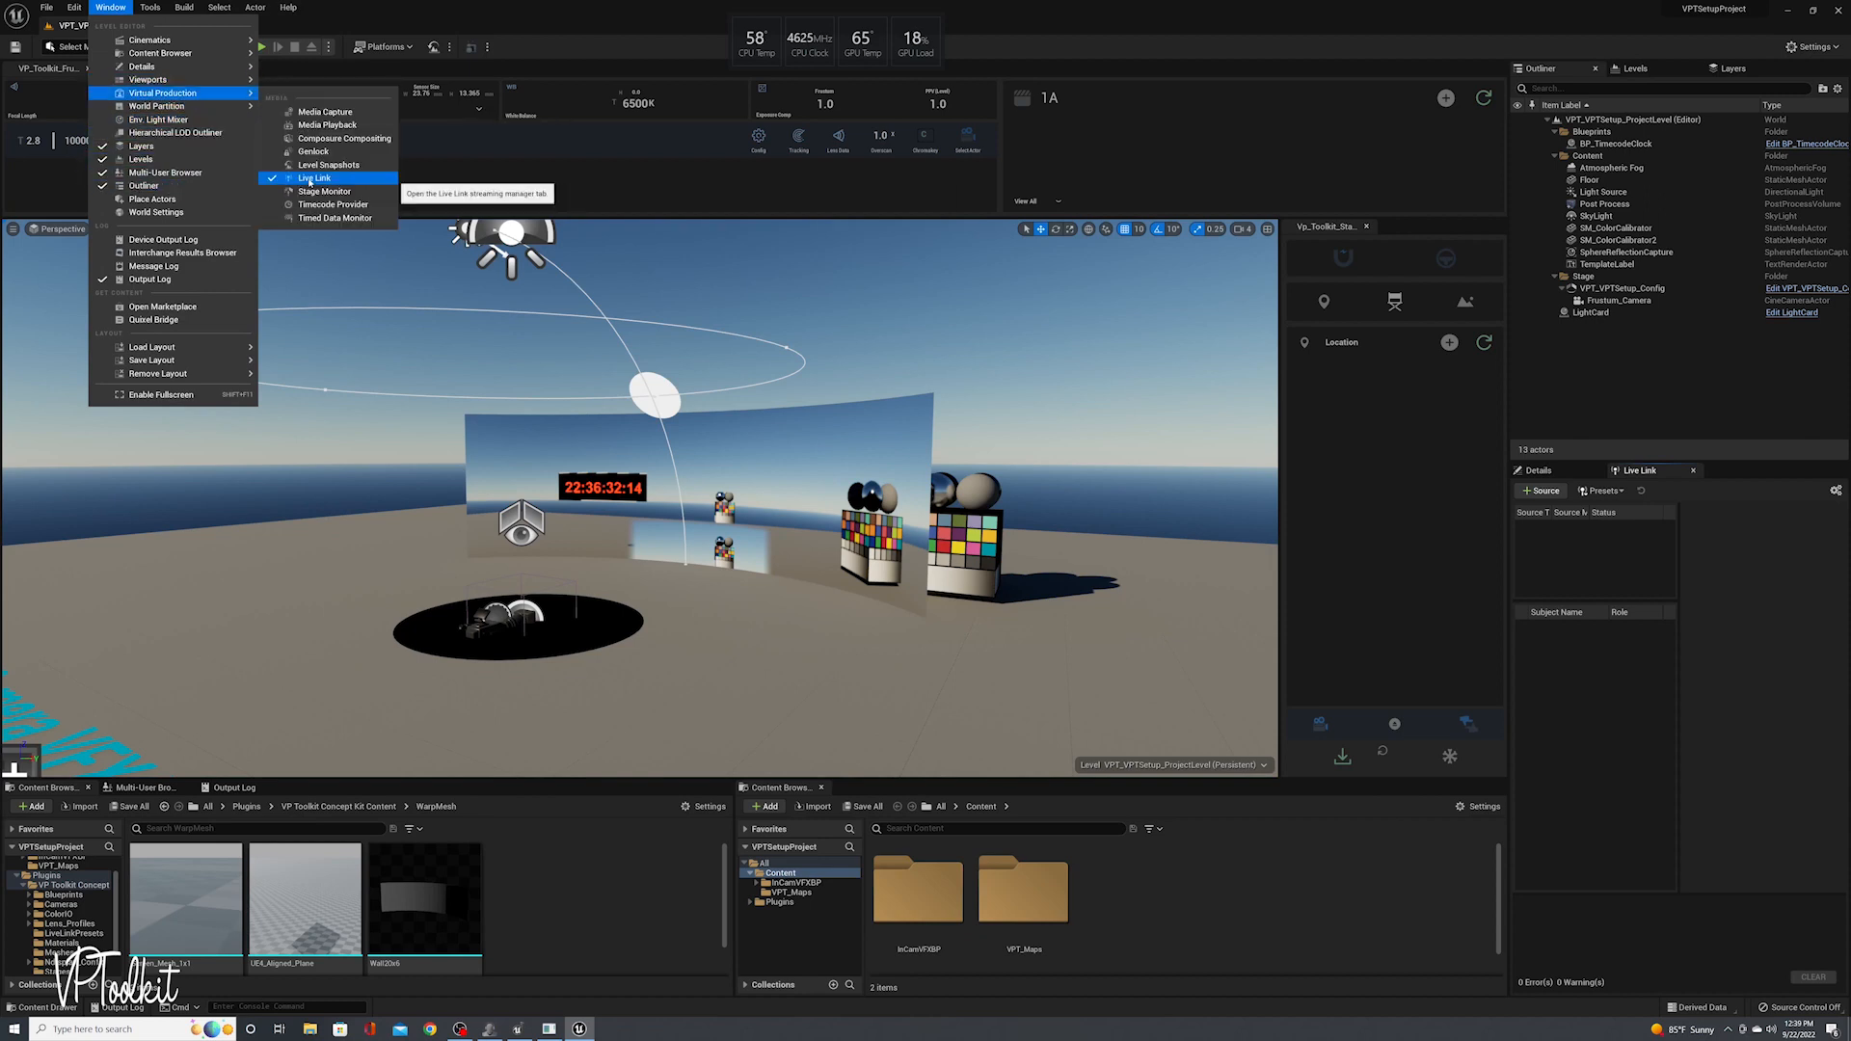
{"action": "left_click", "coordinate": [314, 178]}
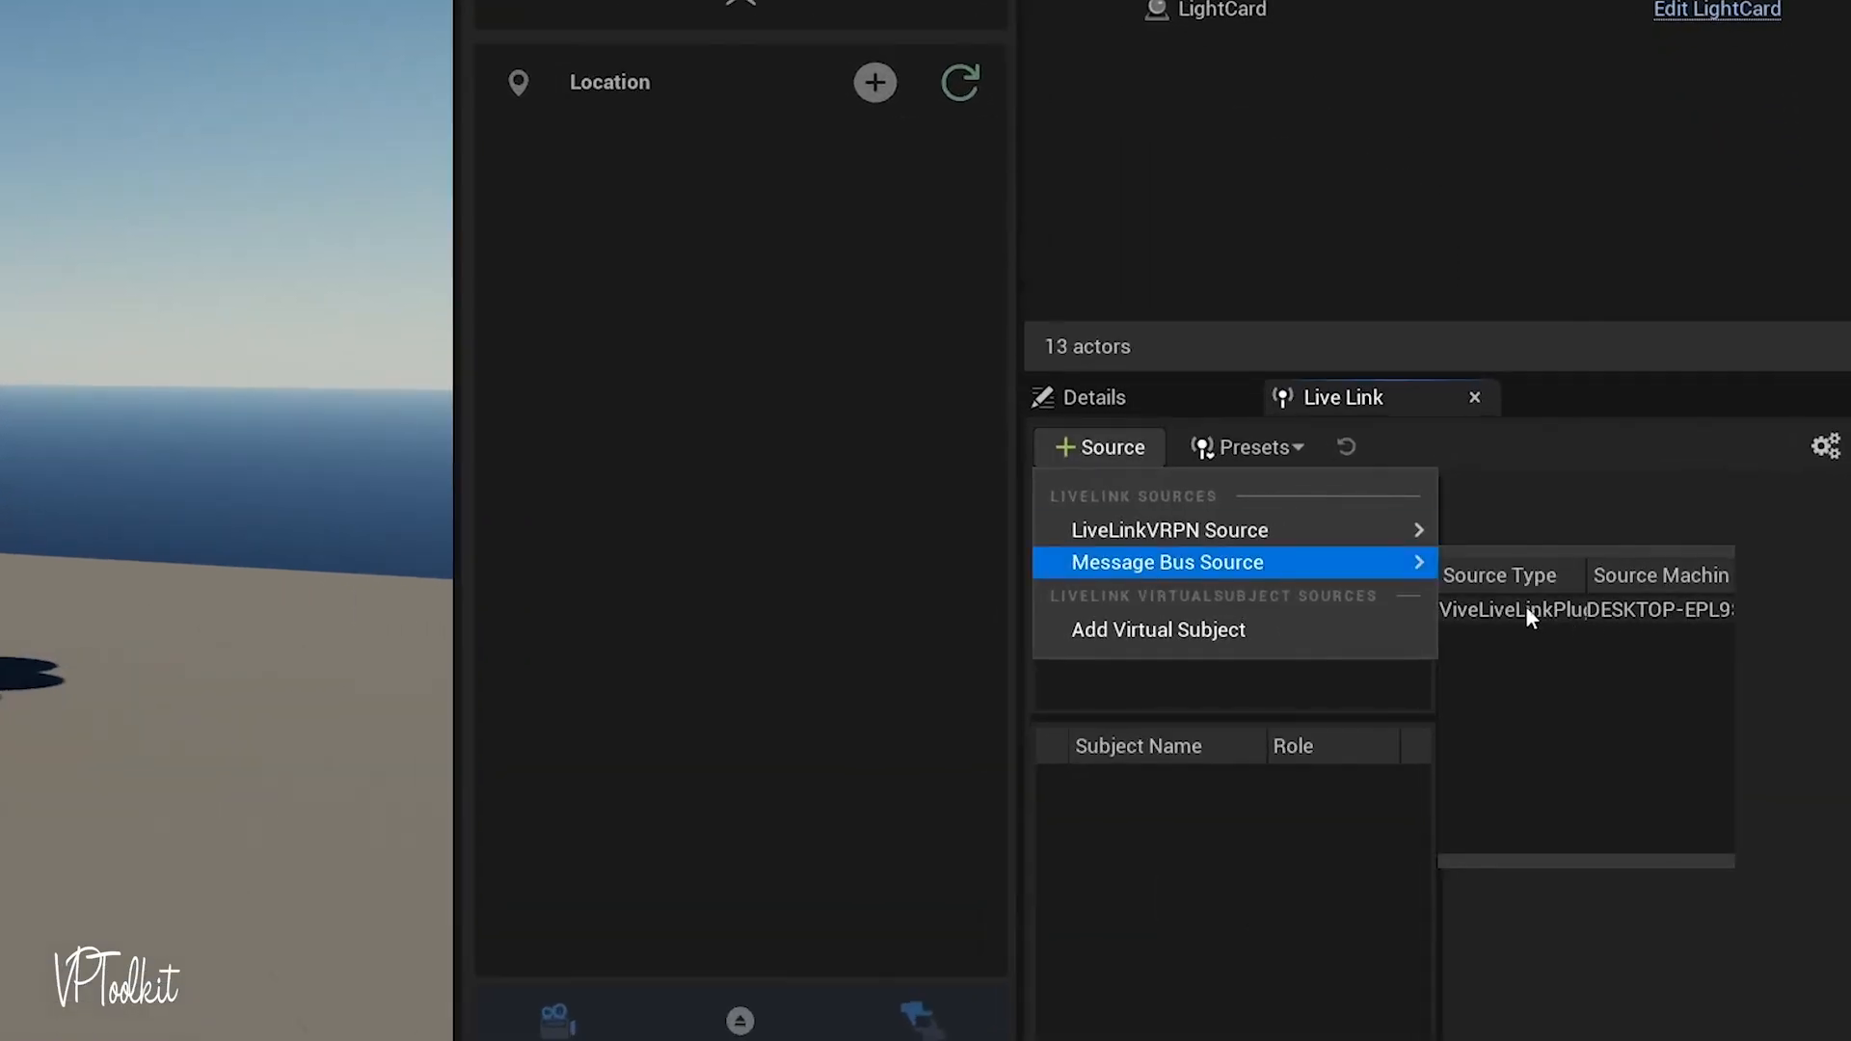
{"action": "mouse_move", "coordinate": [1514, 621]}
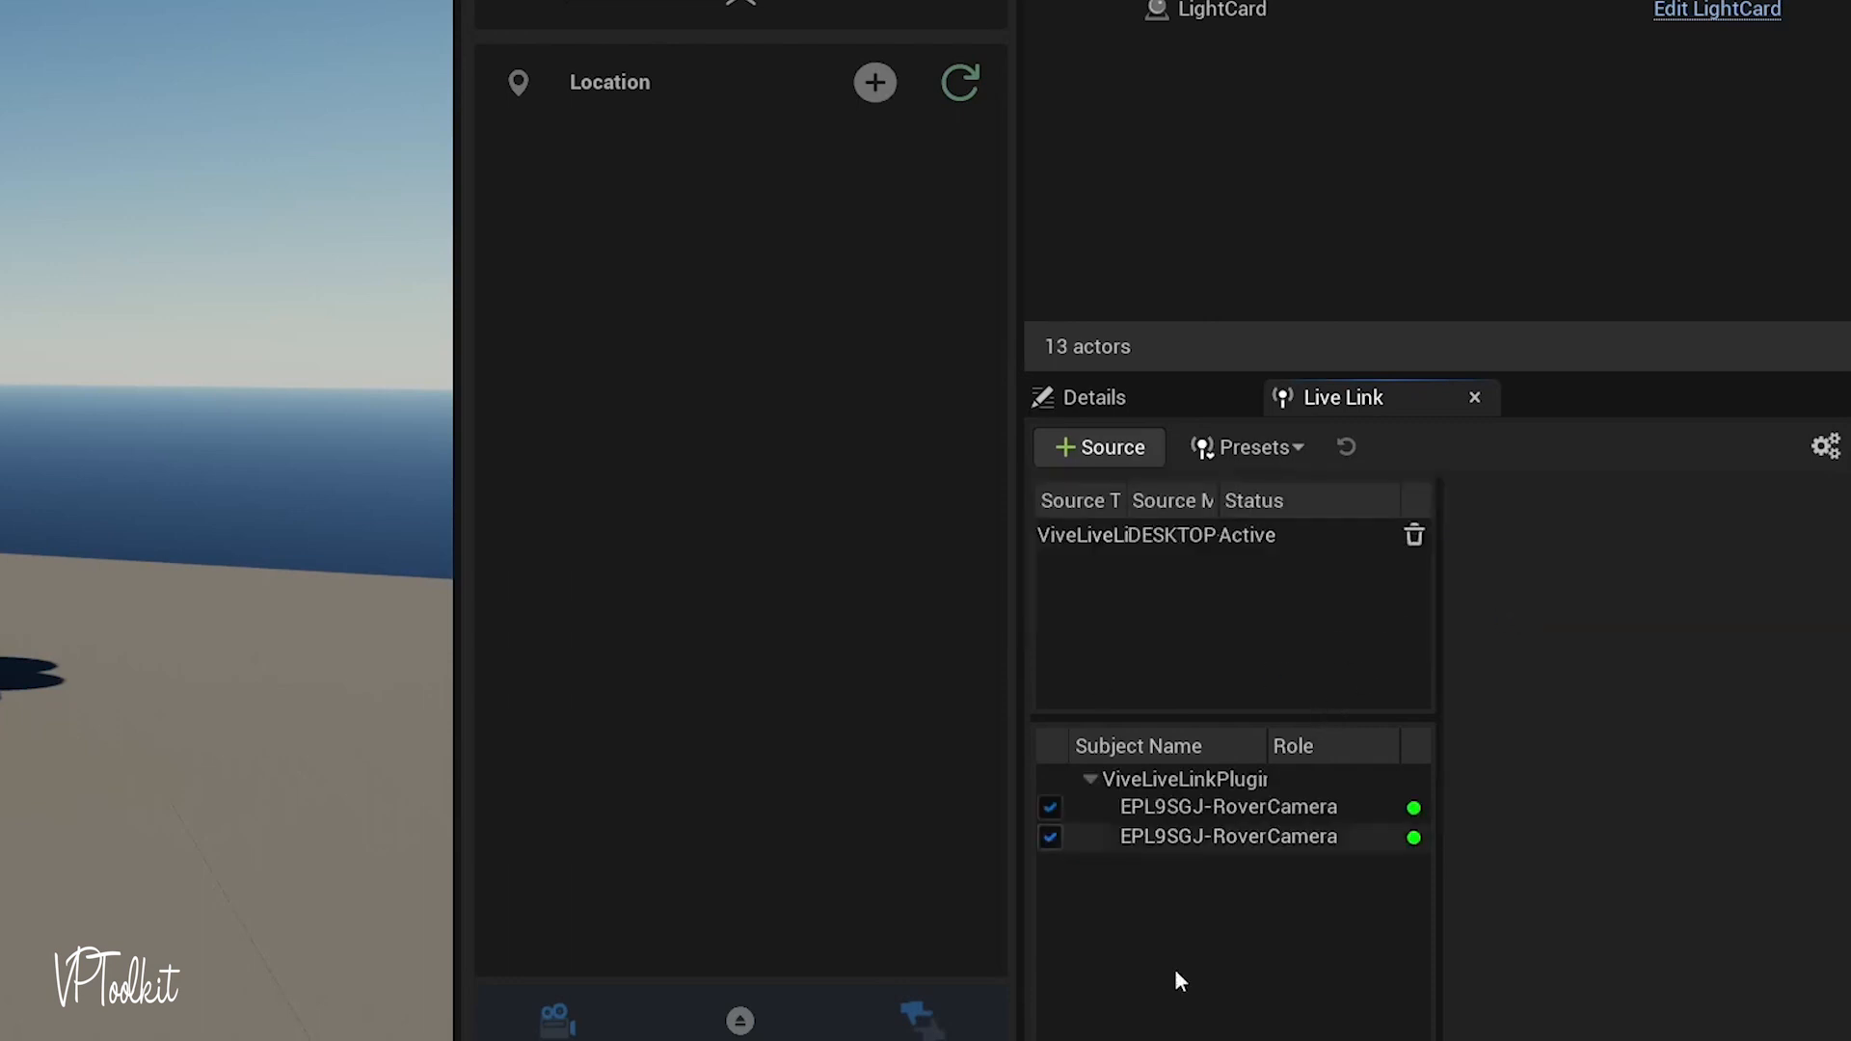
{"action": "mouse_move", "coordinate": [1239, 798]}
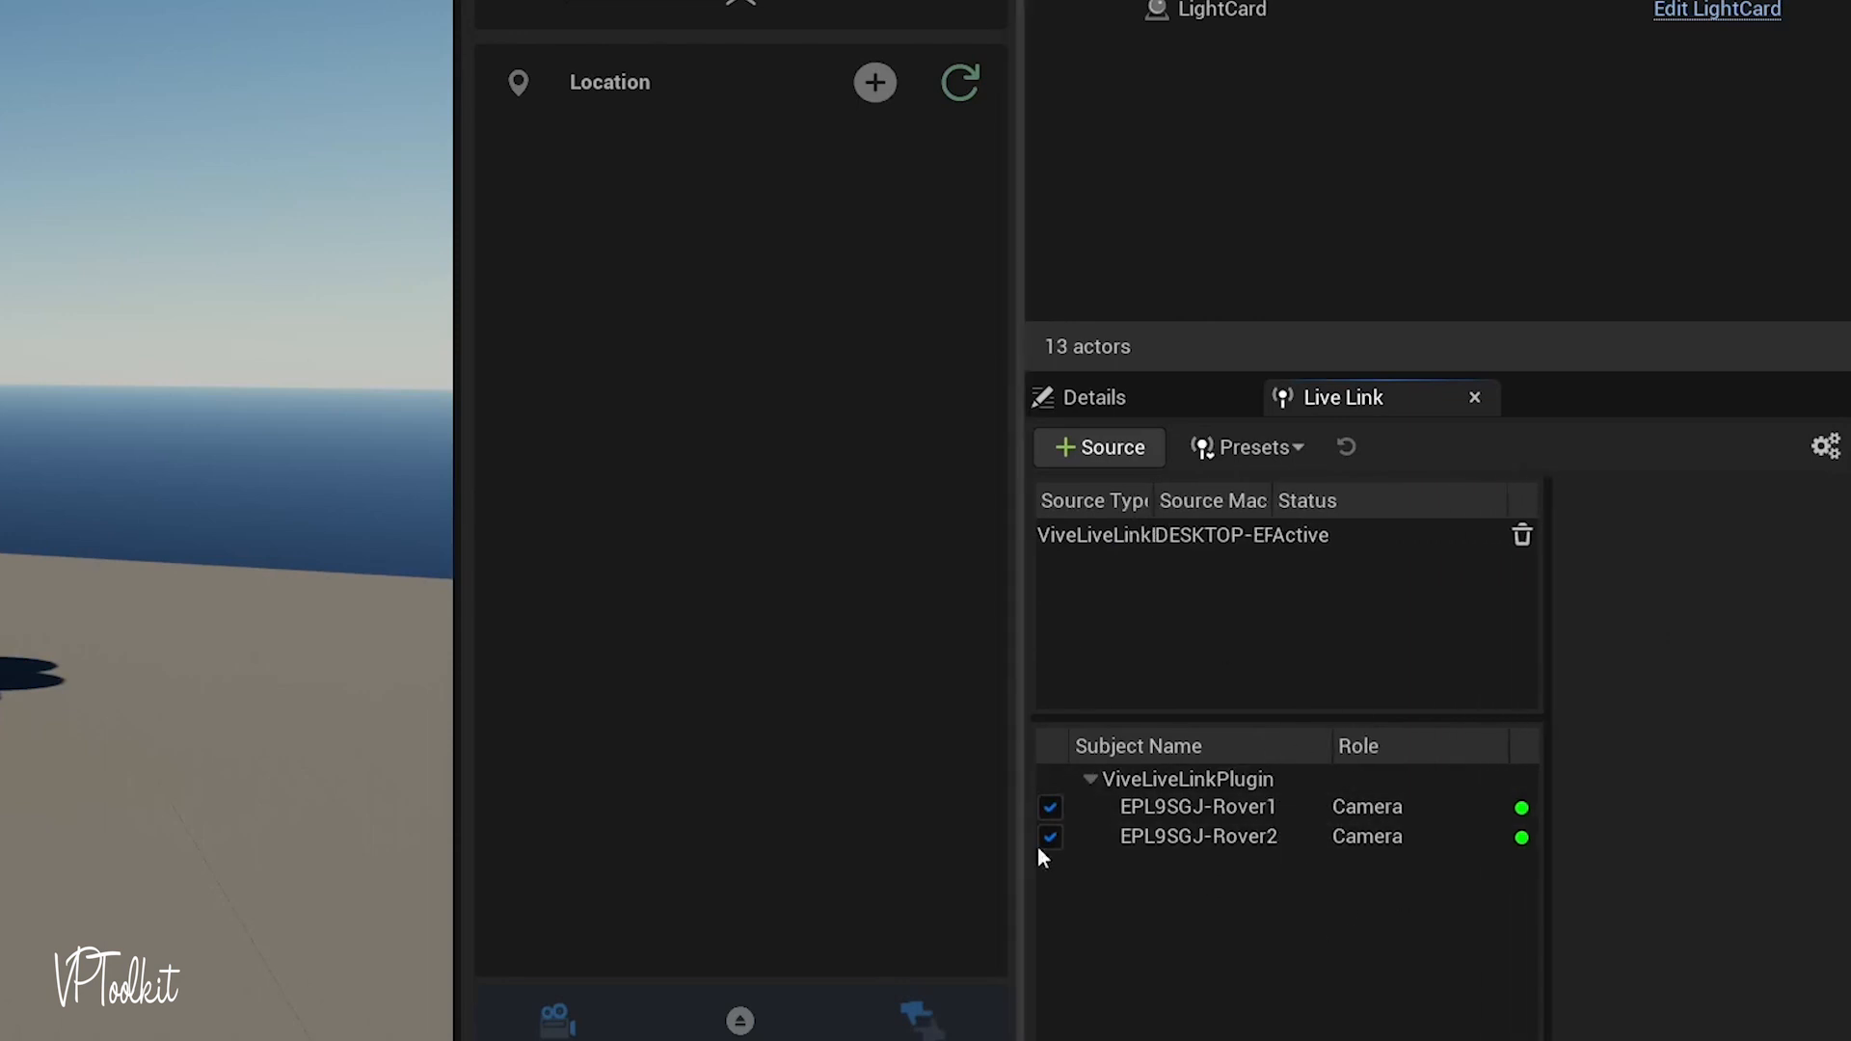
{"action": "mouse_move", "coordinate": [1326, 822]}
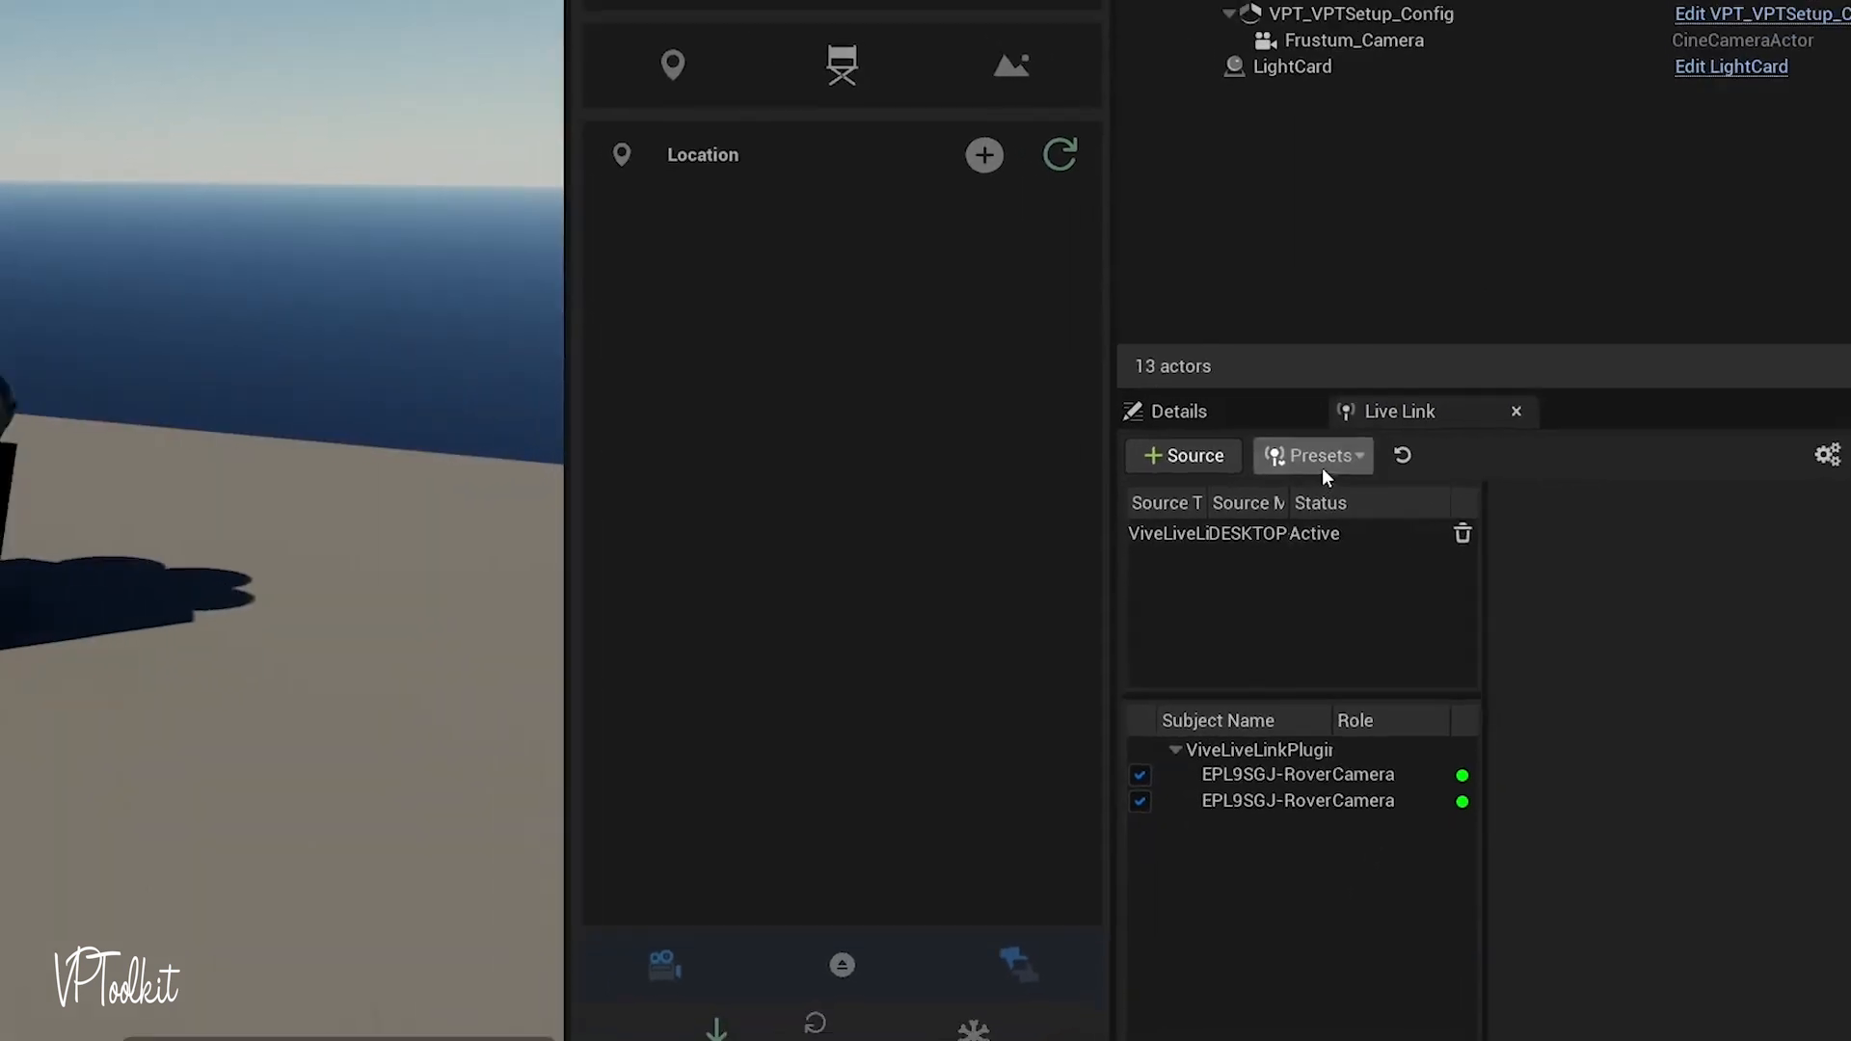
Save the current Live Link sources as the preset 'ViveMars_LiveLink' in LiveLinkPresets
{"action": "left_click", "coordinate": [1311, 456]}
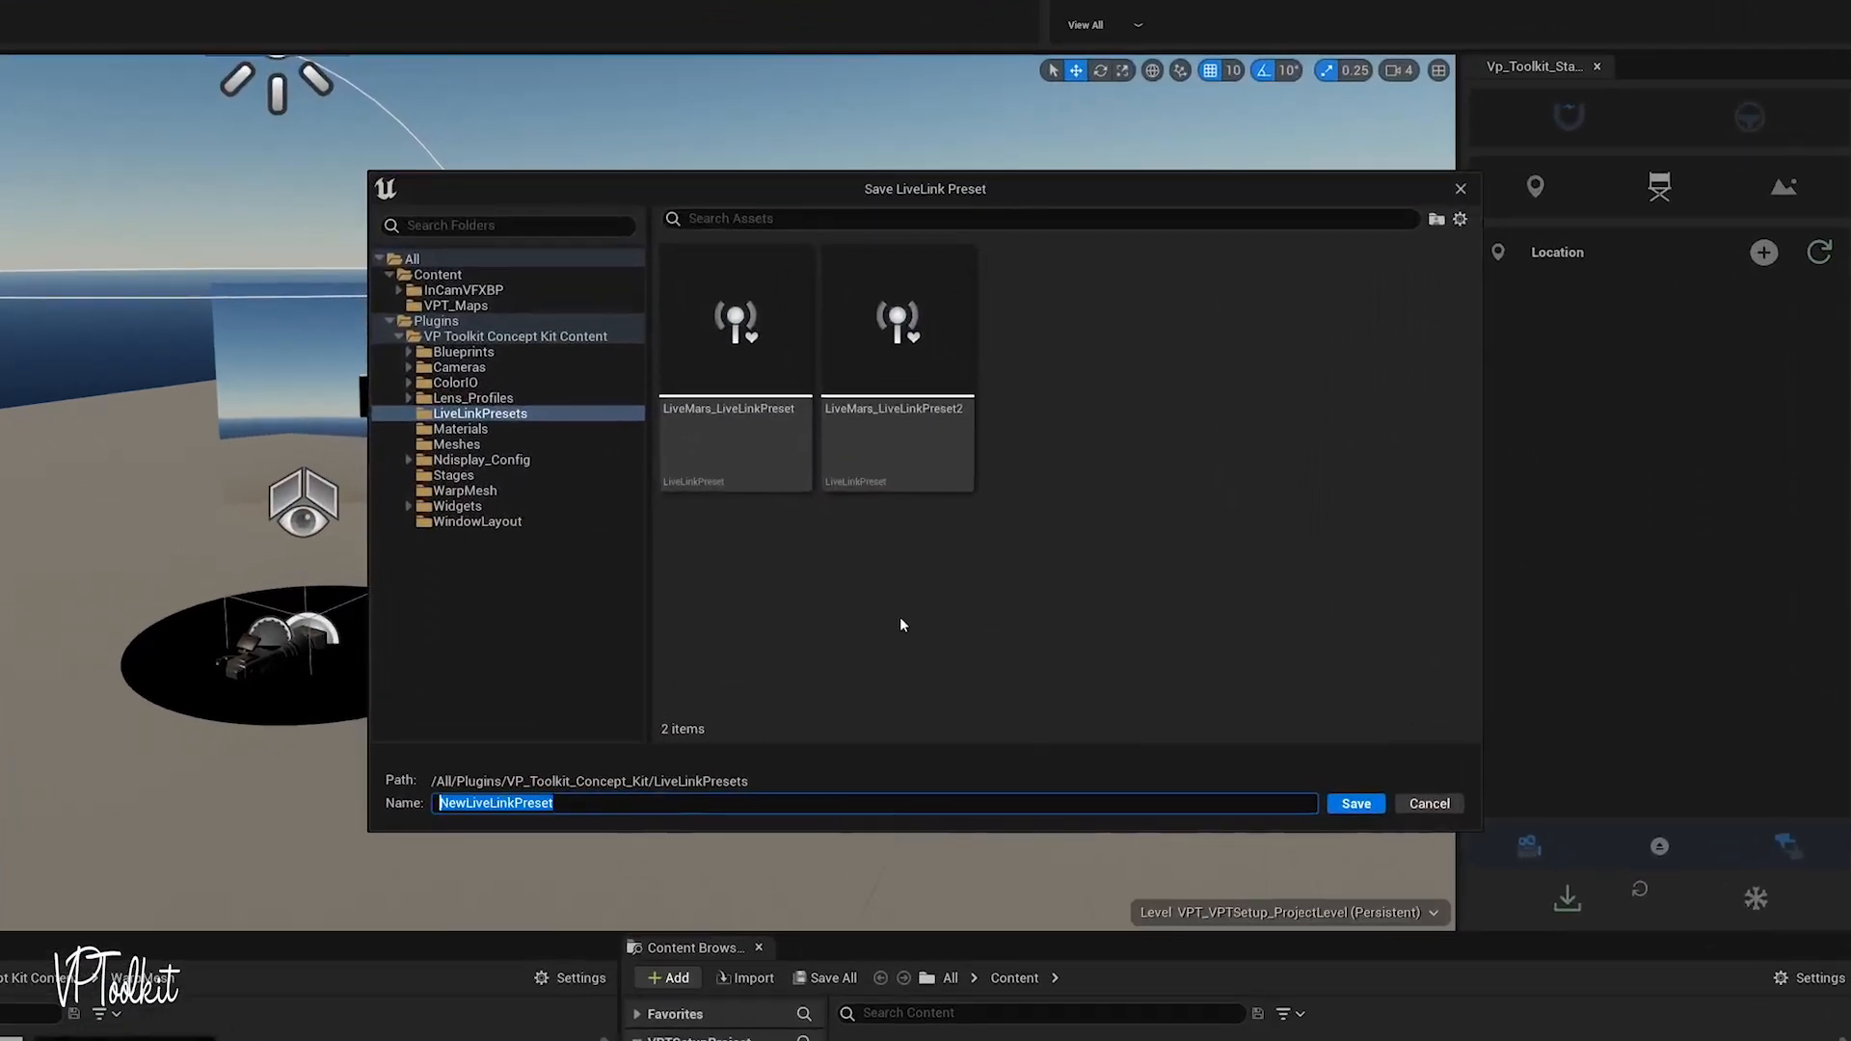
{"action": "type", "text": "Vive"}
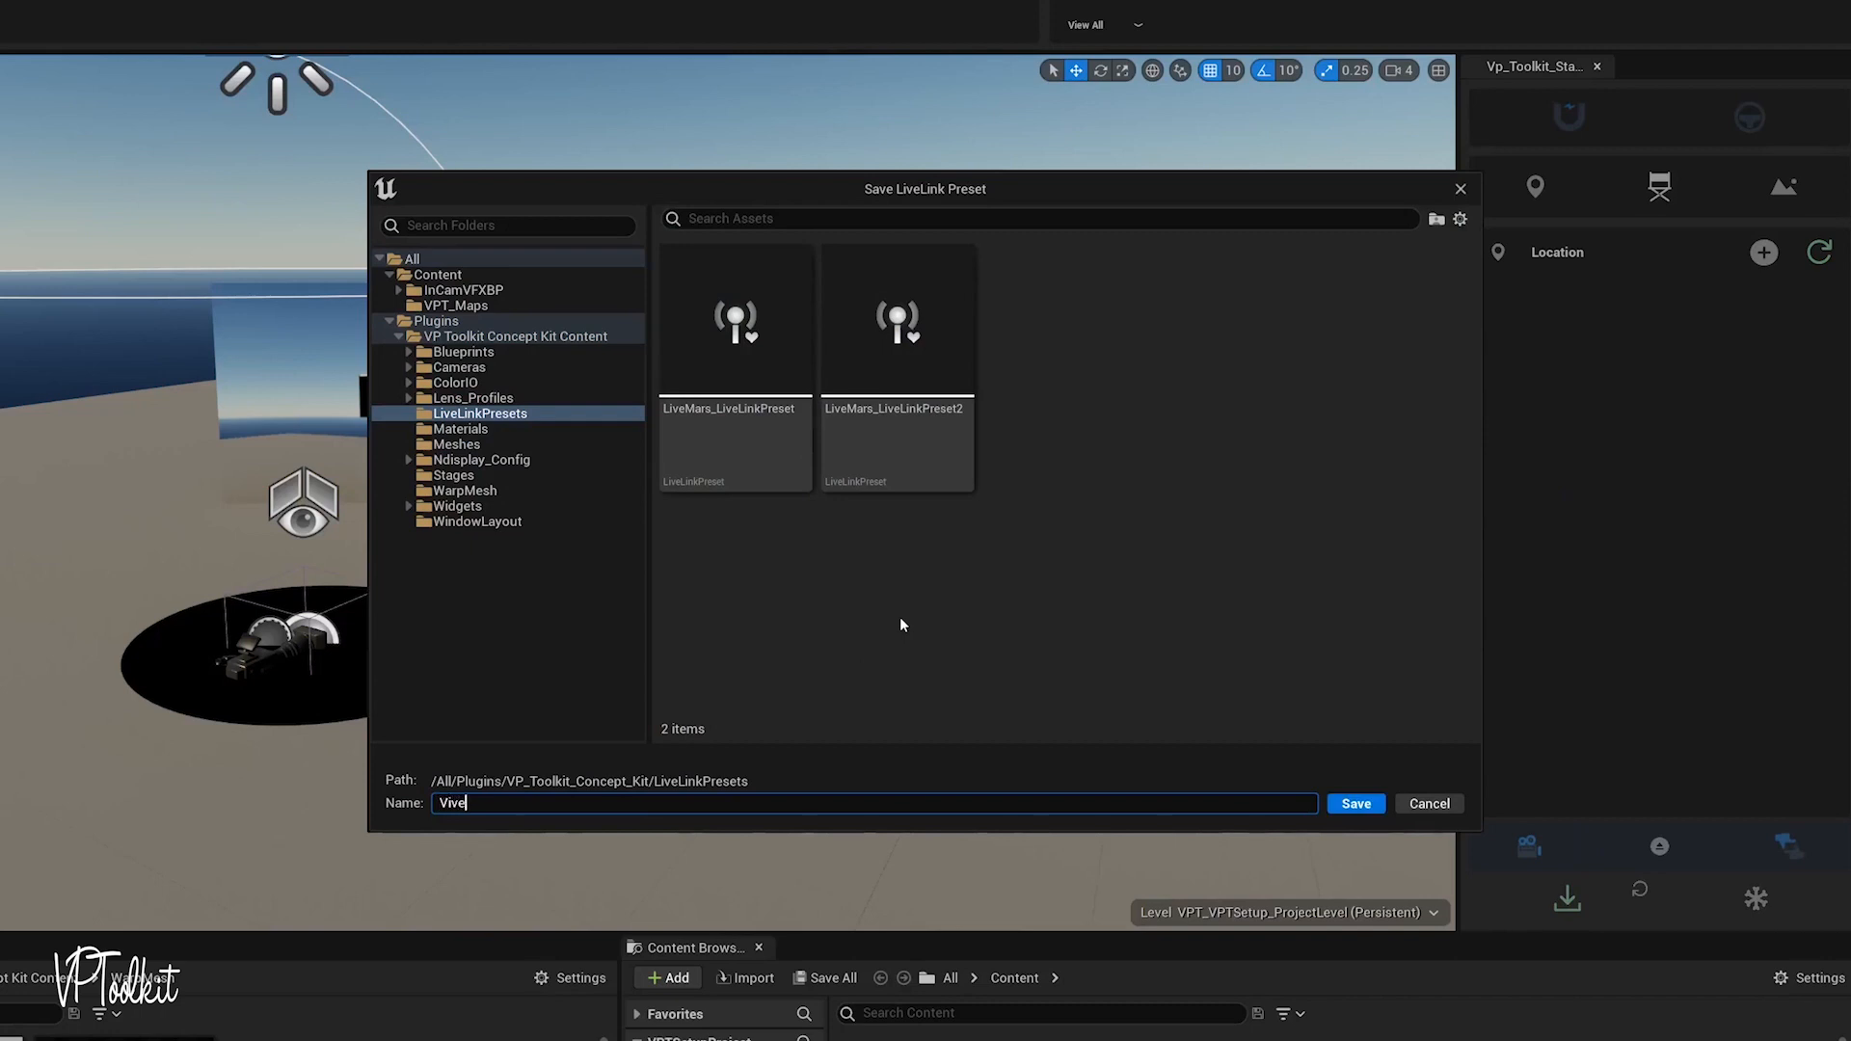
{"action": "type", "text": "Mars"}
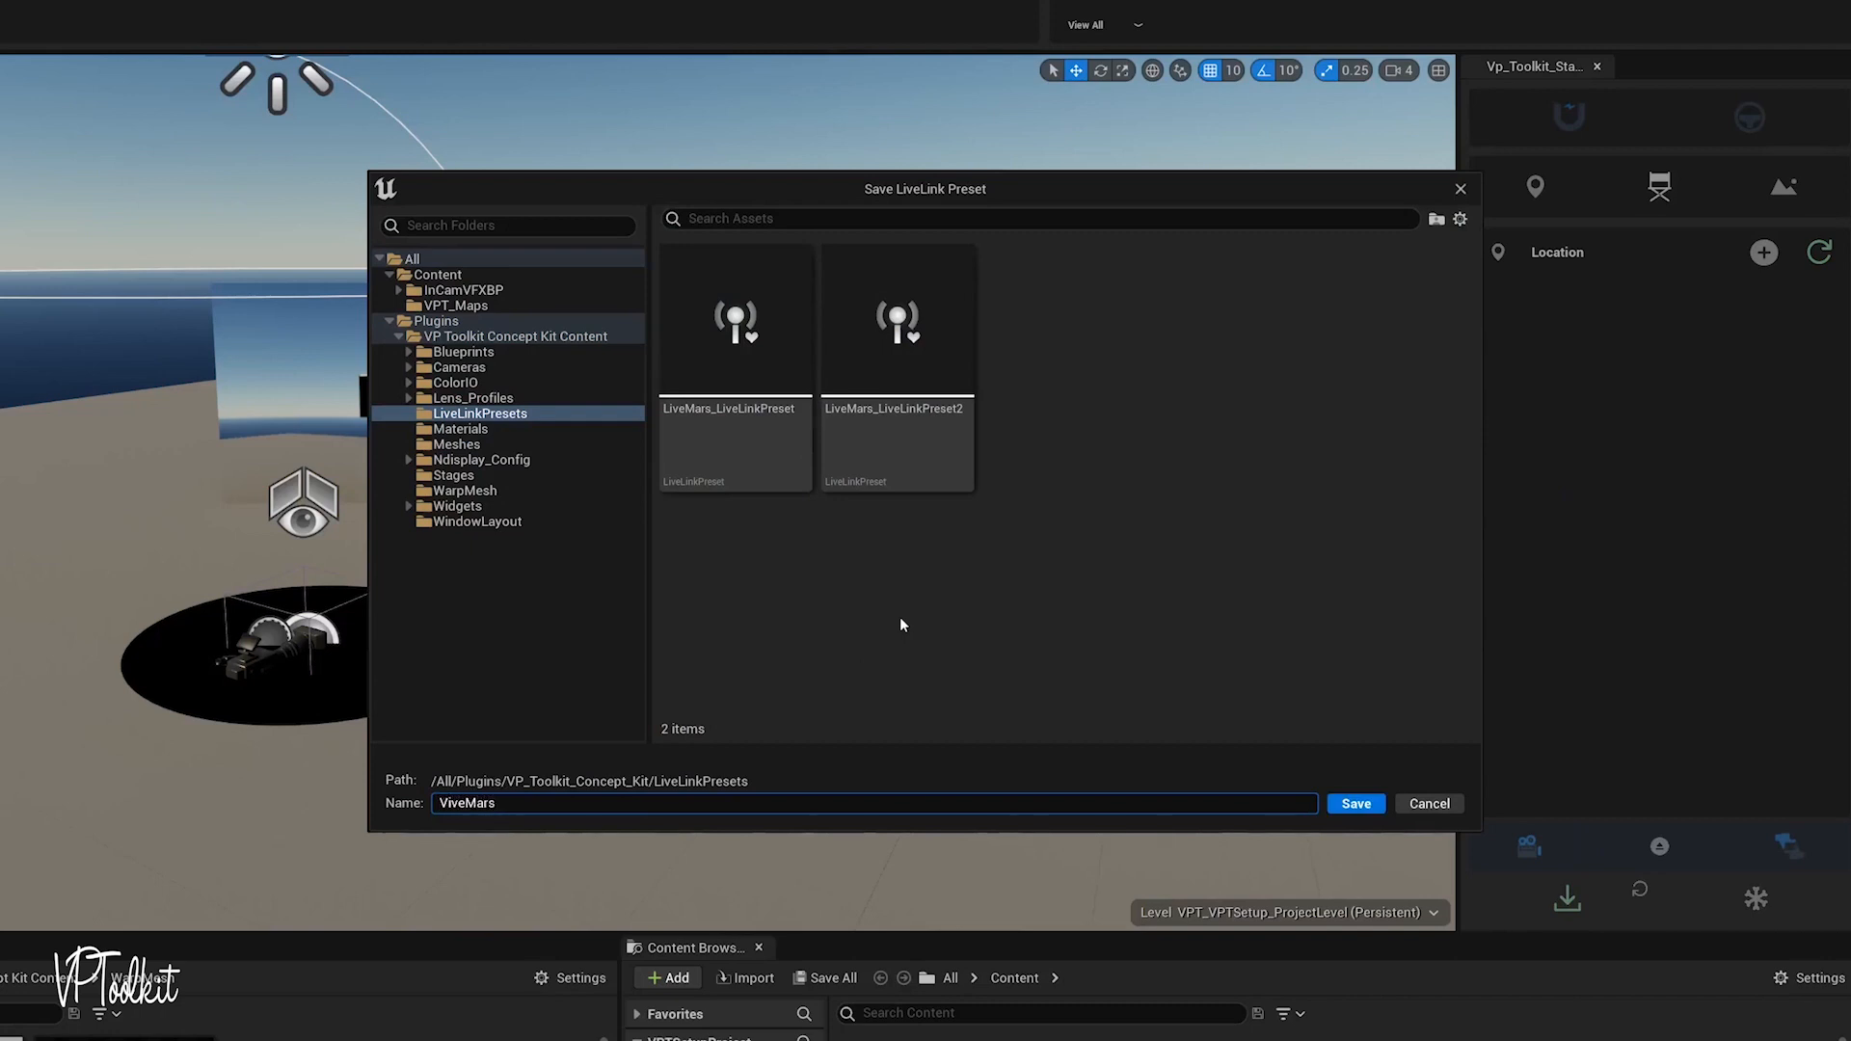
{"action": "type", "text": "_LiveLink"}
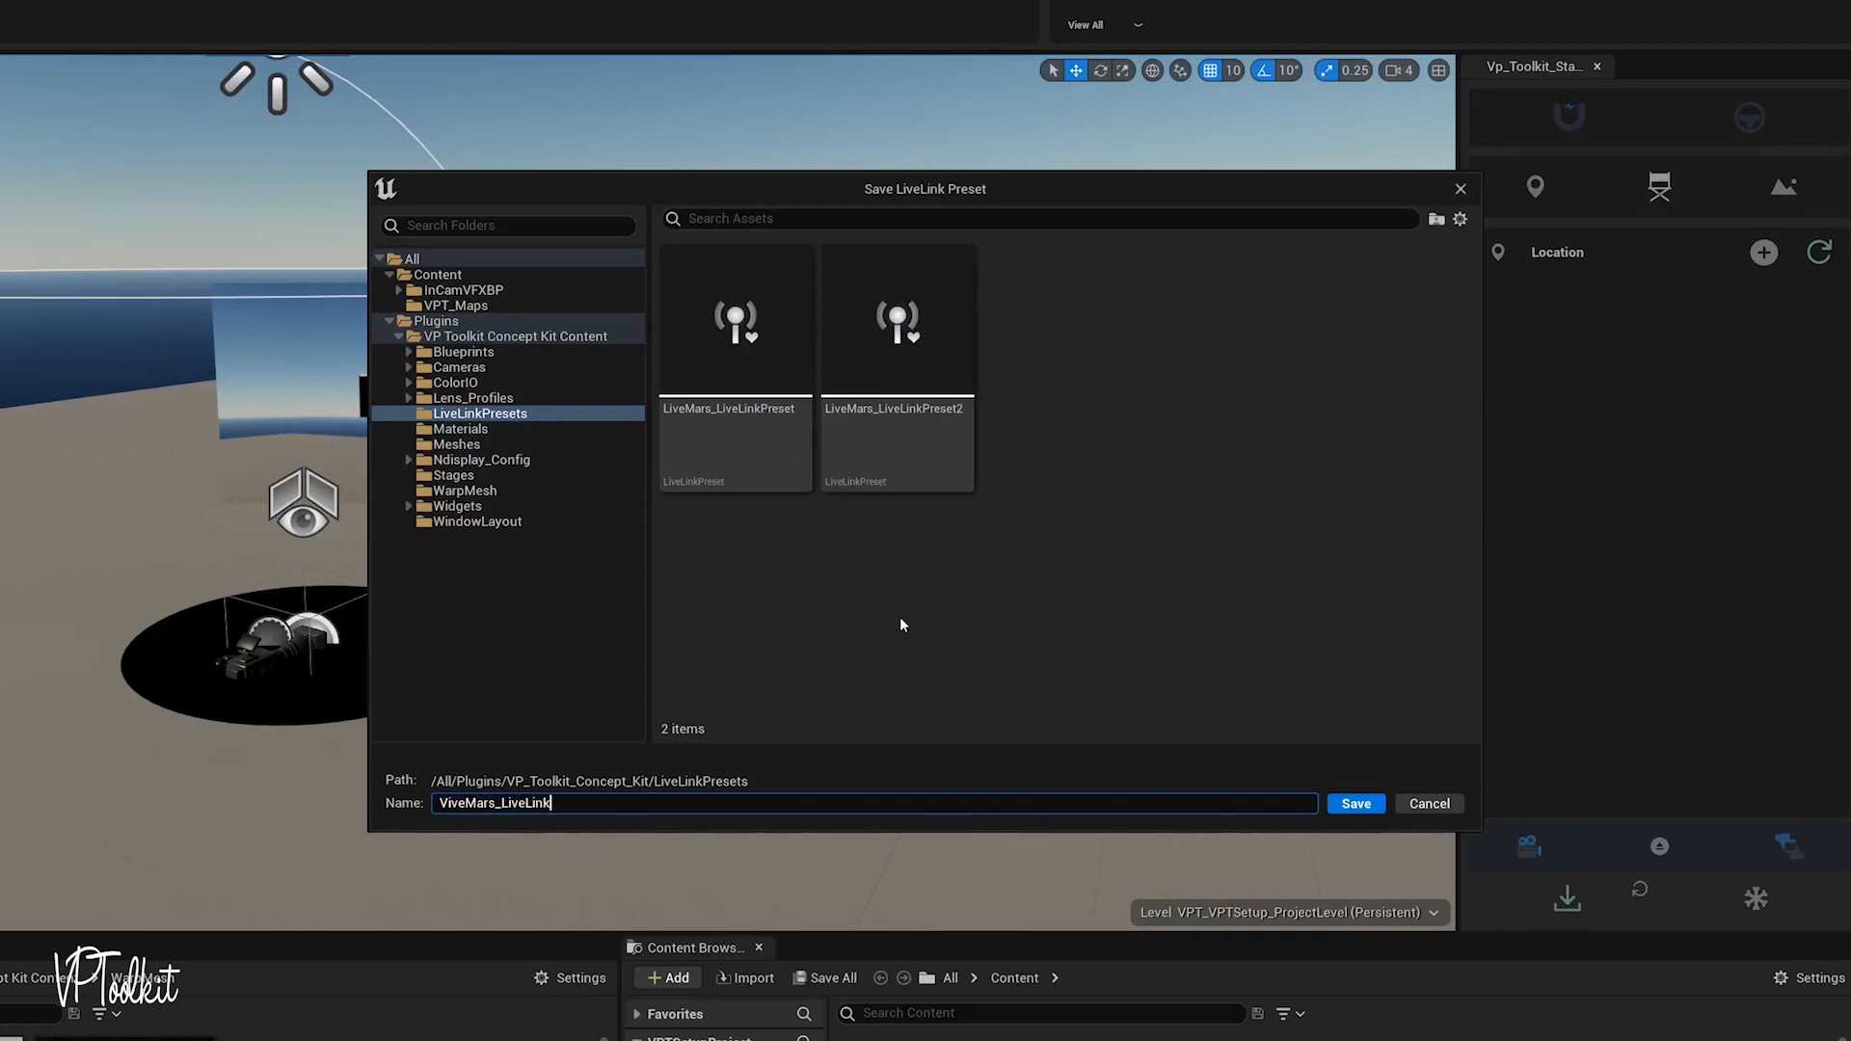
{"action": "left_click", "coordinate": [1353, 803]}
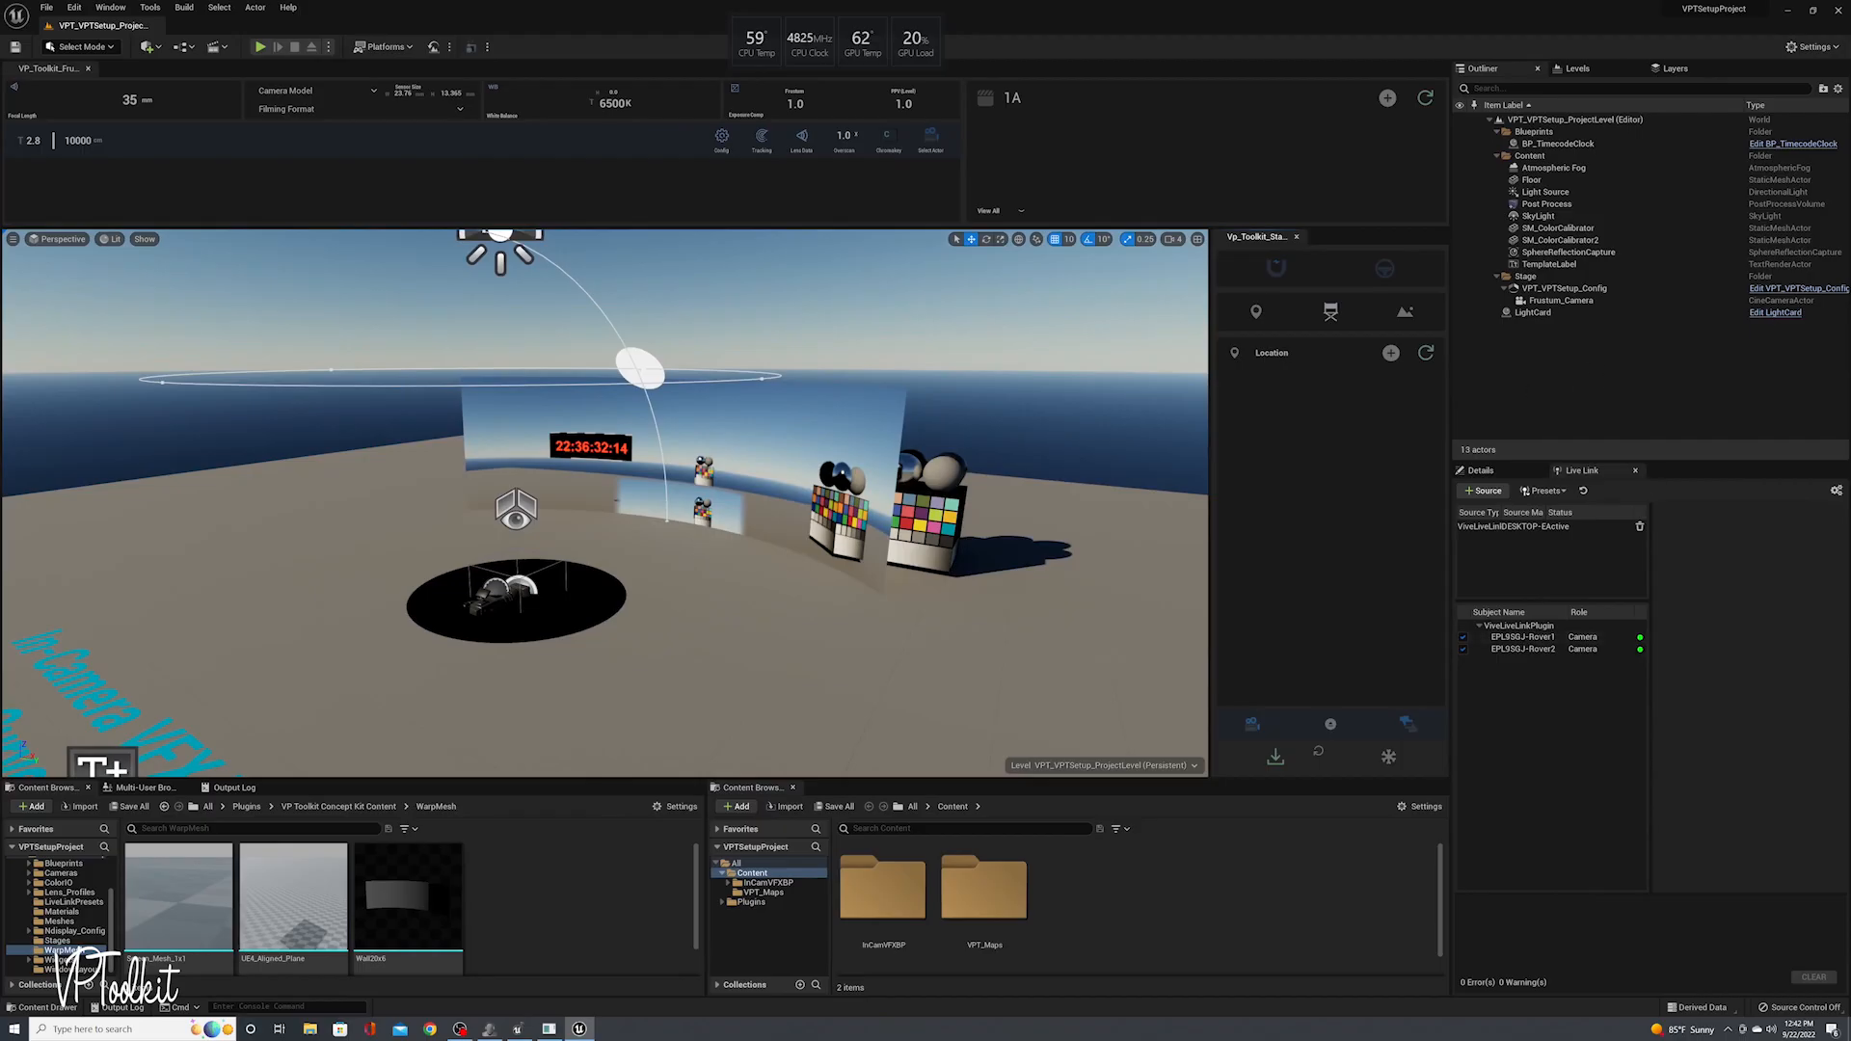
Select Frustum_Camera and show its tracking settings in the toolkit
{"action": "left_click", "coordinate": [1557, 299]}
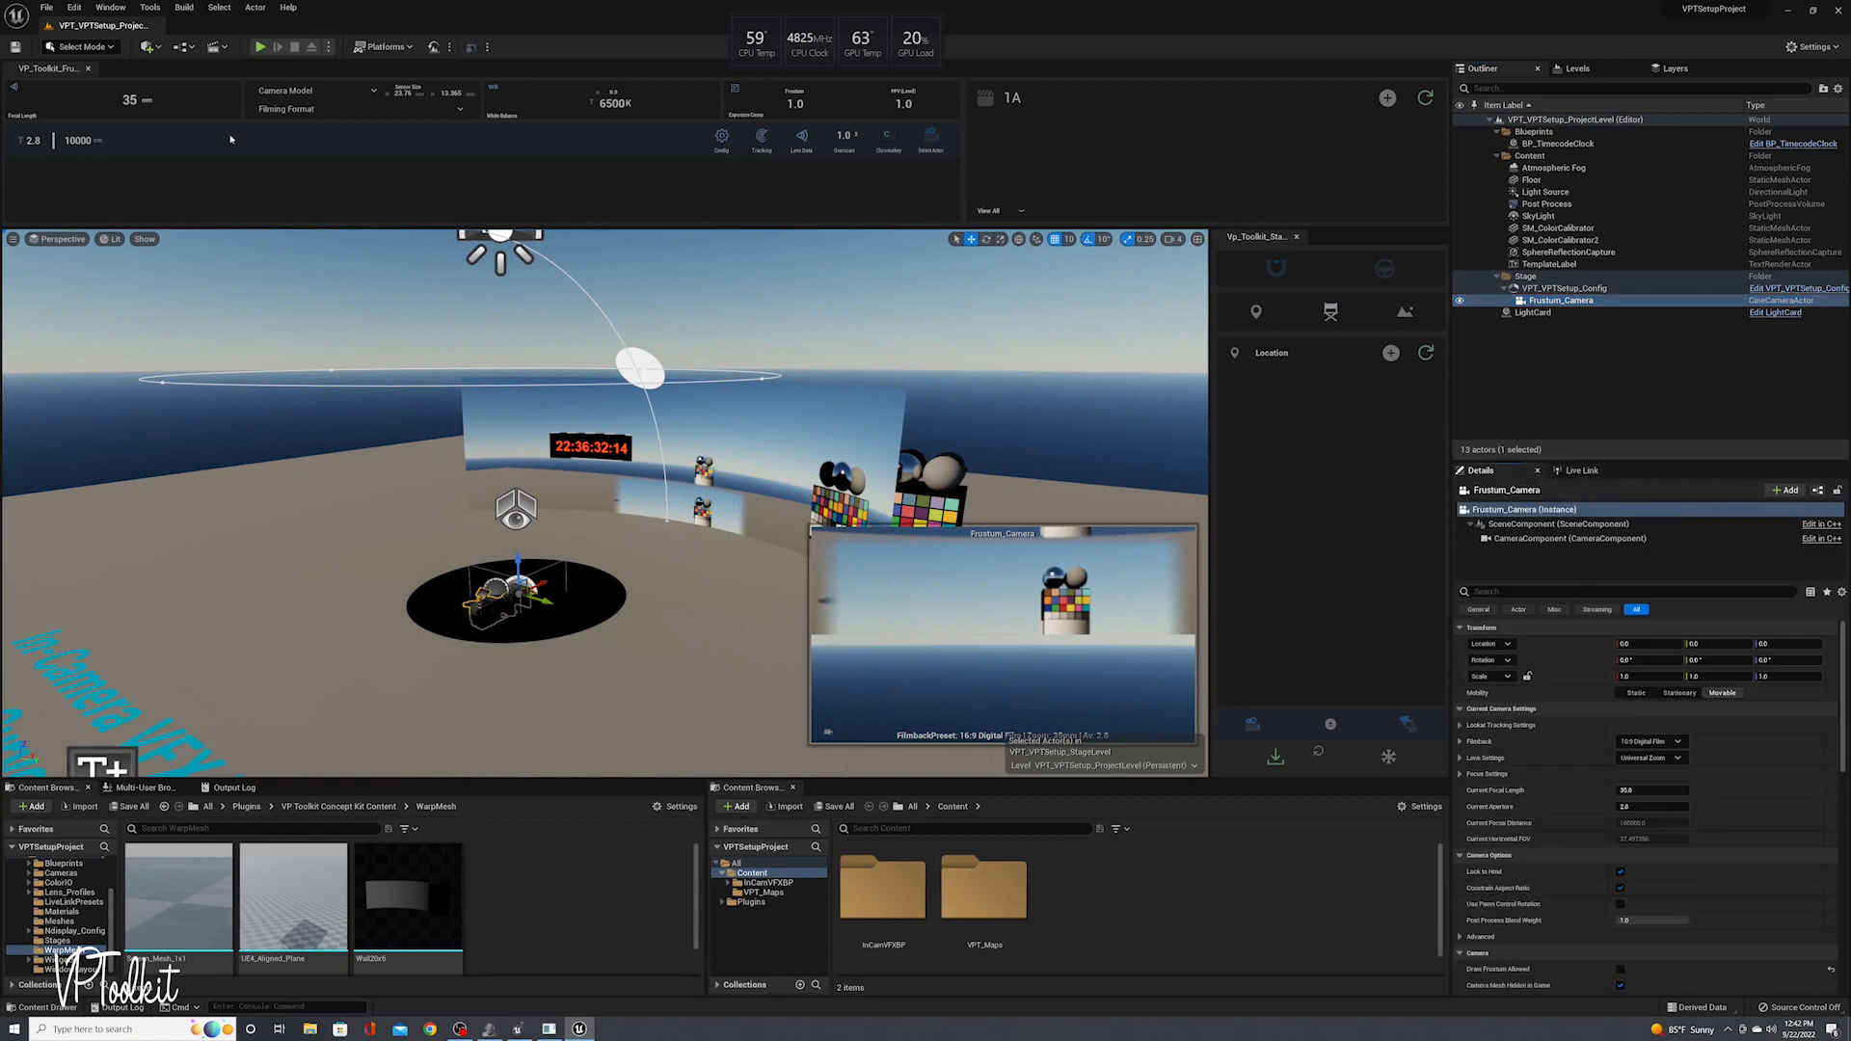
{"action": "mouse_move", "coordinate": [762, 227]}
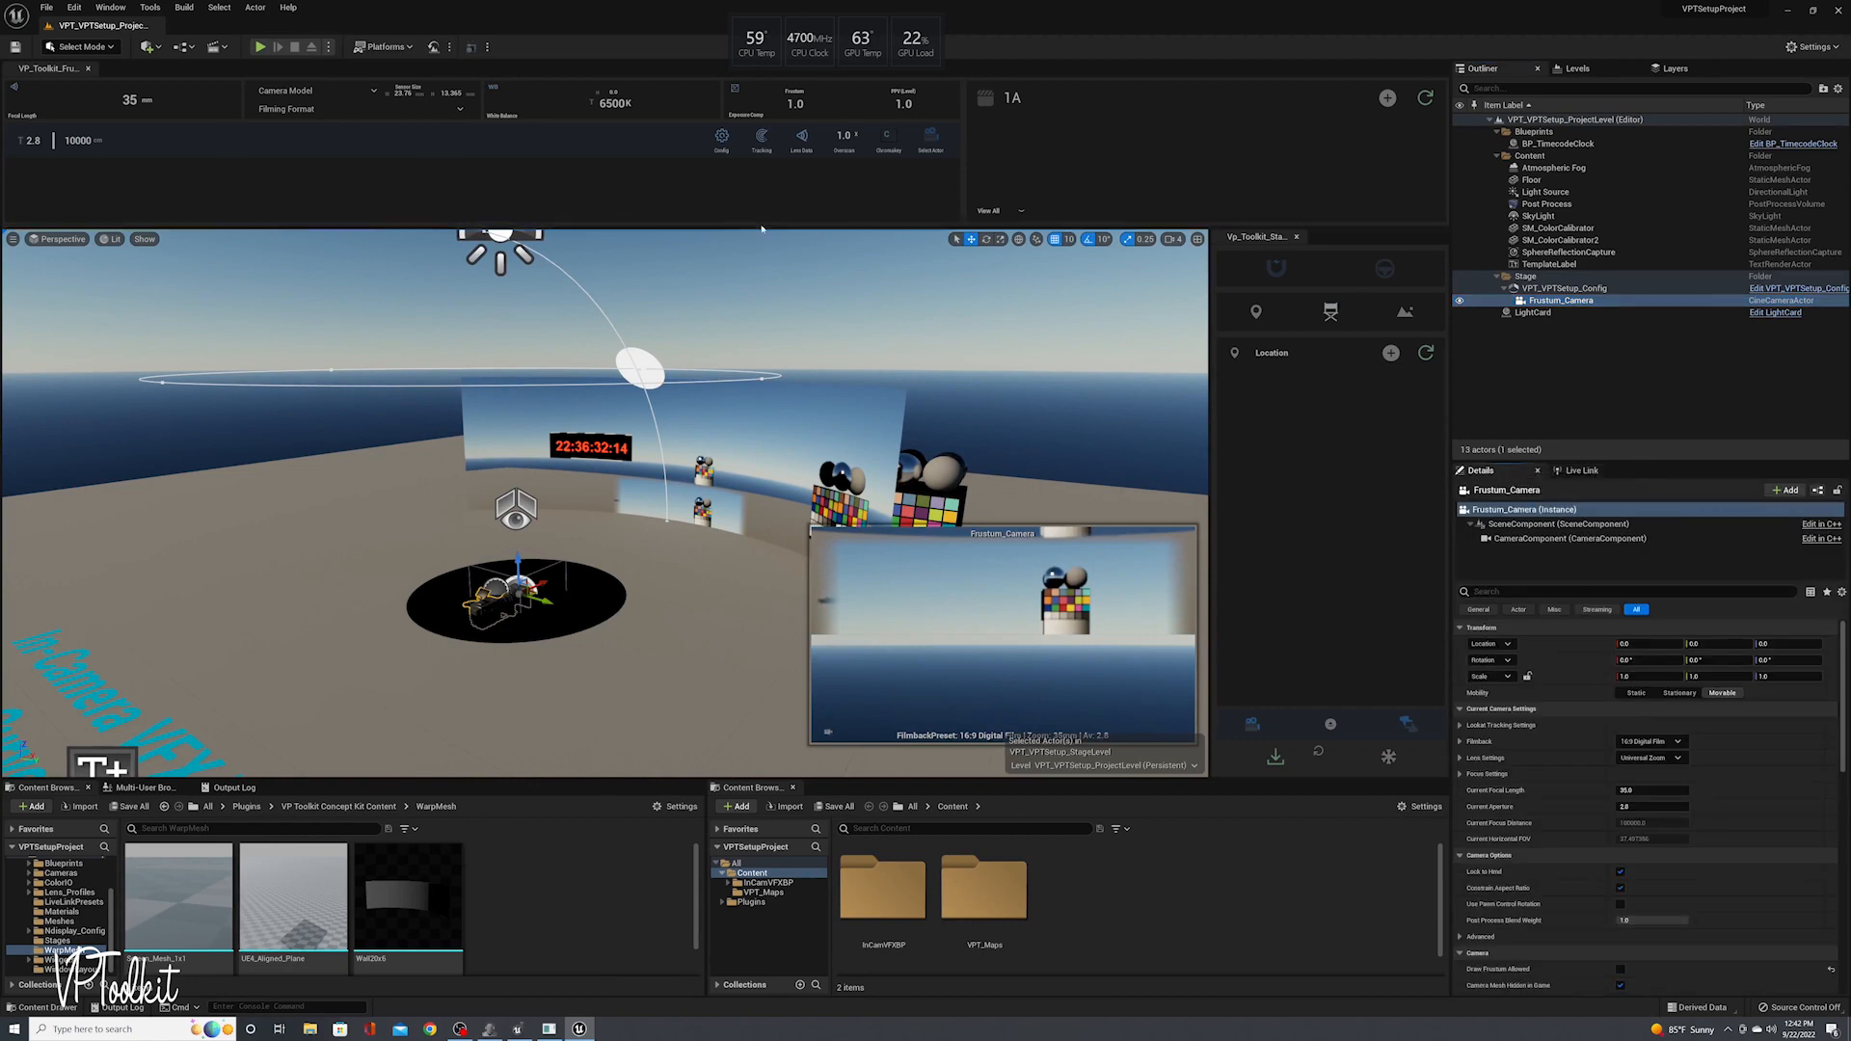
{"action": "left_click", "coordinate": [761, 139]}
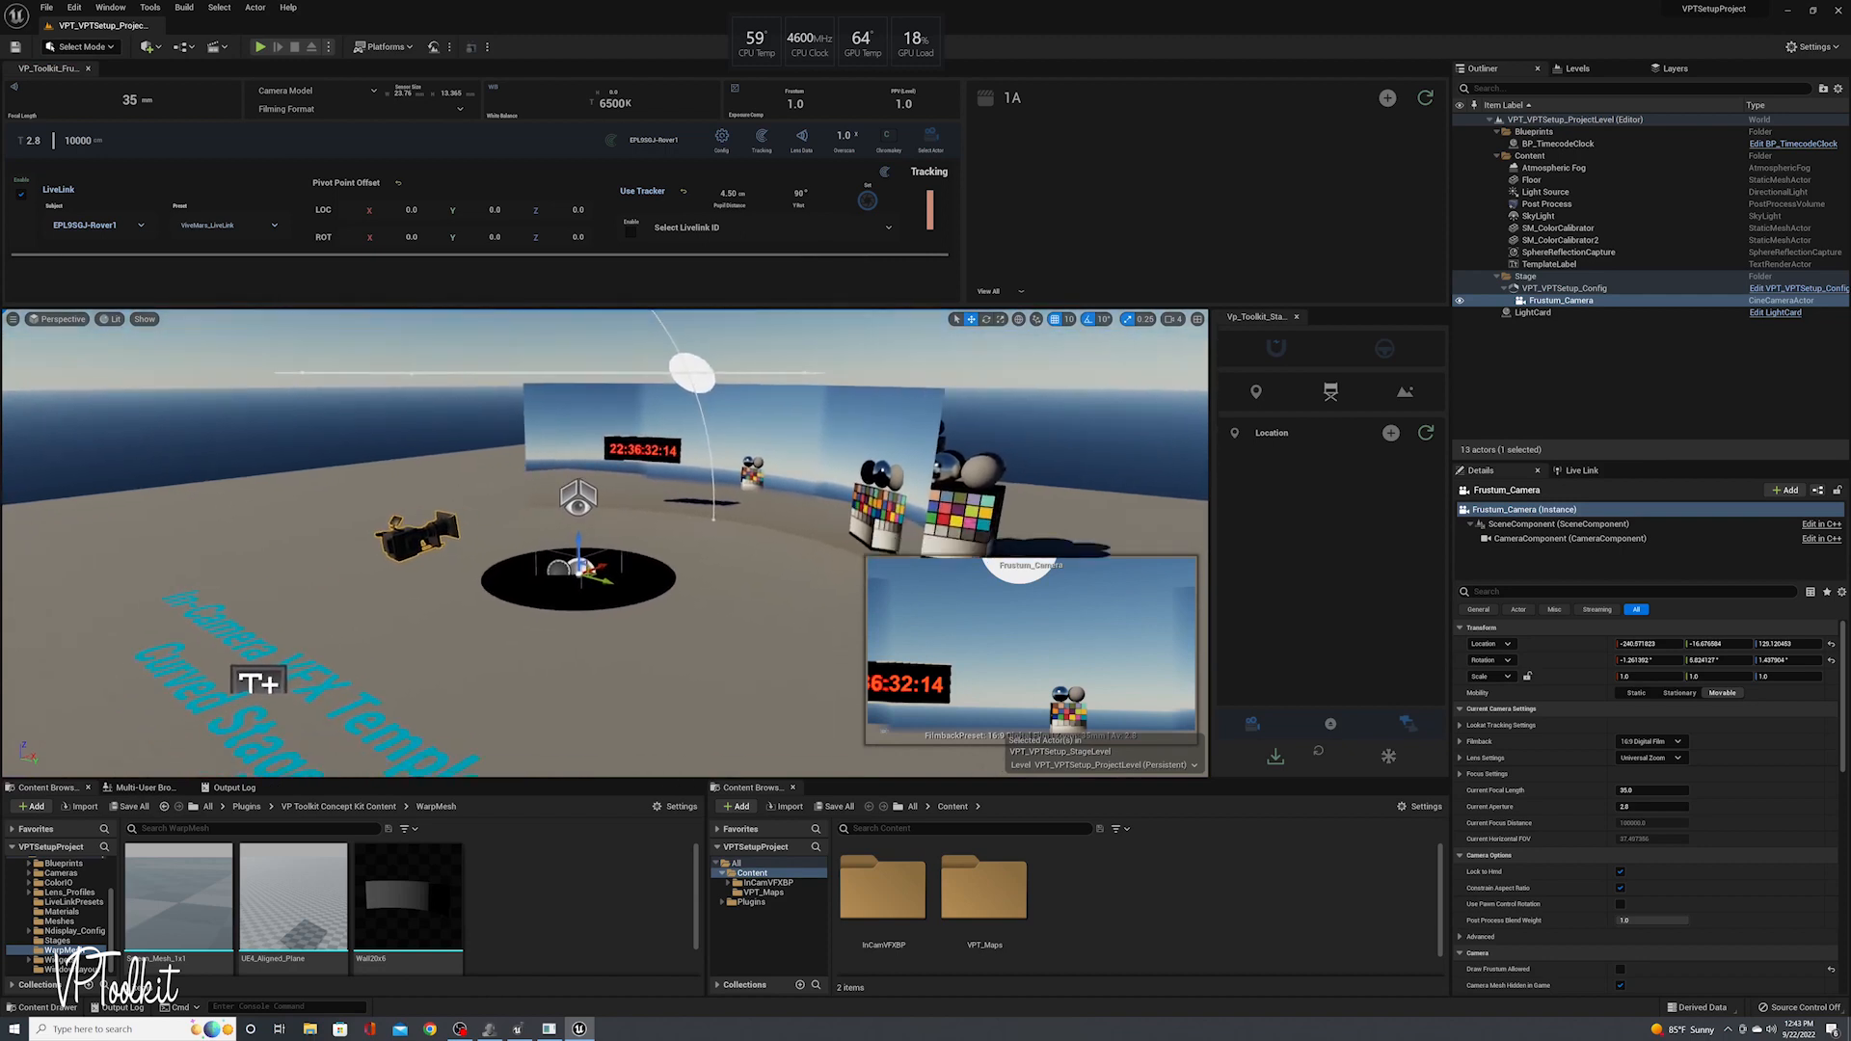
Set Default Live Link Preset to ViveMars_LiveLink in Project Settings, then close them
{"action": "left_click", "coordinate": [73, 7]}
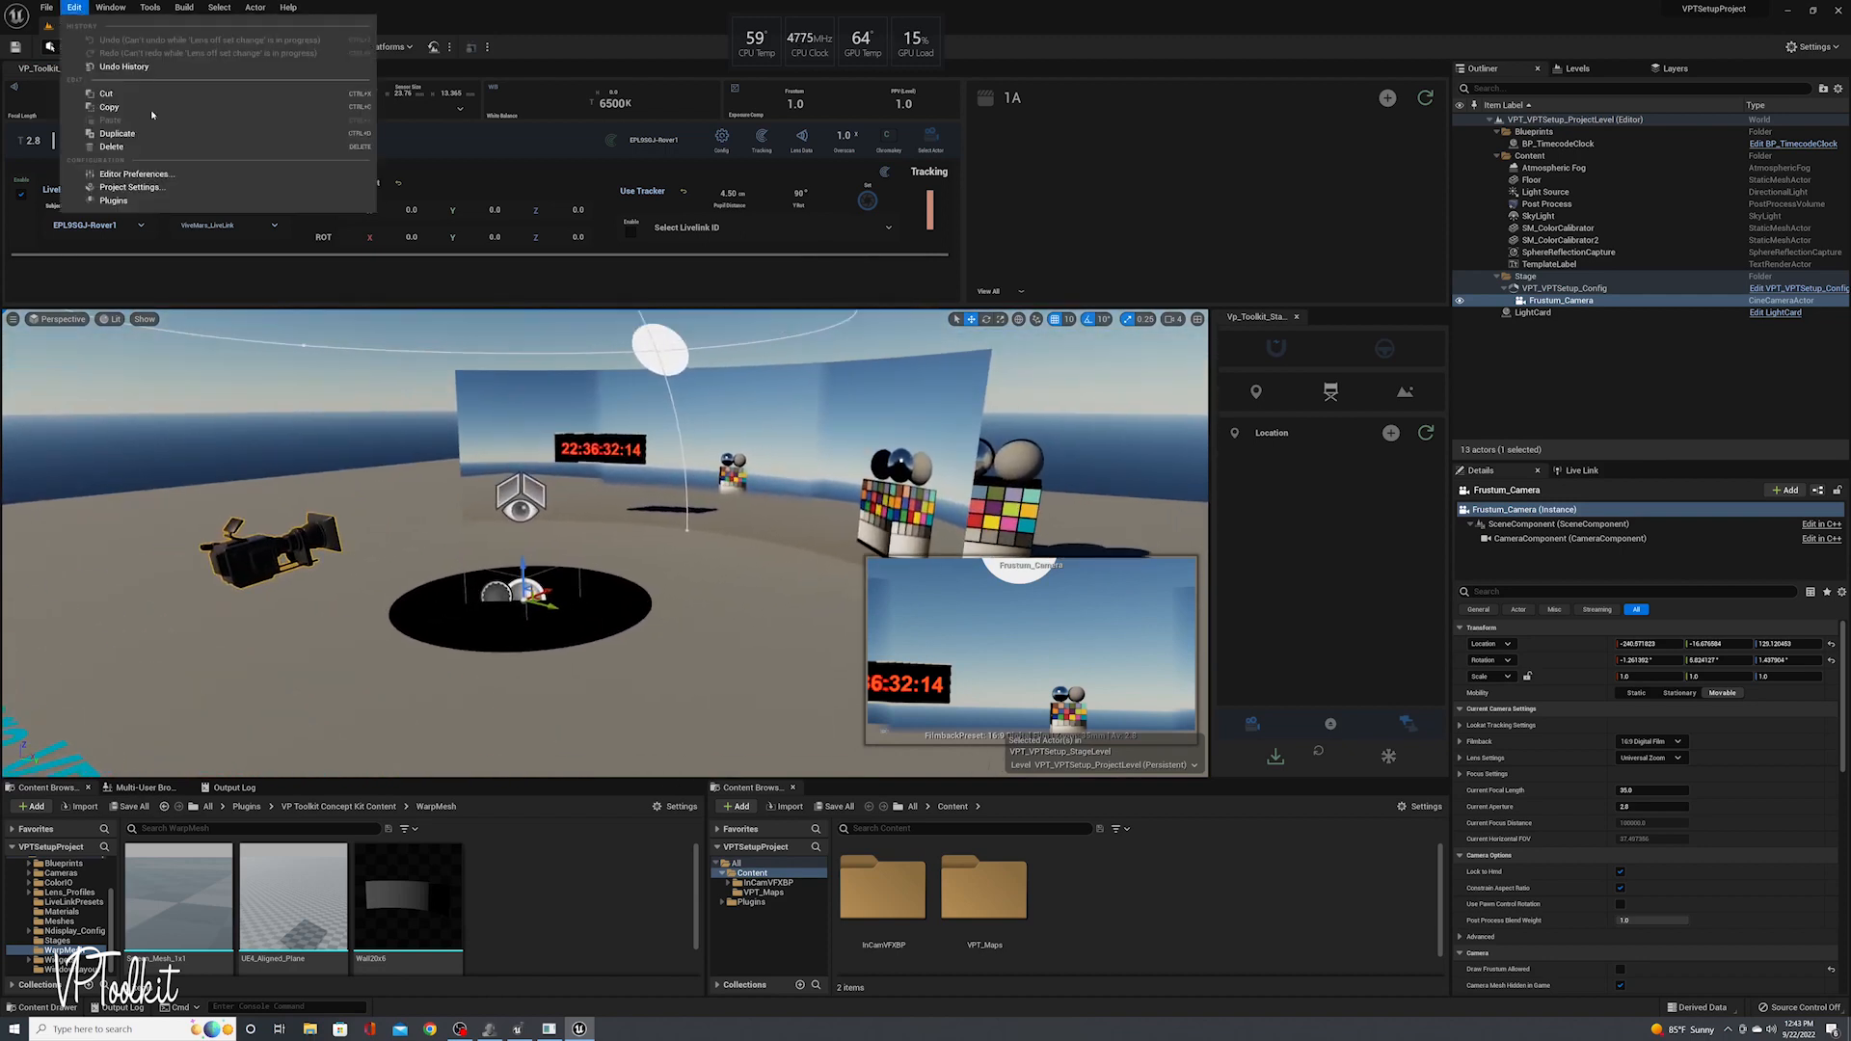
{"action": "left_click", "coordinate": [132, 187]}
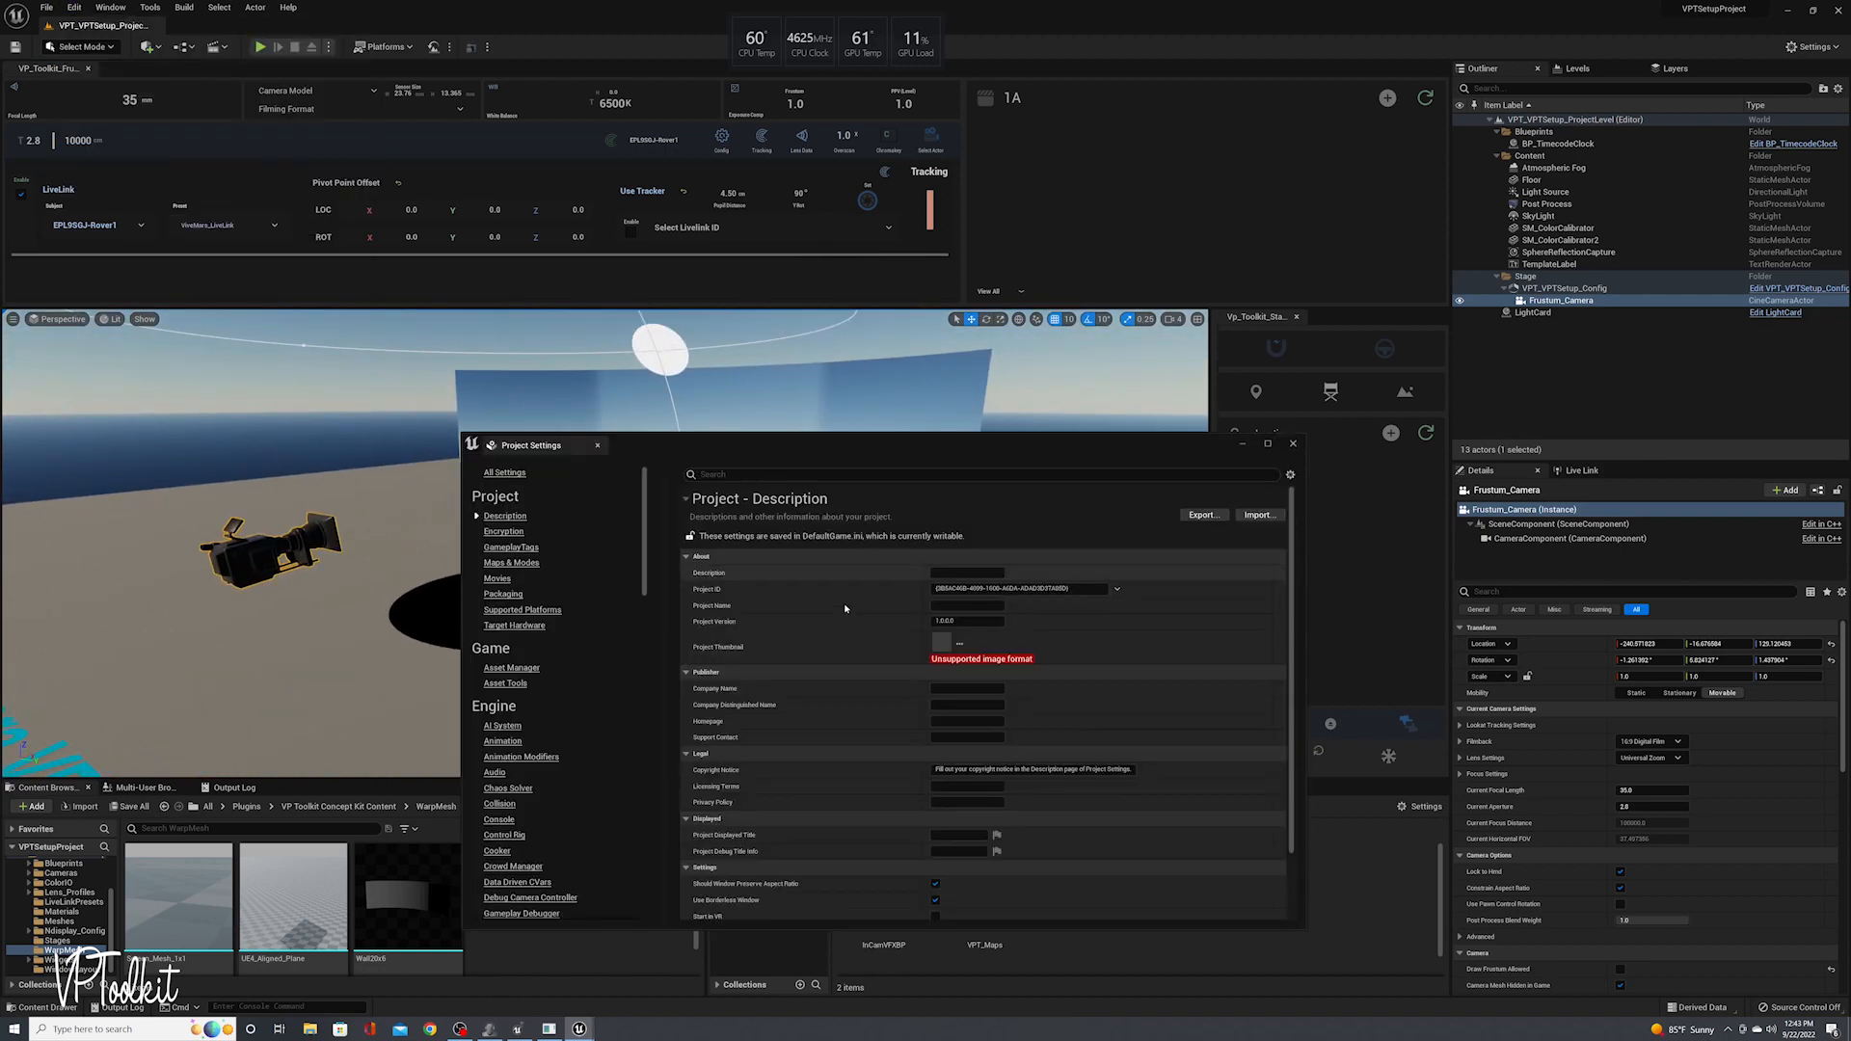
{"action": "scroll", "scroll_direction": "down", "scroll_amount": 3}
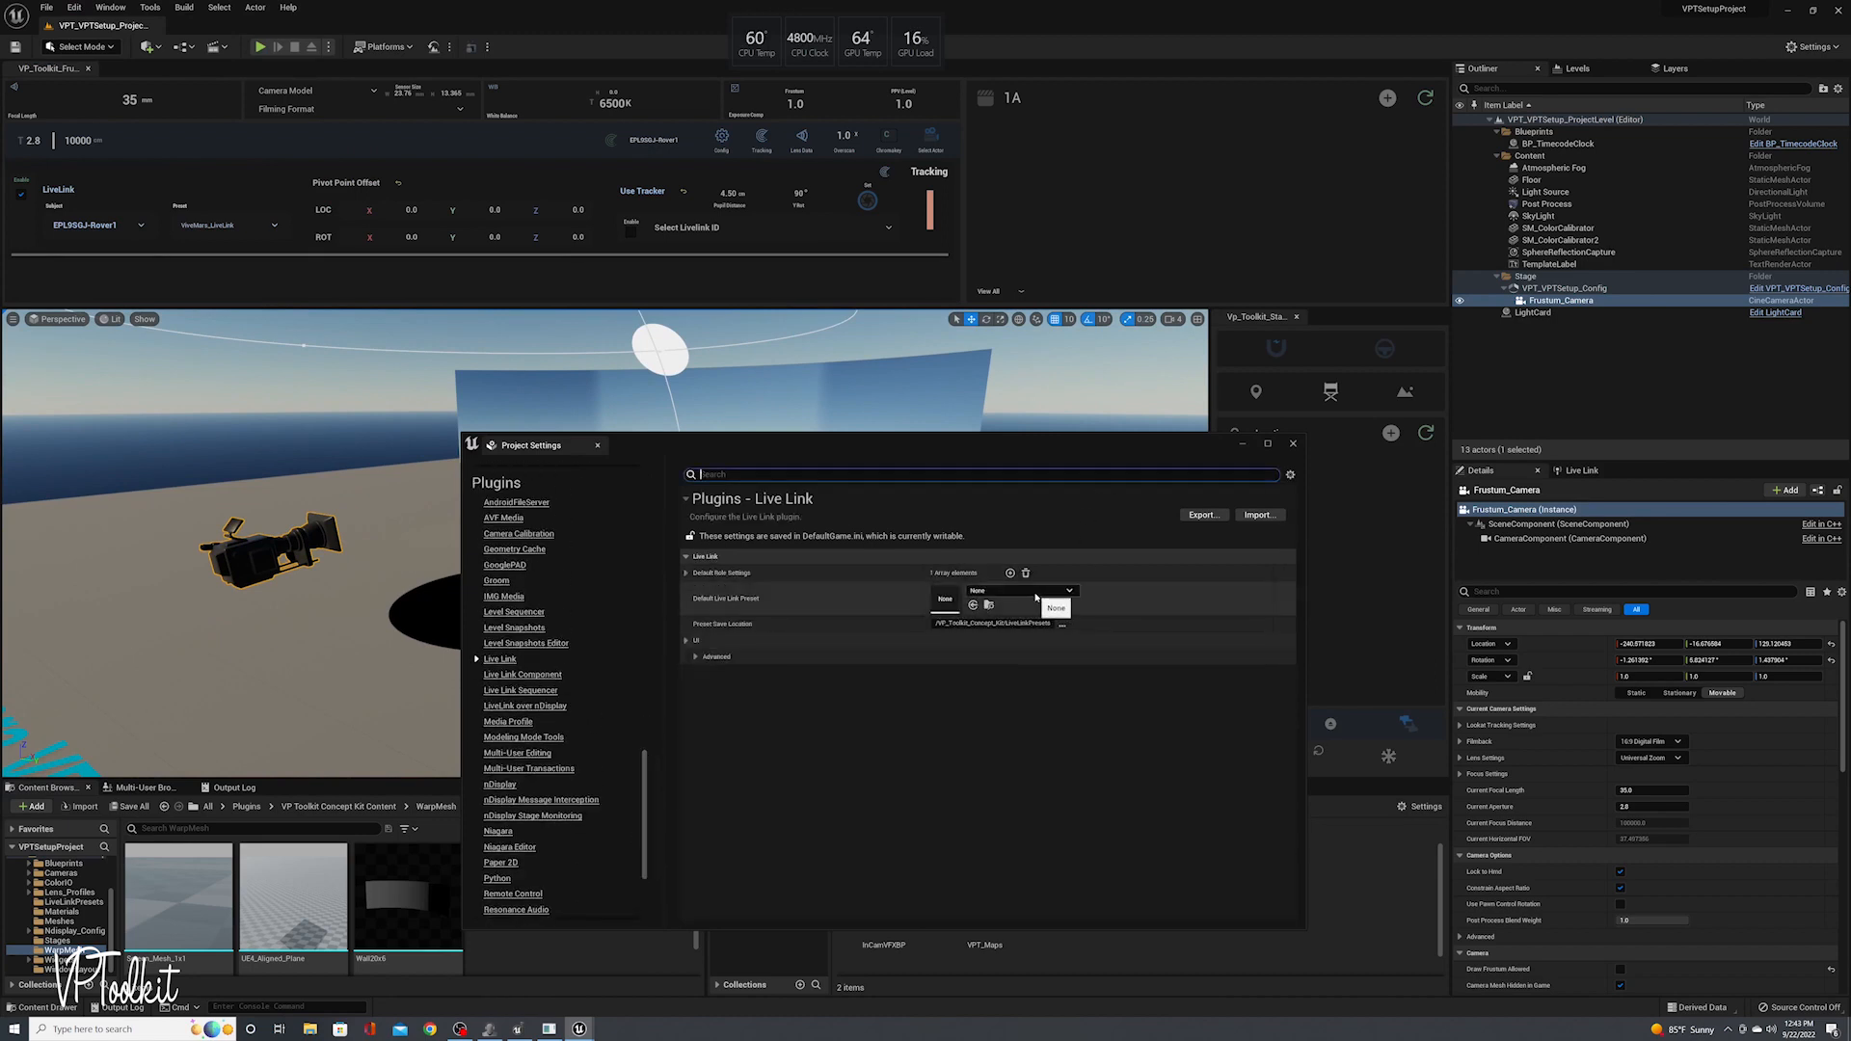
{"action": "left_click", "coordinate": [1067, 590]}
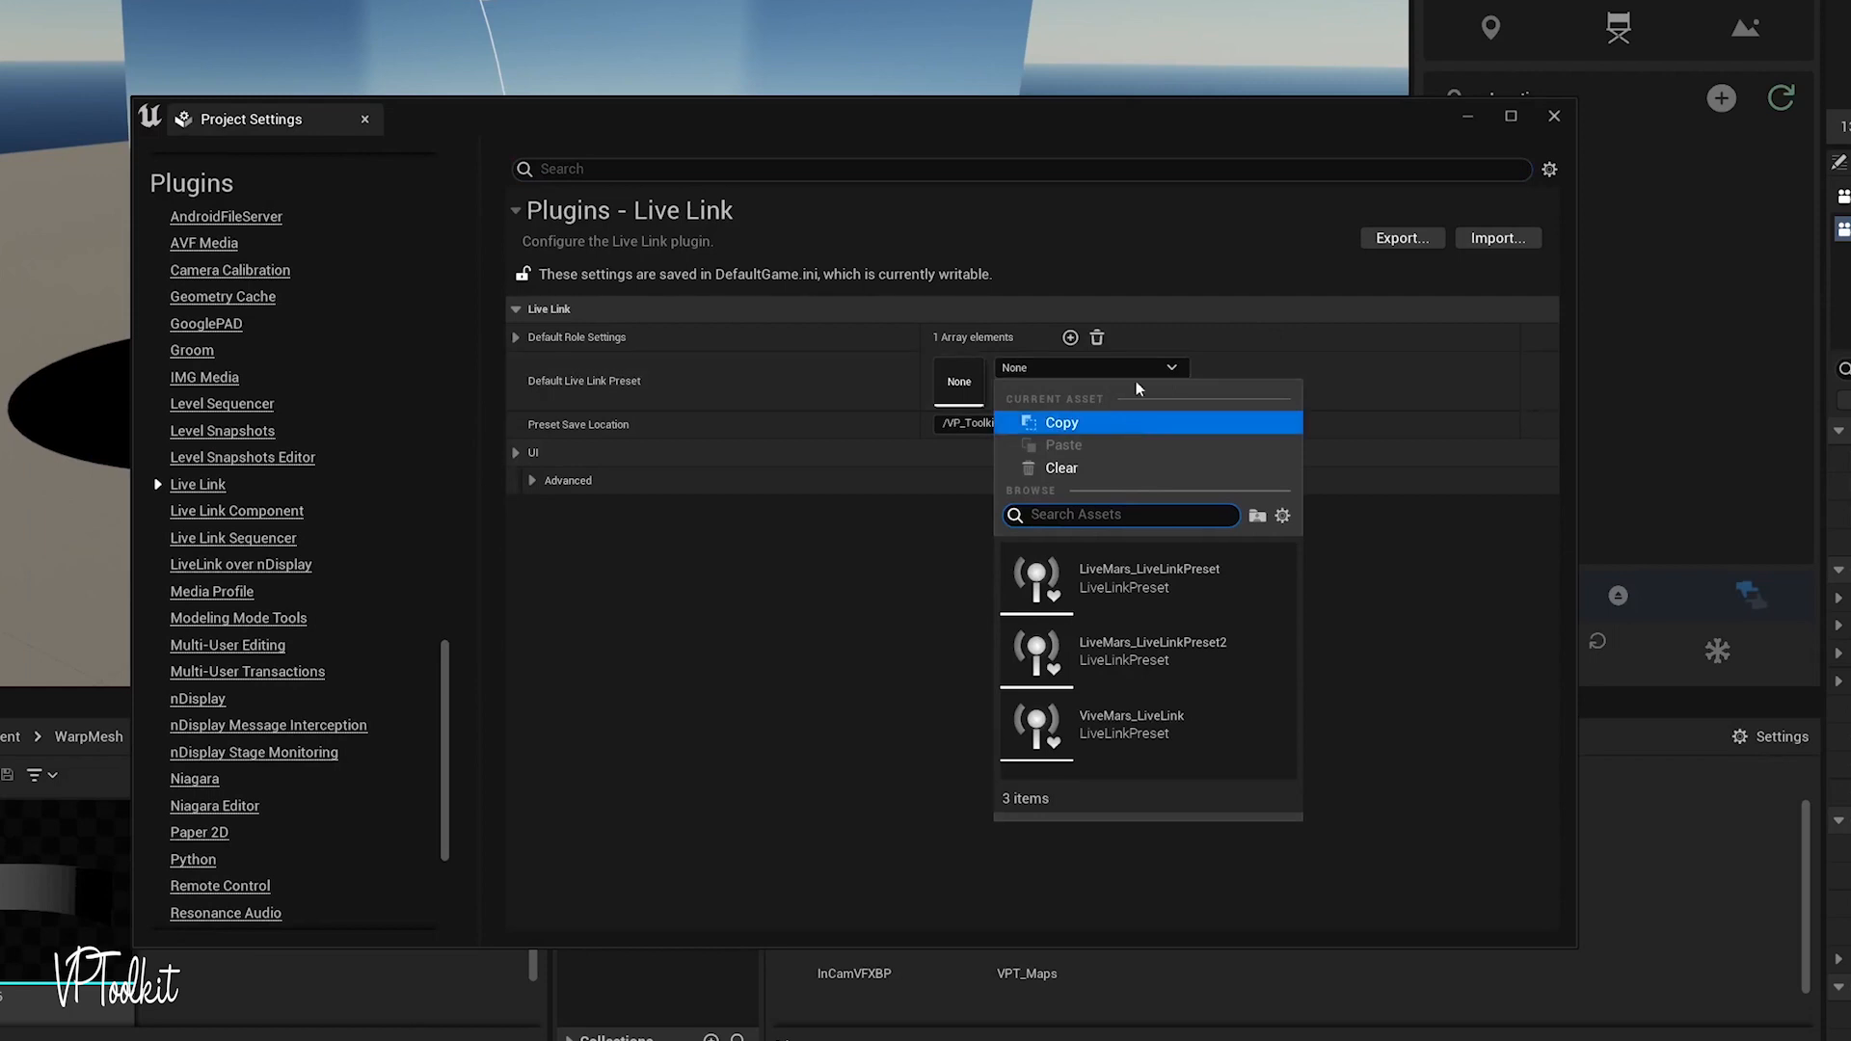
{"action": "mouse_move", "coordinate": [1145, 724]}
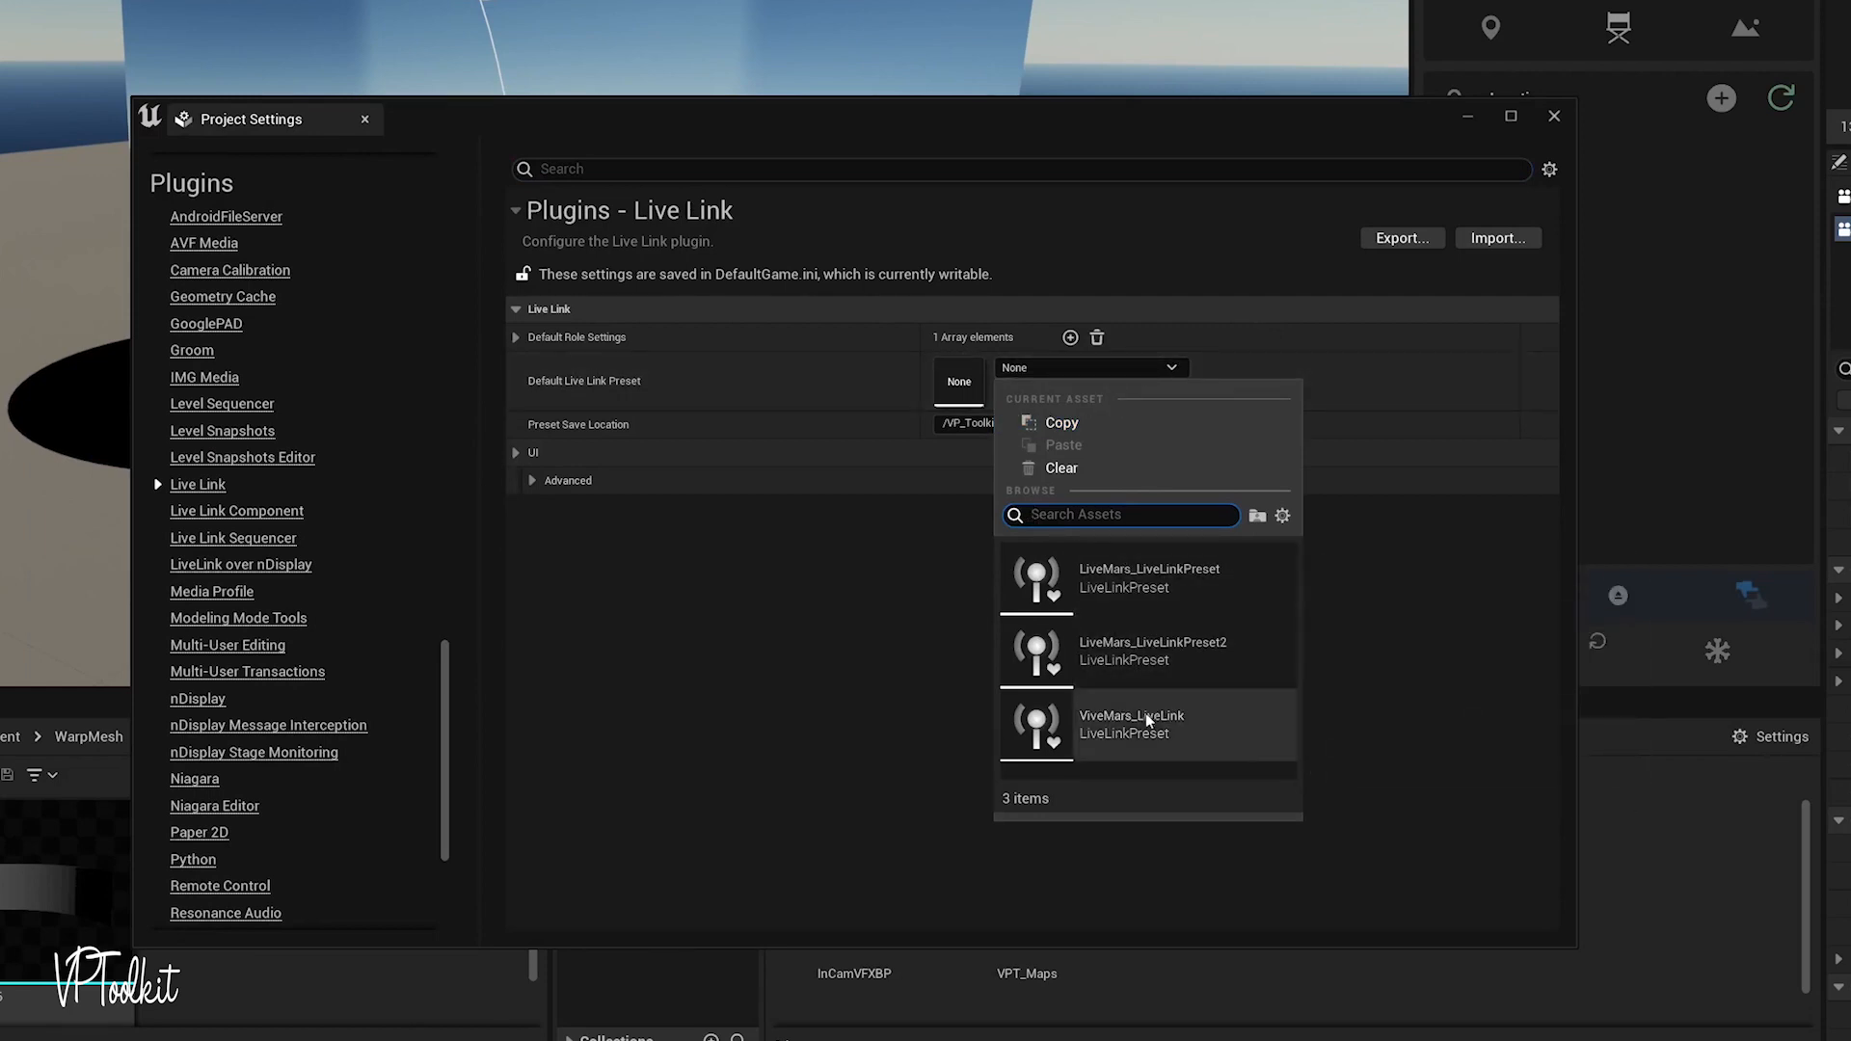
{"action": "left_click", "coordinate": [1131, 724]}
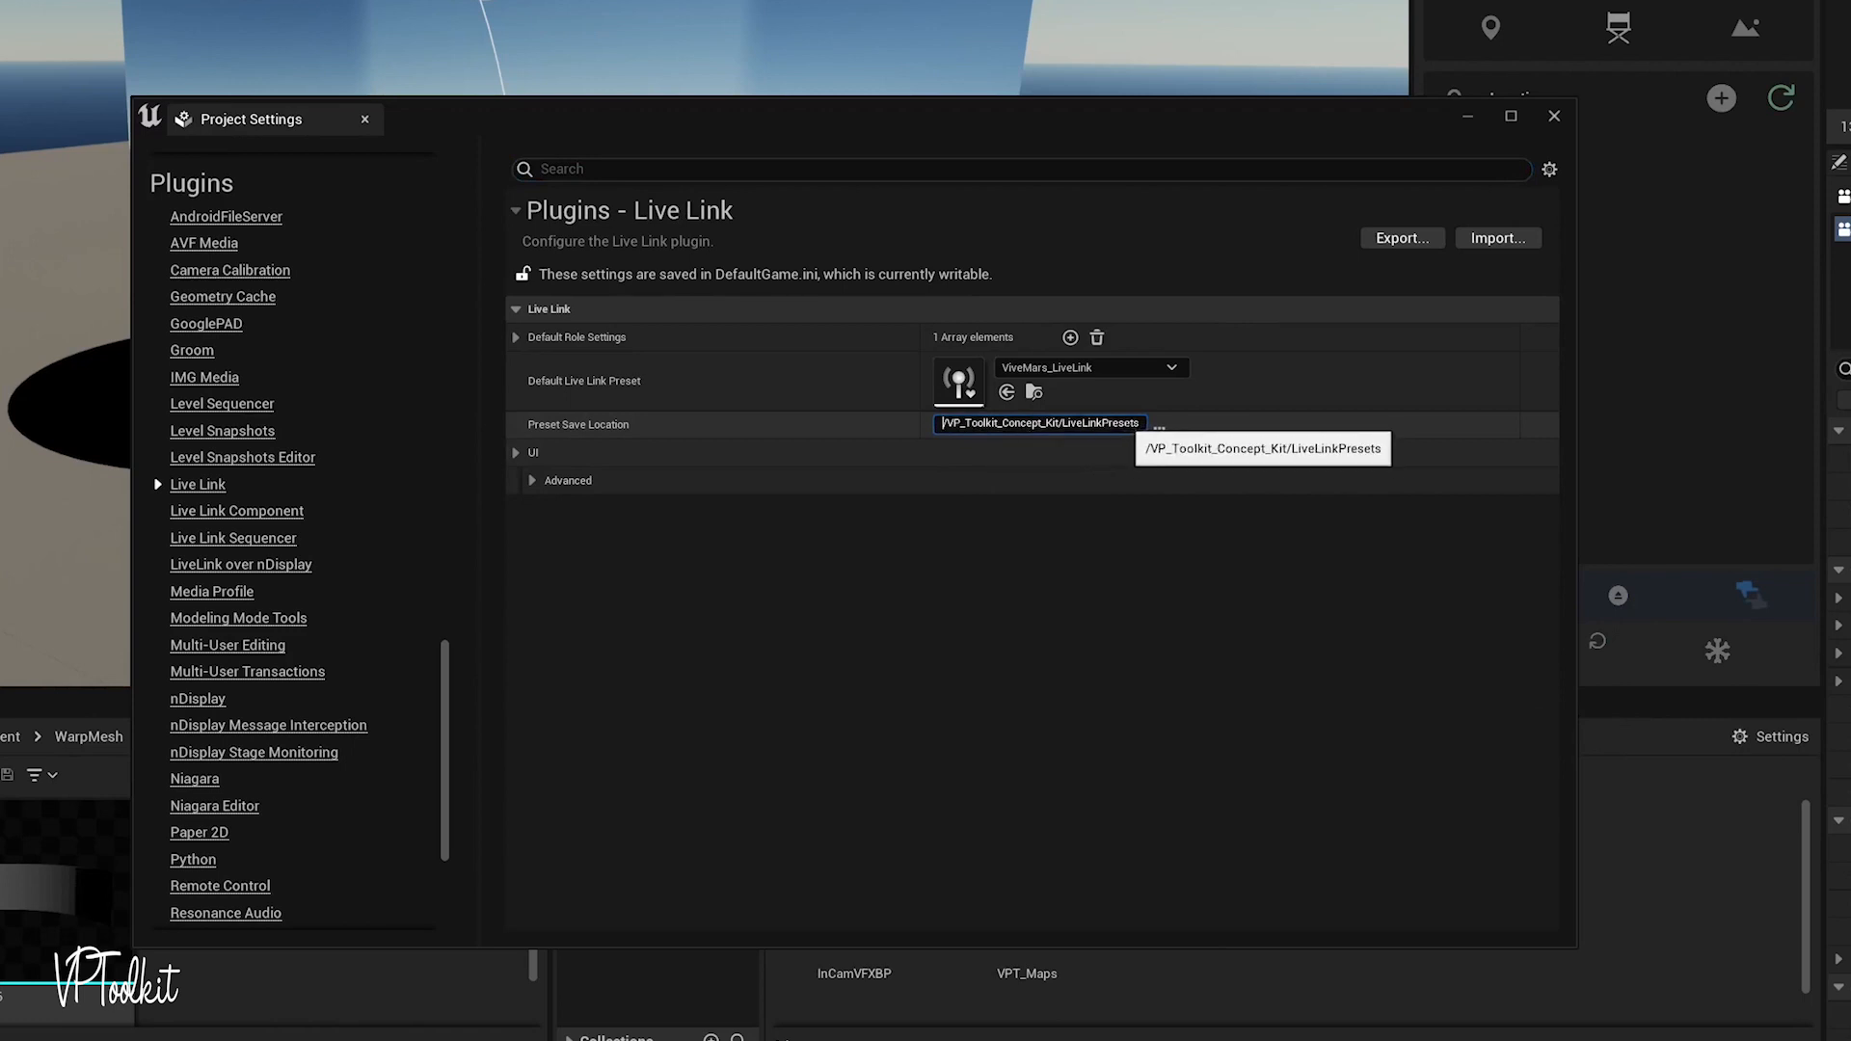
{"action": "mouse_move", "coordinate": [1596, 141]}
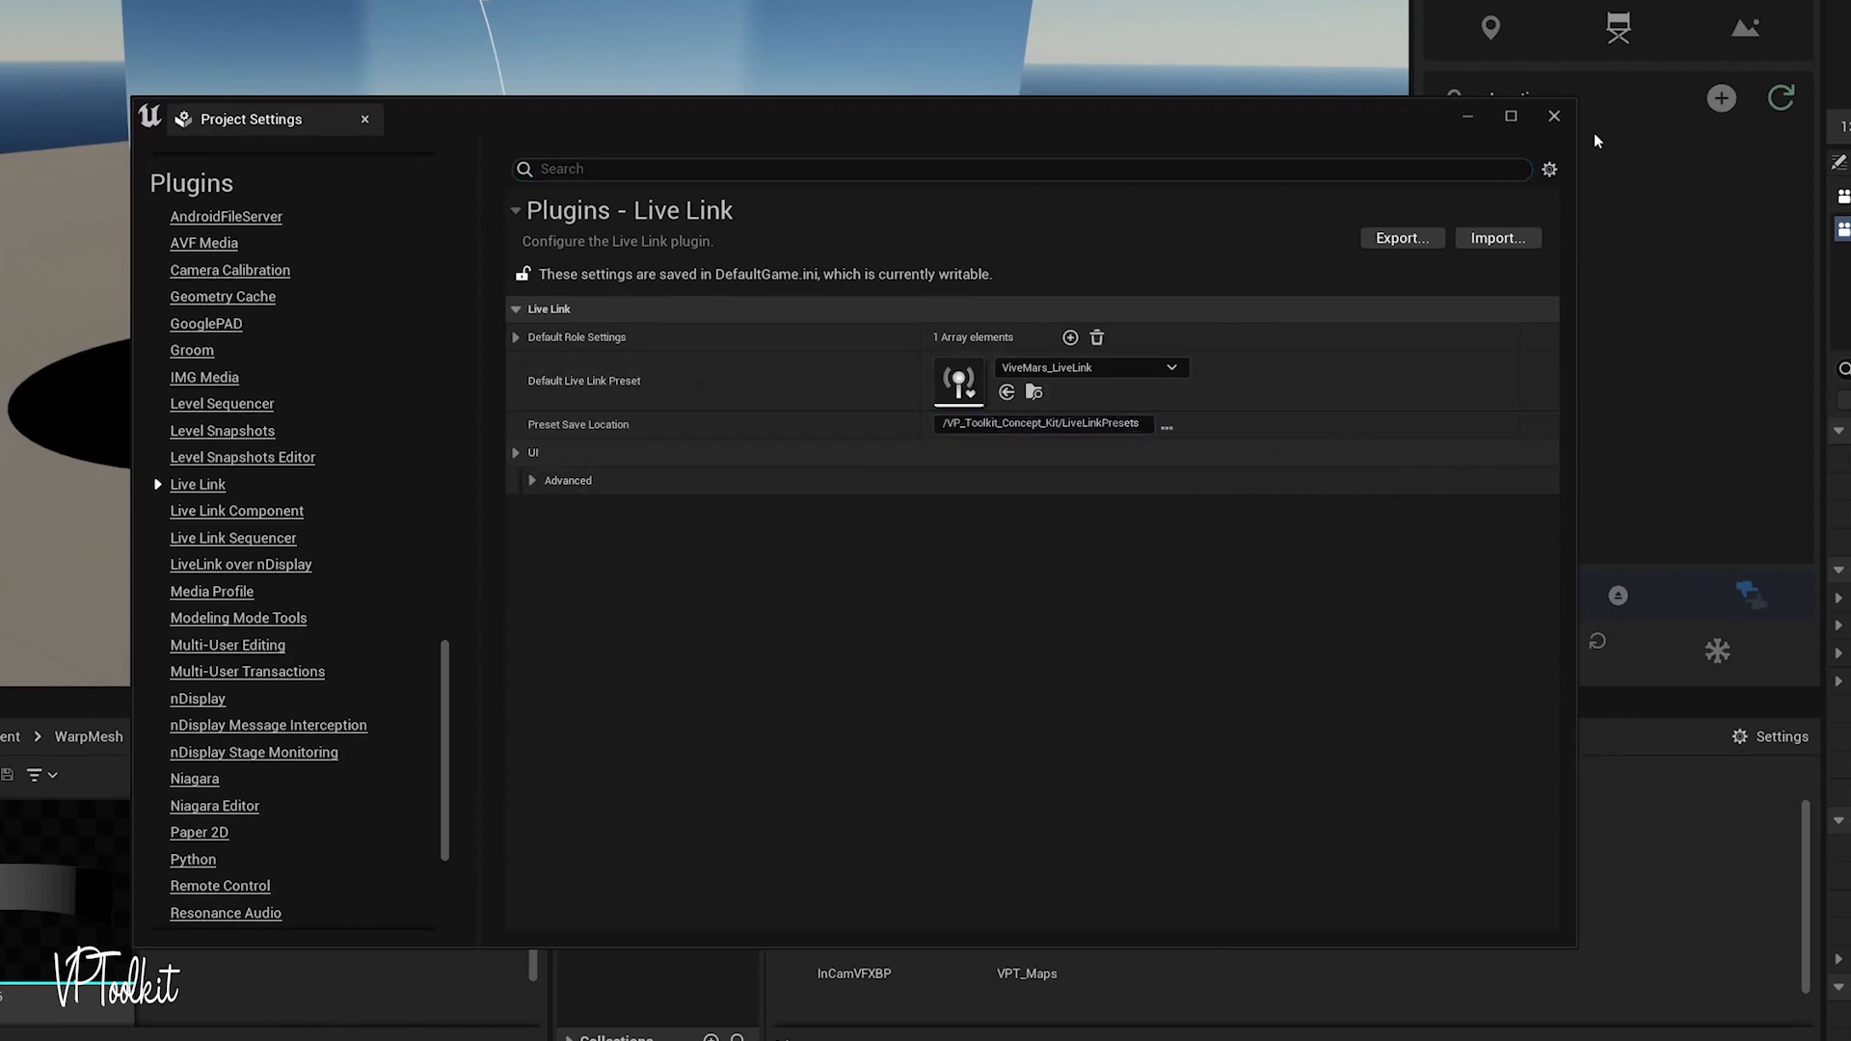
{"action": "left_click", "coordinate": [1555, 116]}
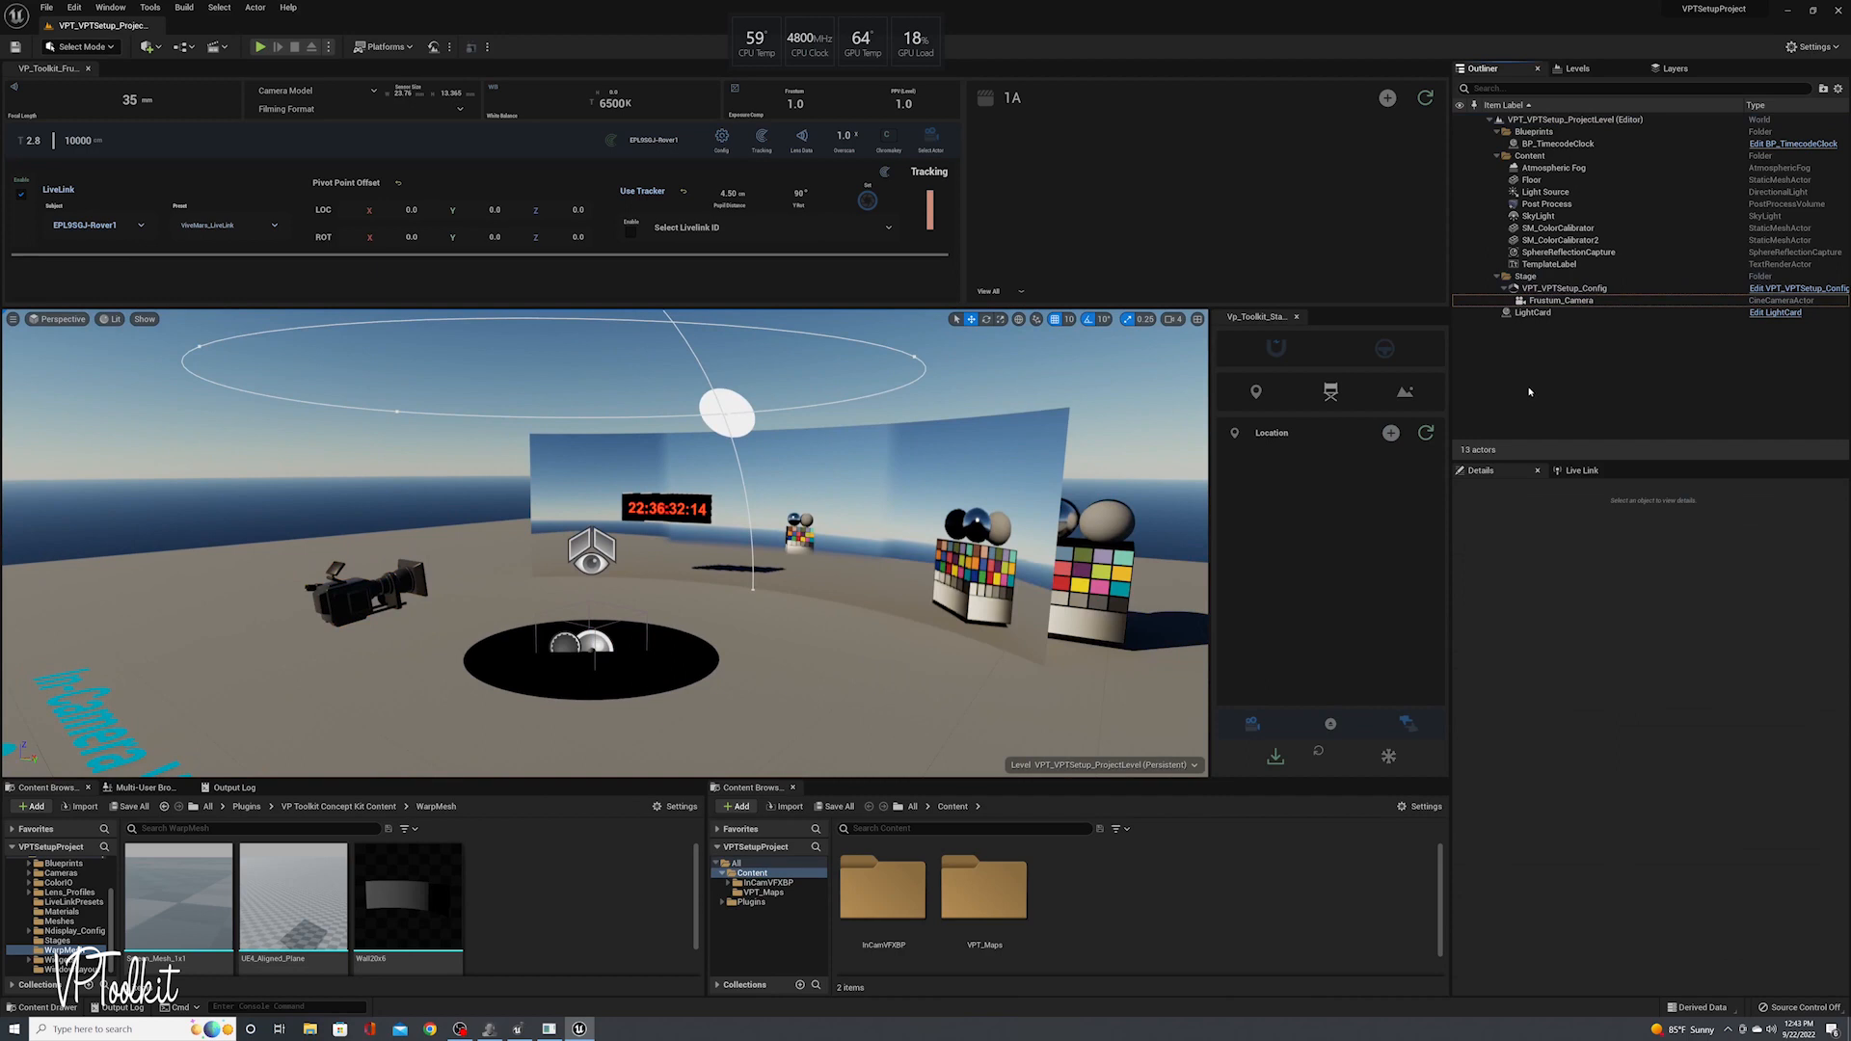
{"action": "mouse_move", "coordinate": [1313, 694]}
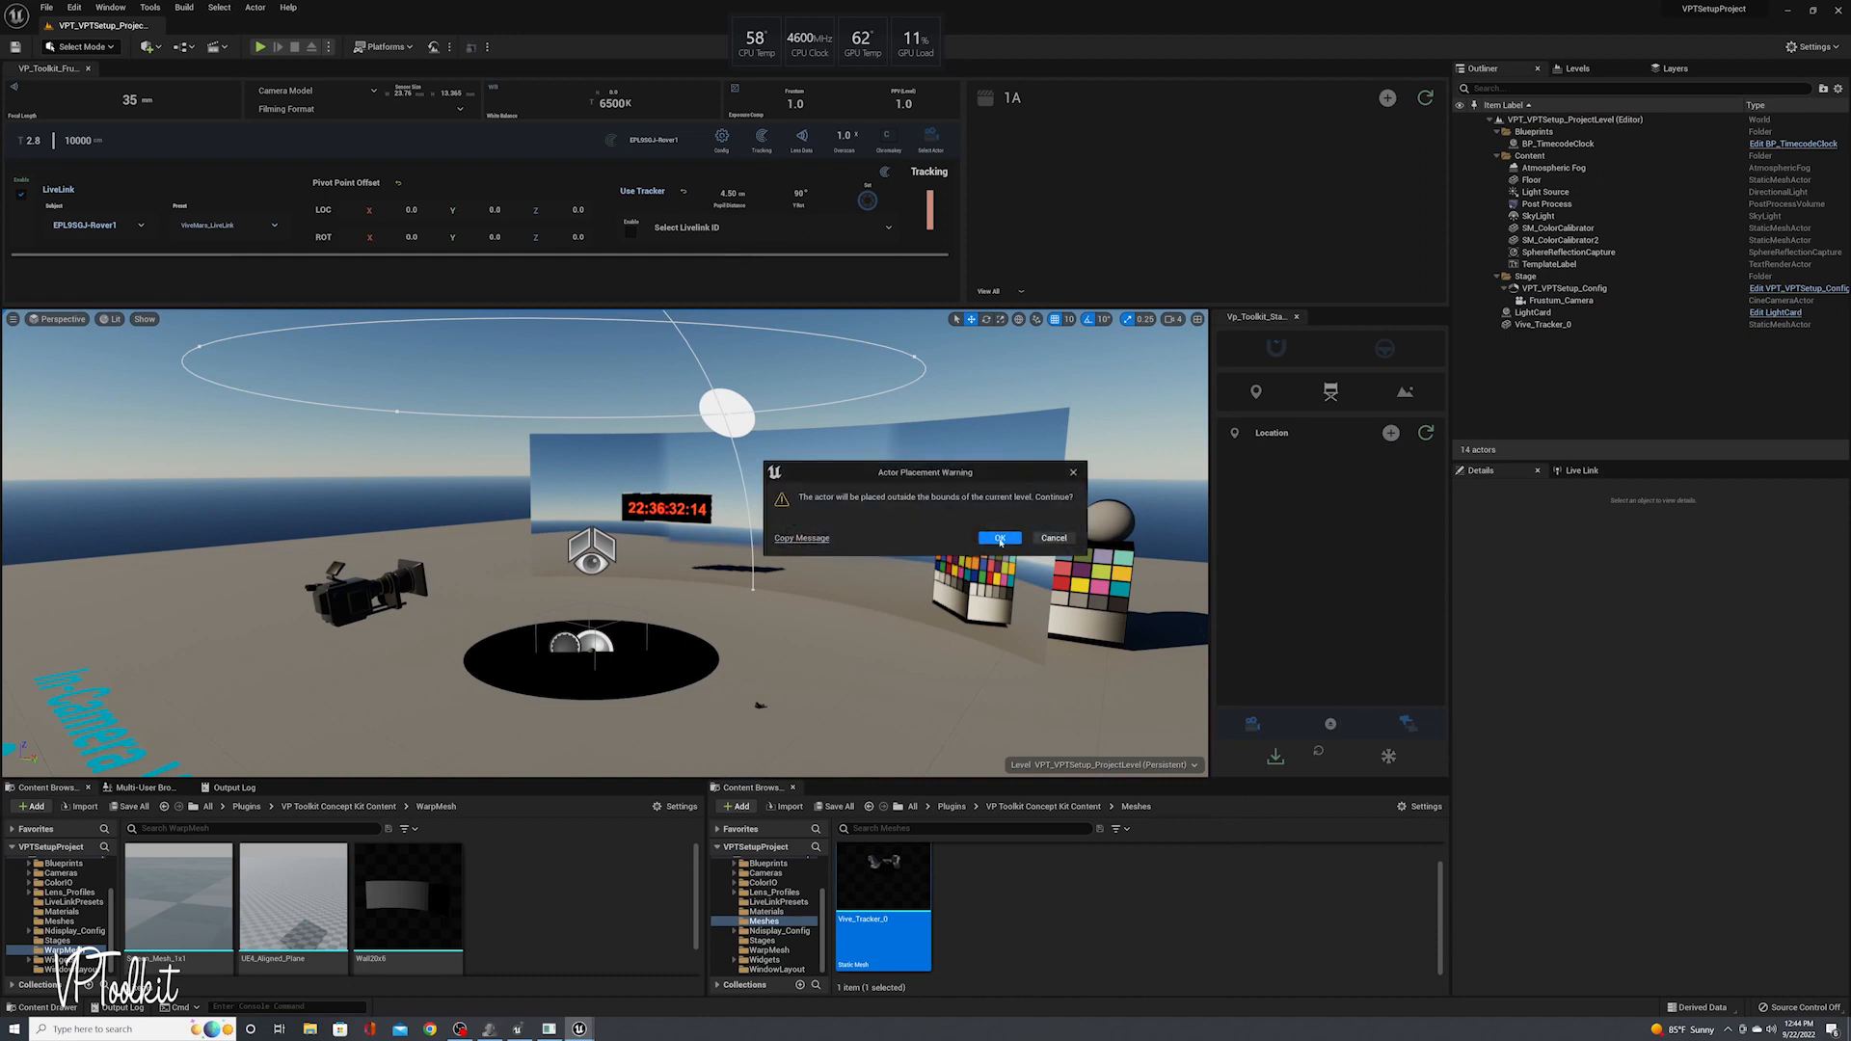
Accept the out-of-bounds warning for Vive_Tracker_0 and add a LiveLinkComponentController component
{"action": "left_click", "coordinate": [999, 537]}
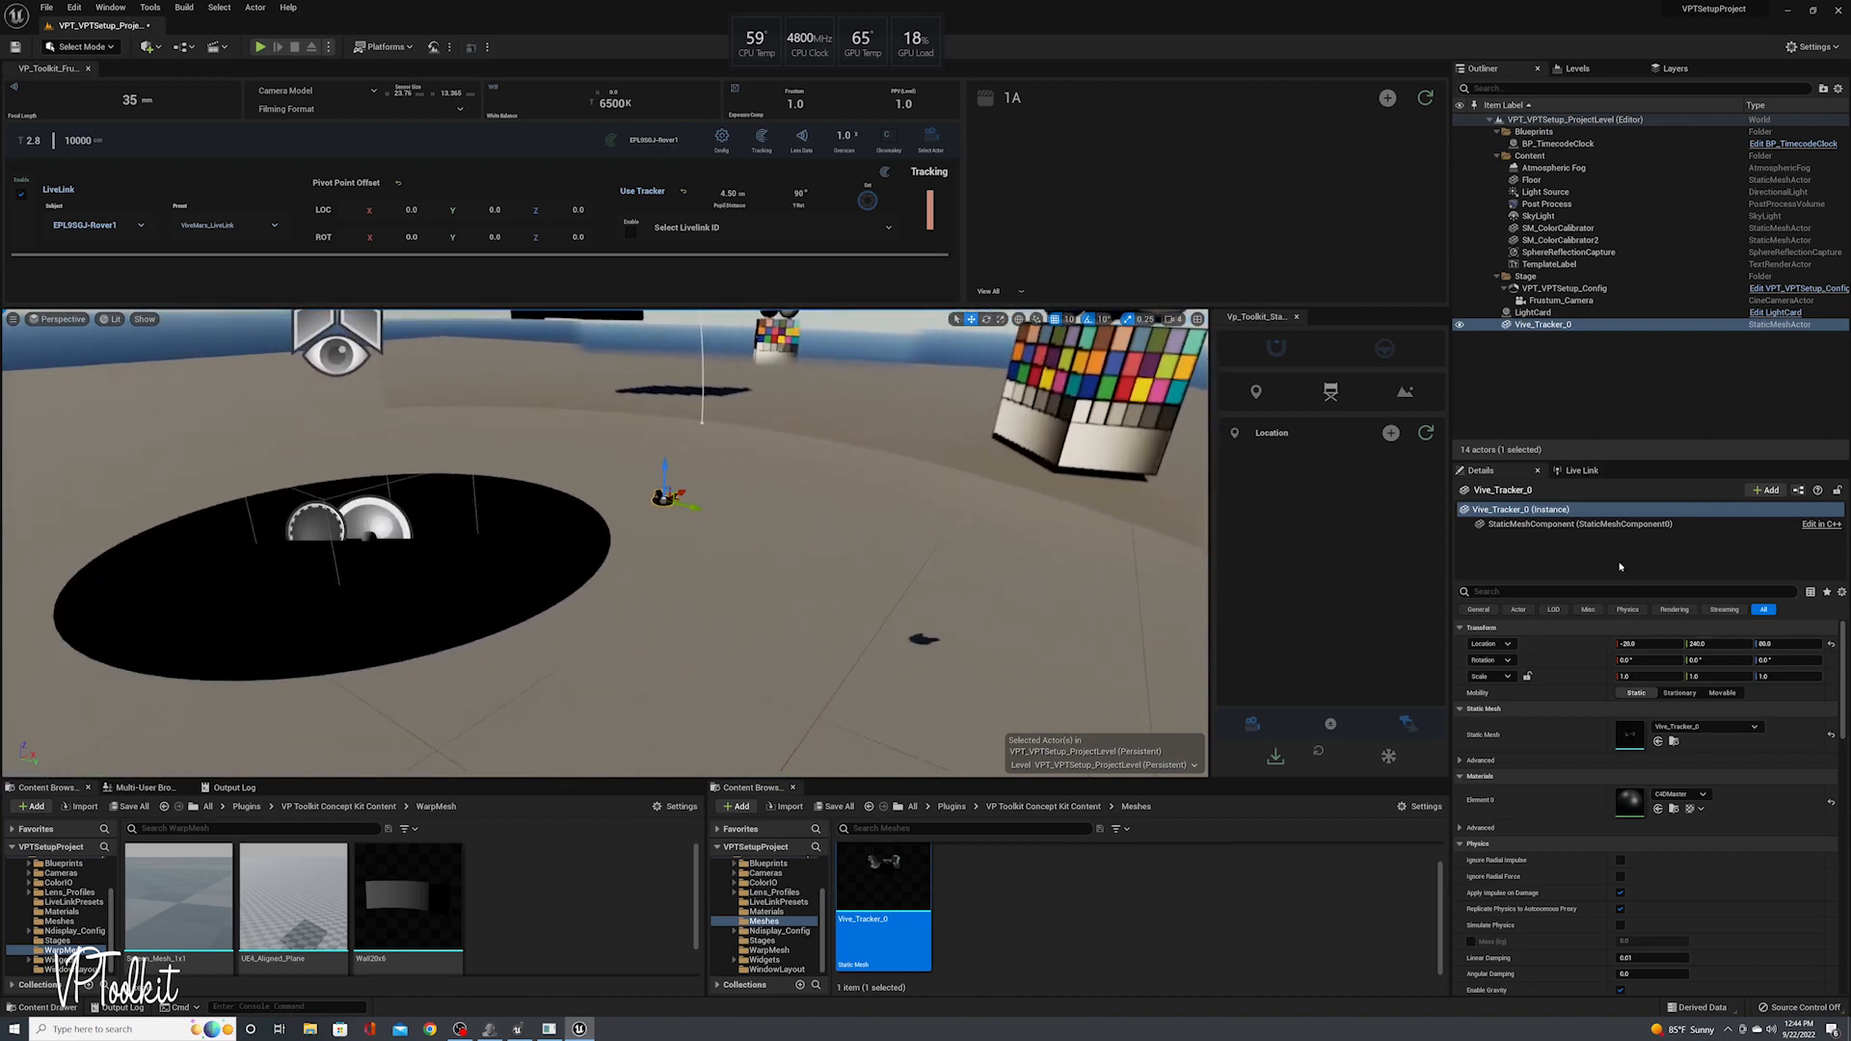
{"action": "left_click", "coordinate": [1767, 488]}
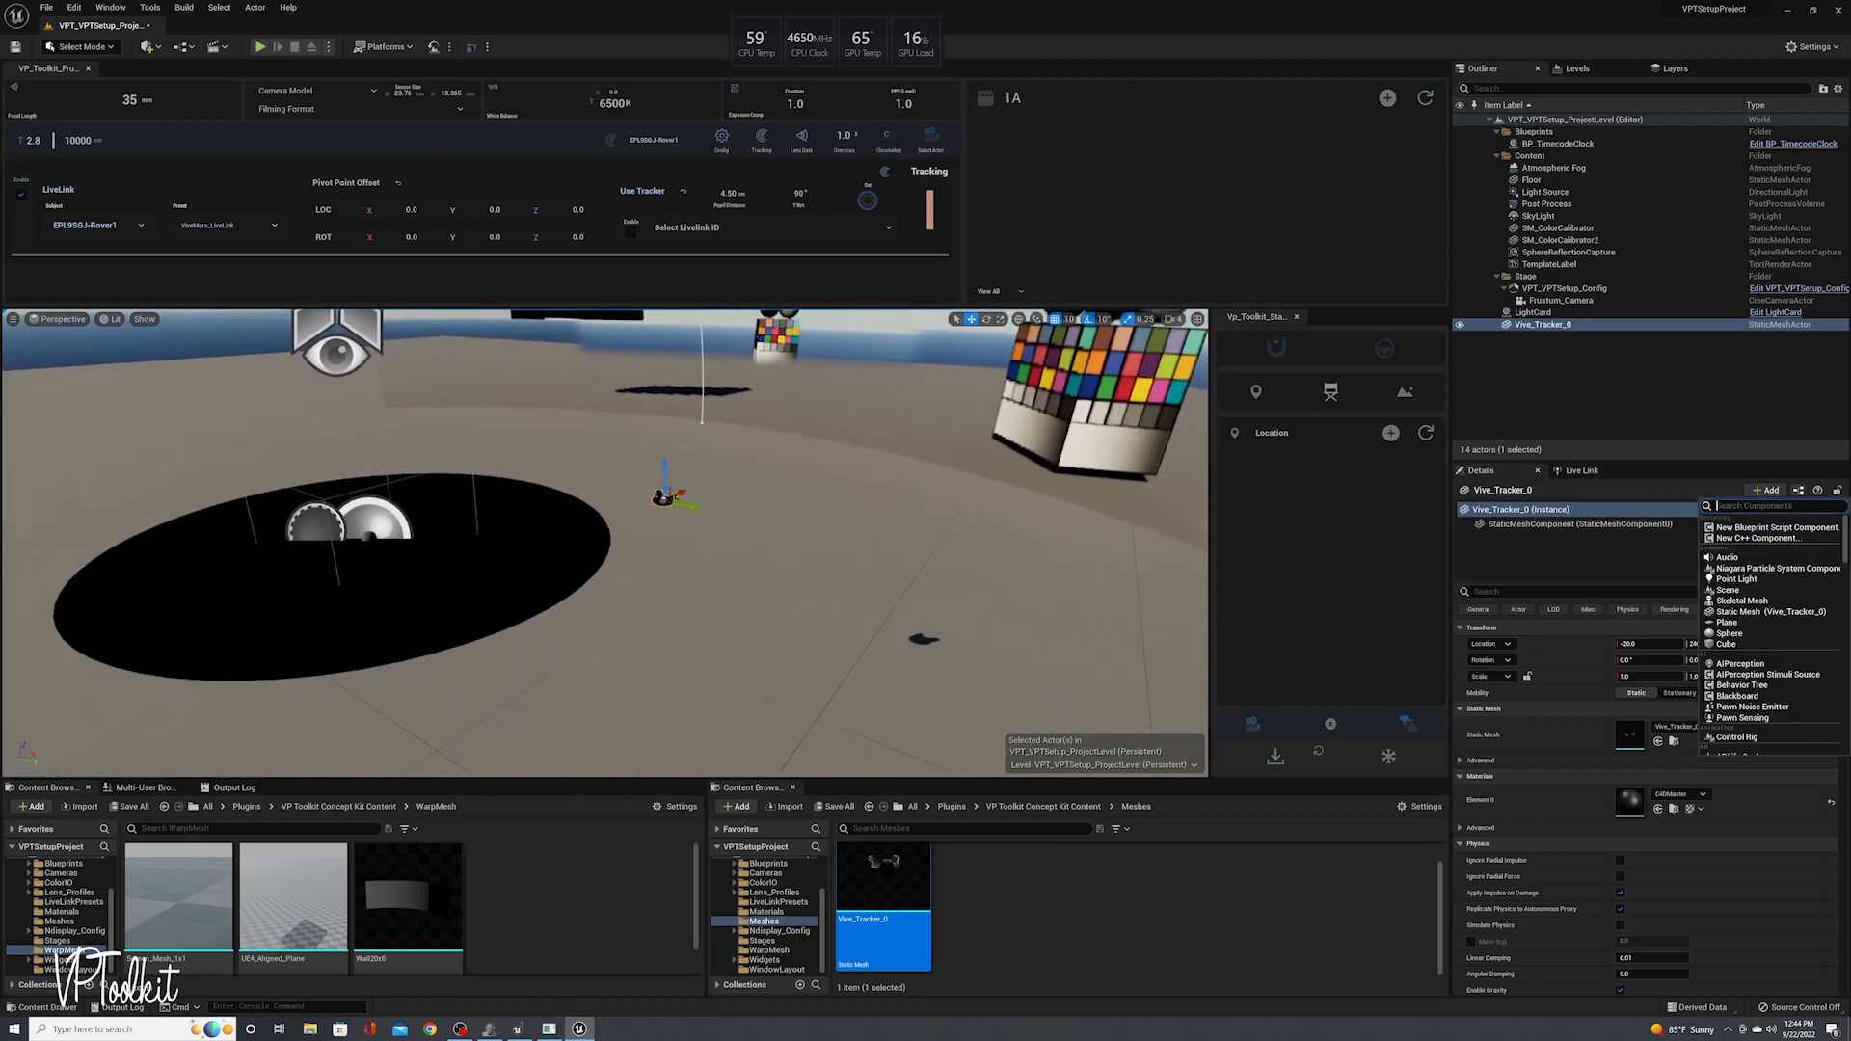
{"action": "type", "text": "lve"}
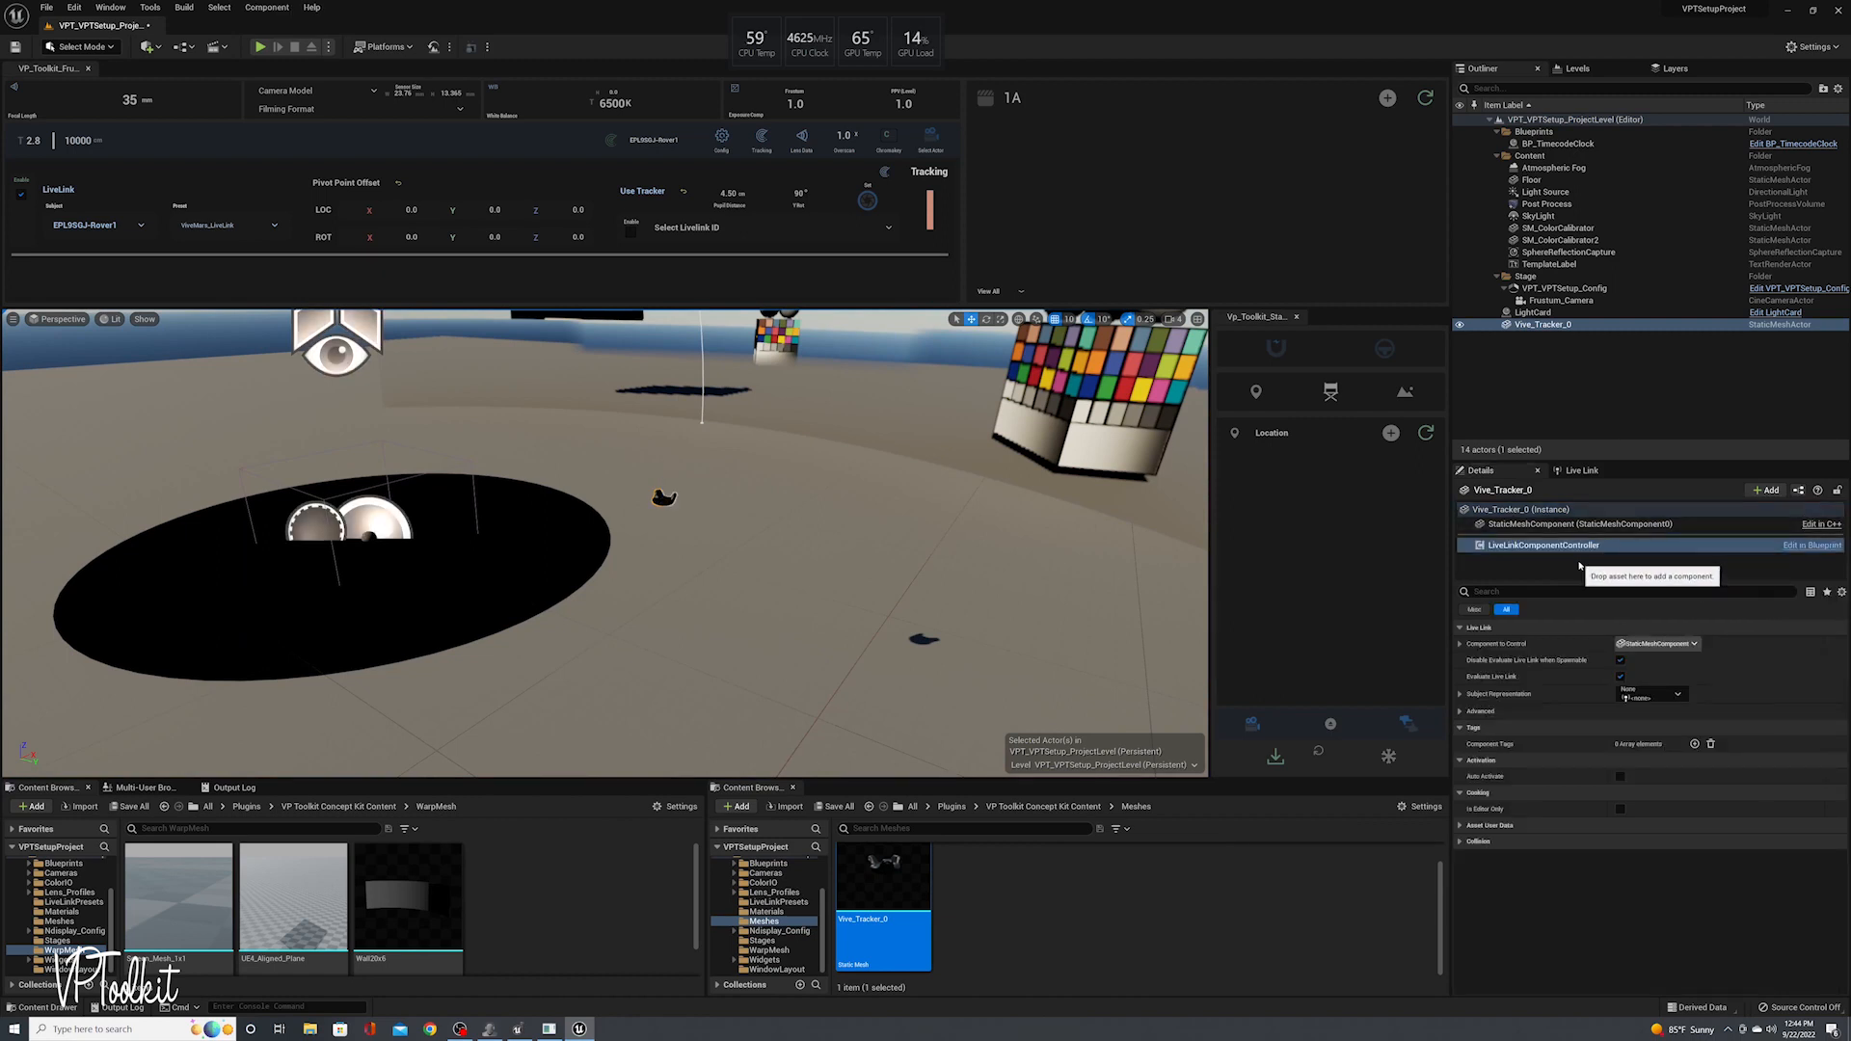
{"action": "mouse_move", "coordinate": [1541, 544]}
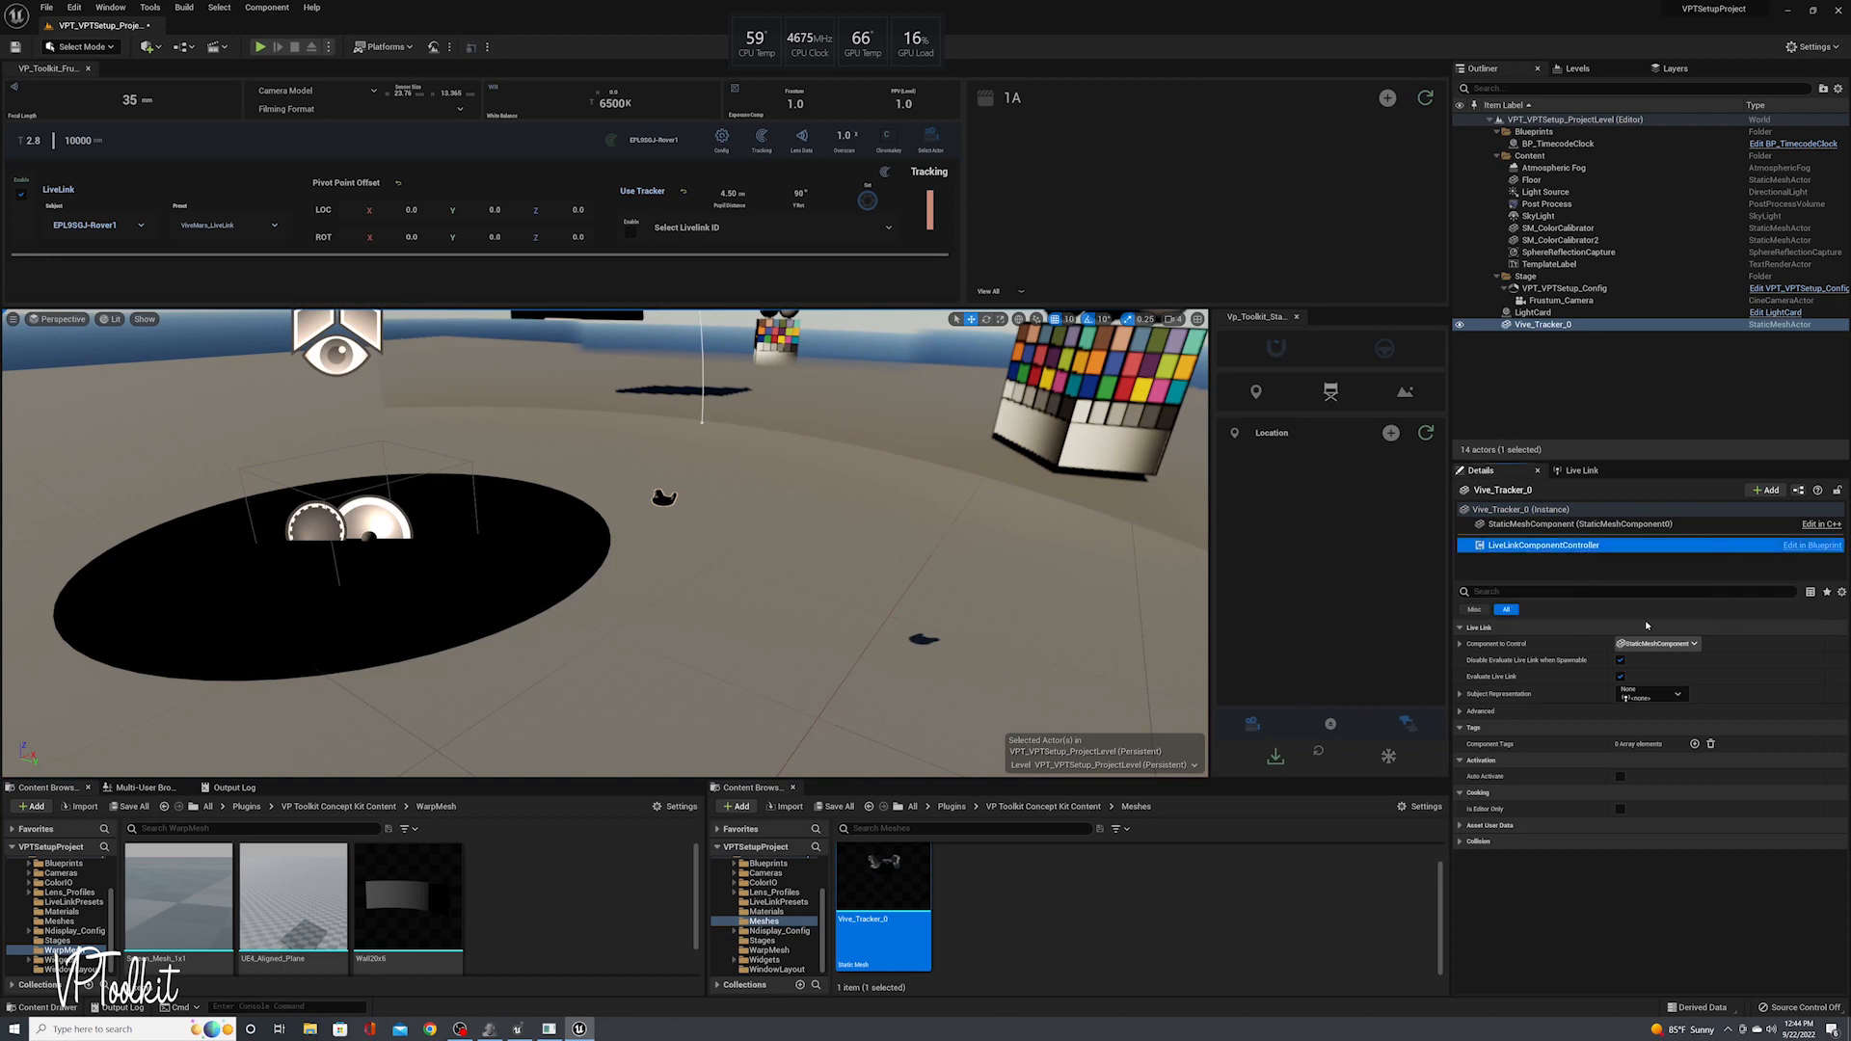
{"action": "left_click", "coordinate": [1651, 692]}
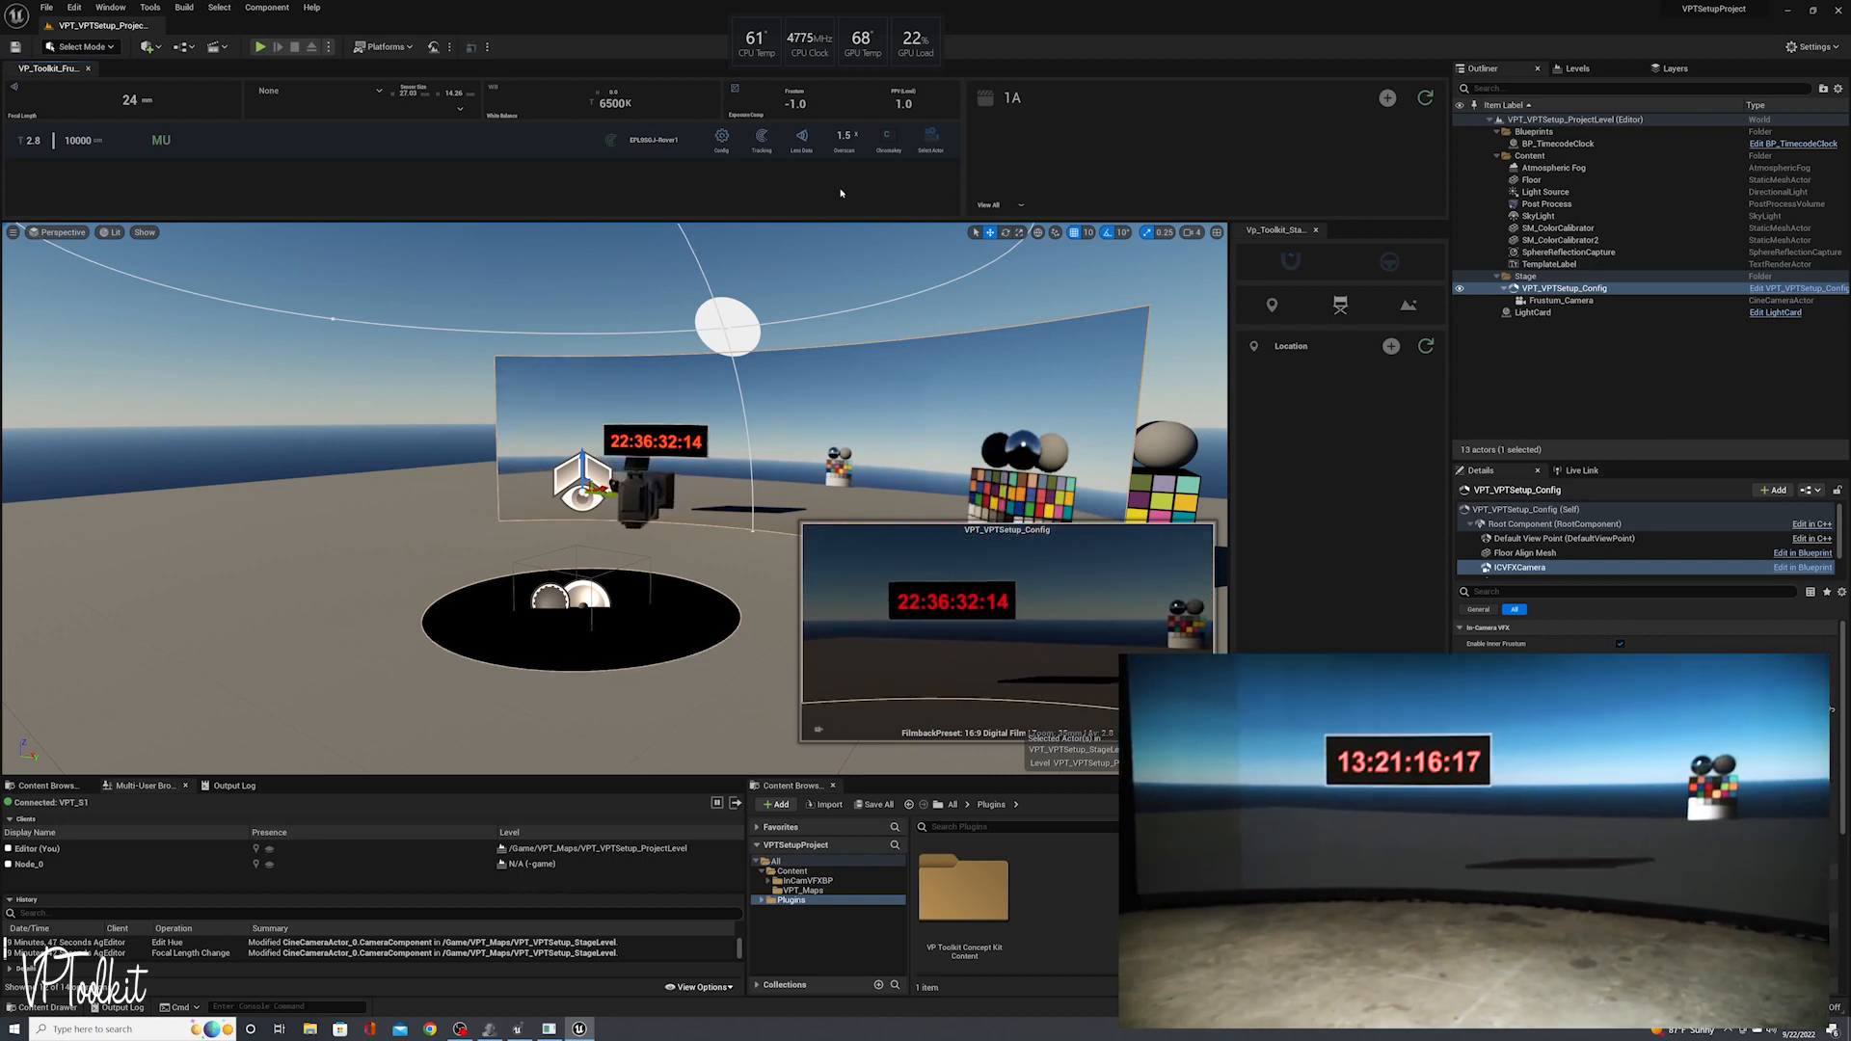
Choose to leave the VPT_S1 Multi-User session
{"action": "left_click", "coordinate": [761, 135]}
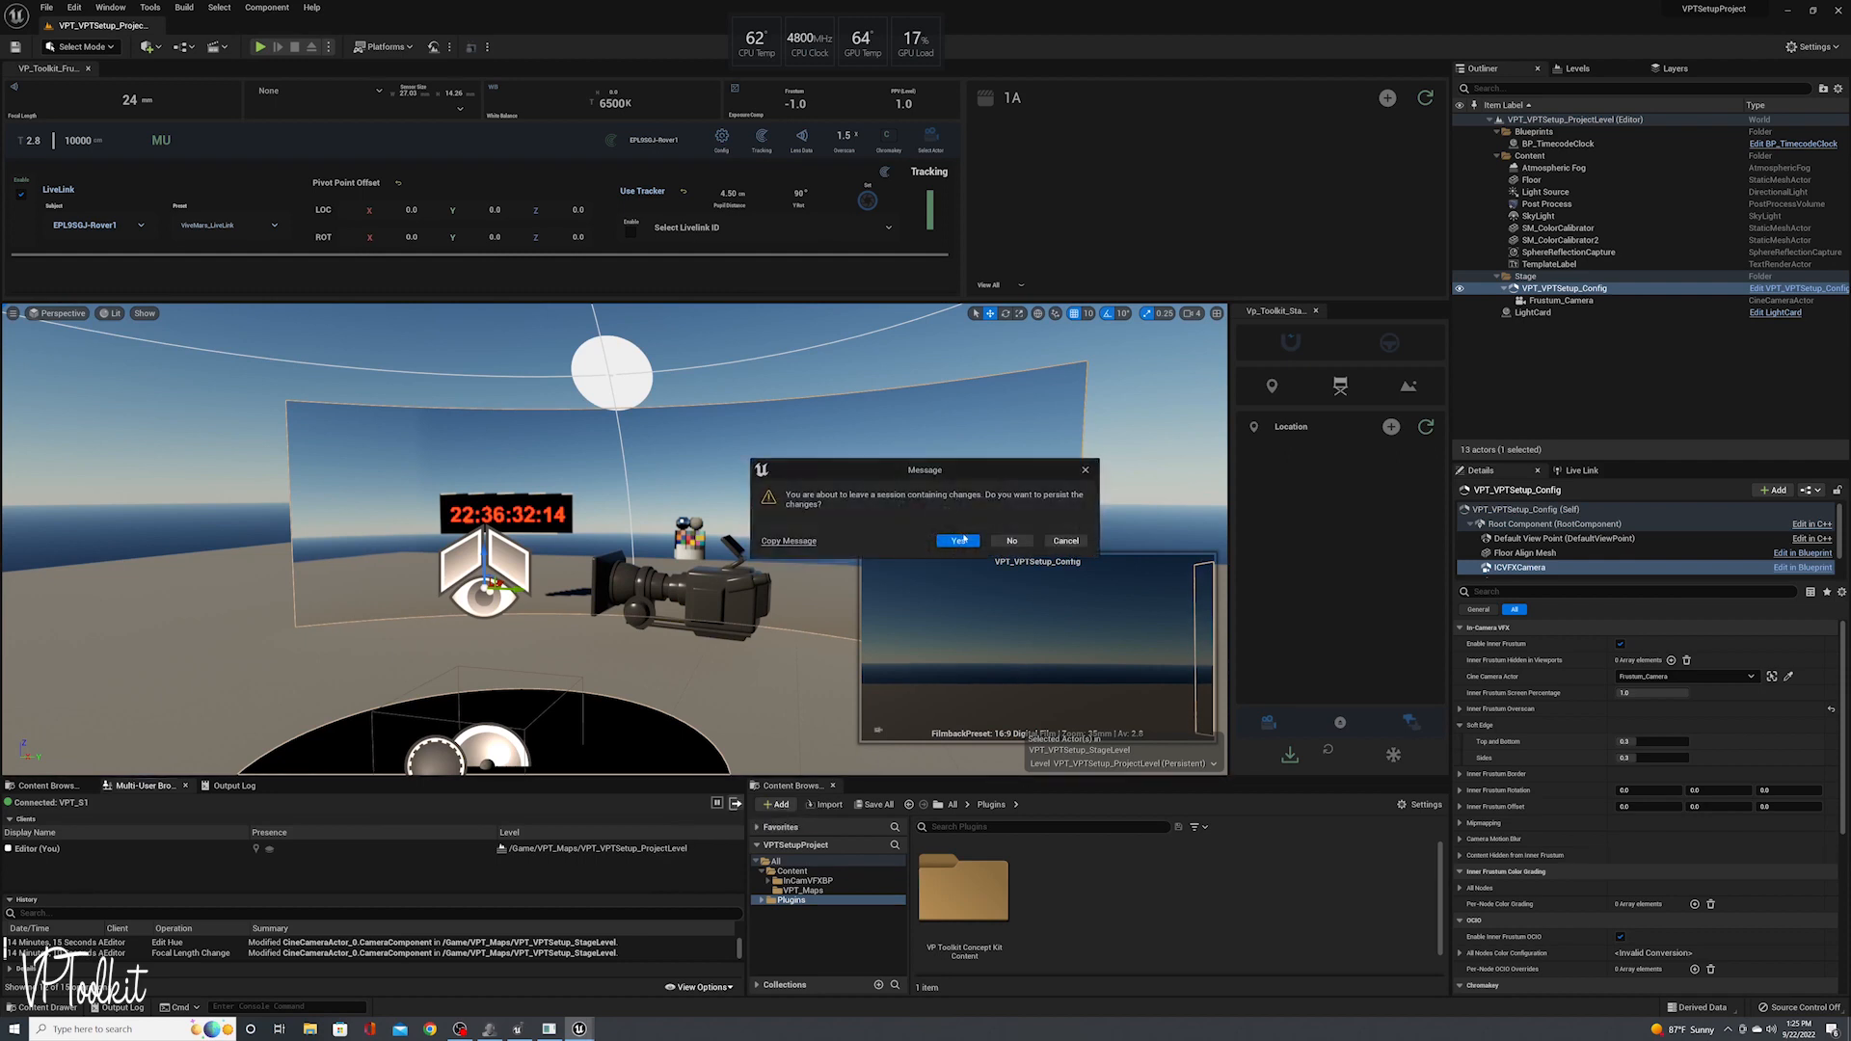
Confirm leaving and persist the session's changed files to the project
{"action": "left_click", "coordinate": [956, 540]}
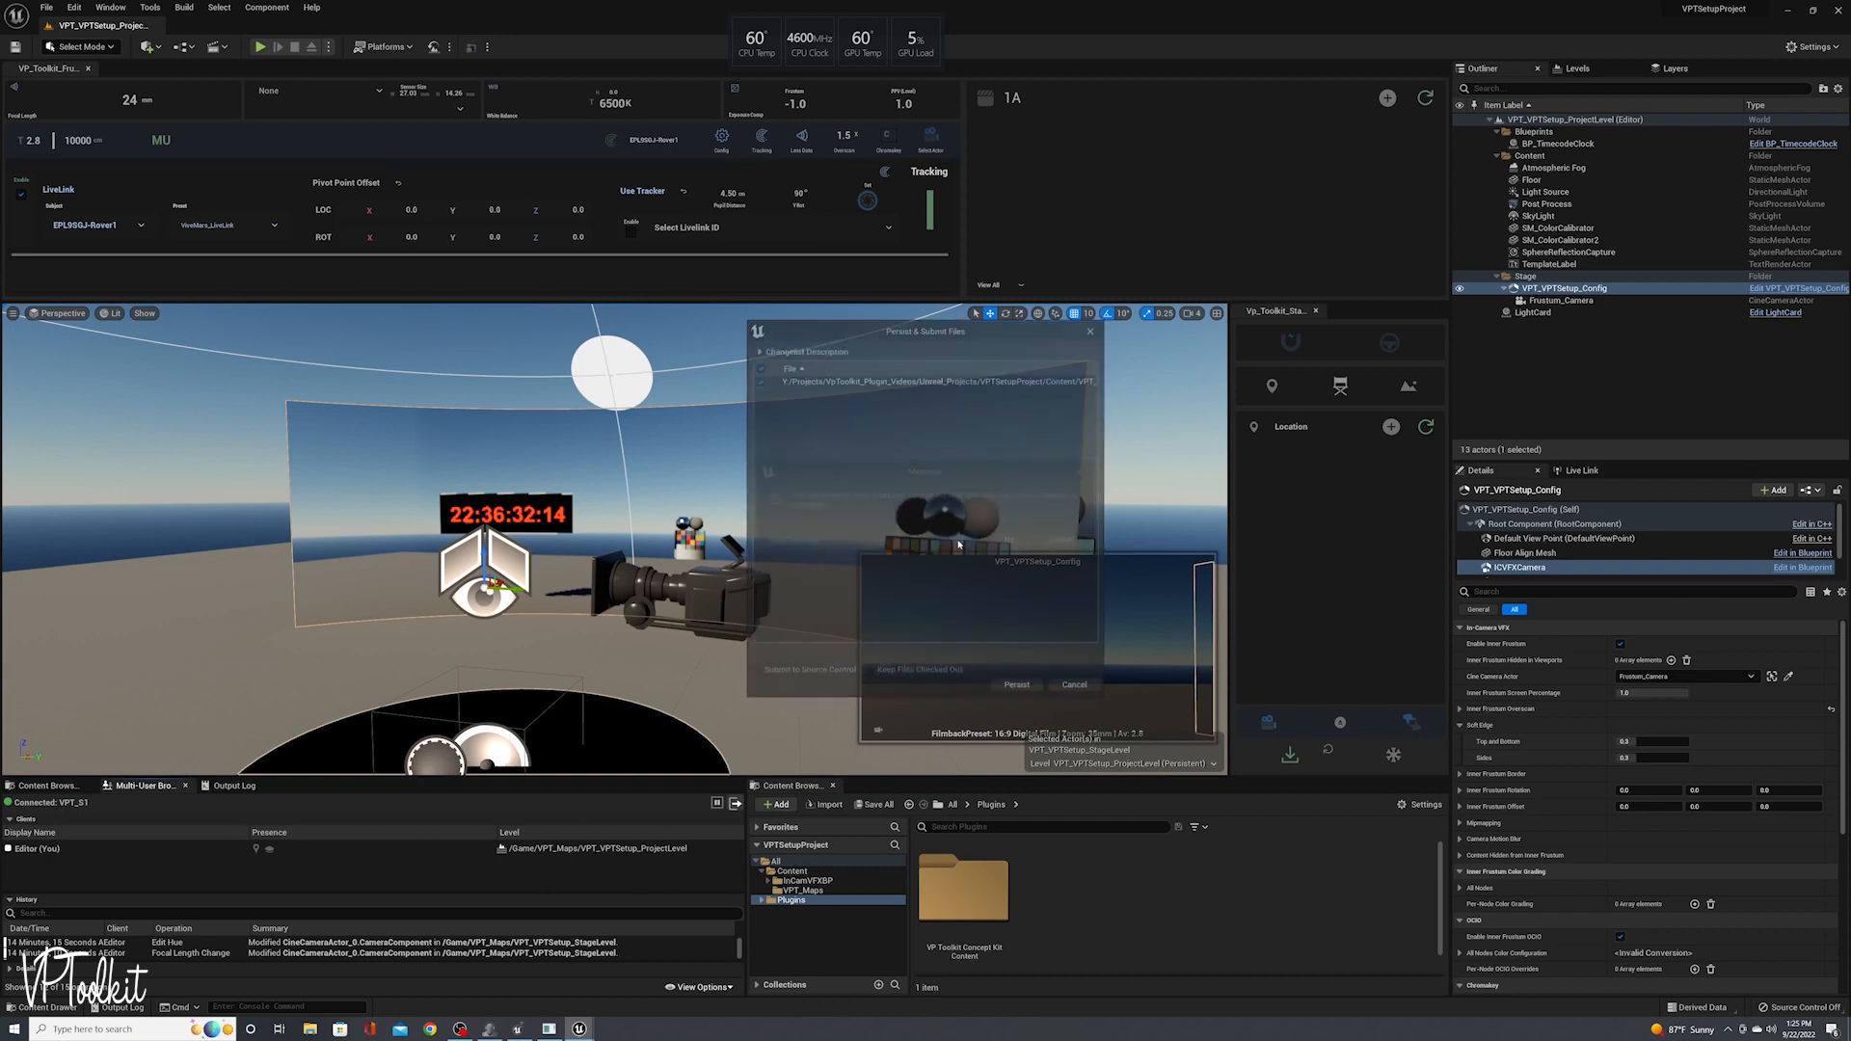
{"action": "left_click", "coordinate": [1072, 684]}
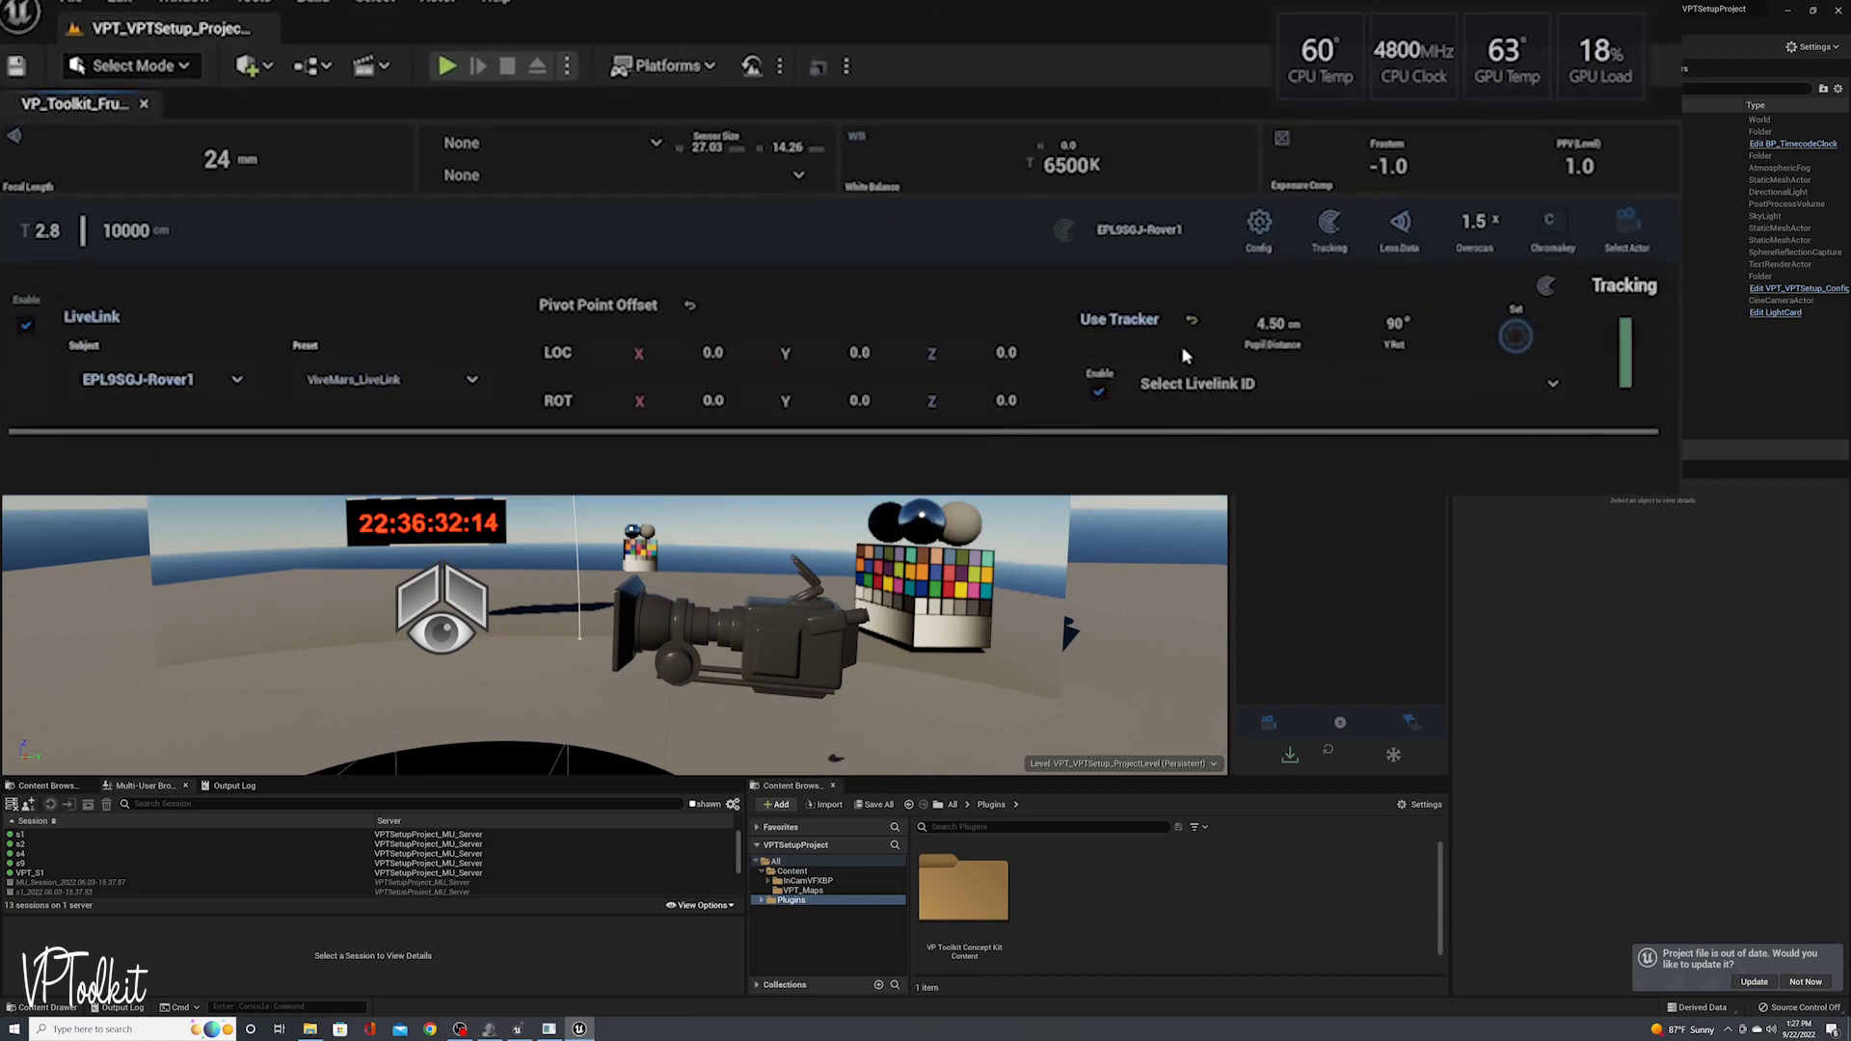
Pick EPL9SGJ-Rover2 as the toolkit's Live Link ID, with pupil distance 11.00
{"action": "left_click", "coordinate": [1551, 383]}
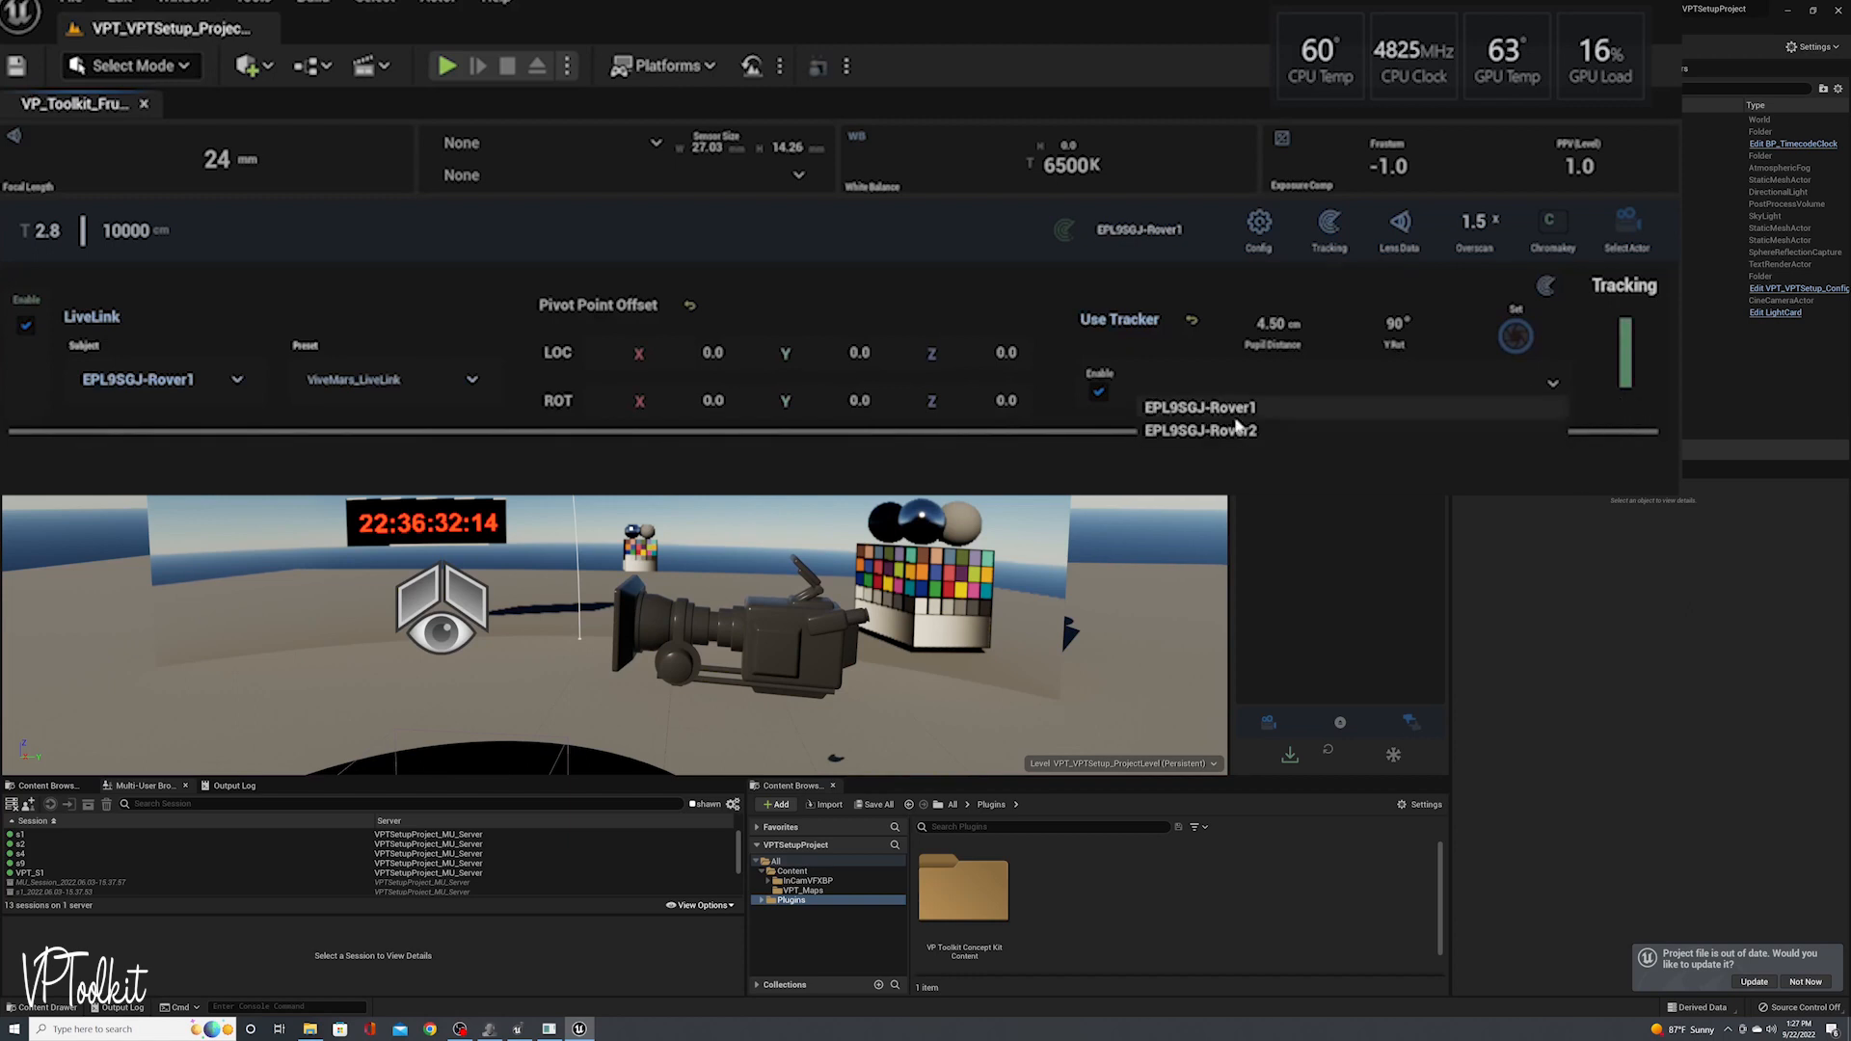
{"action": "left_click", "coordinate": [1200, 430]}
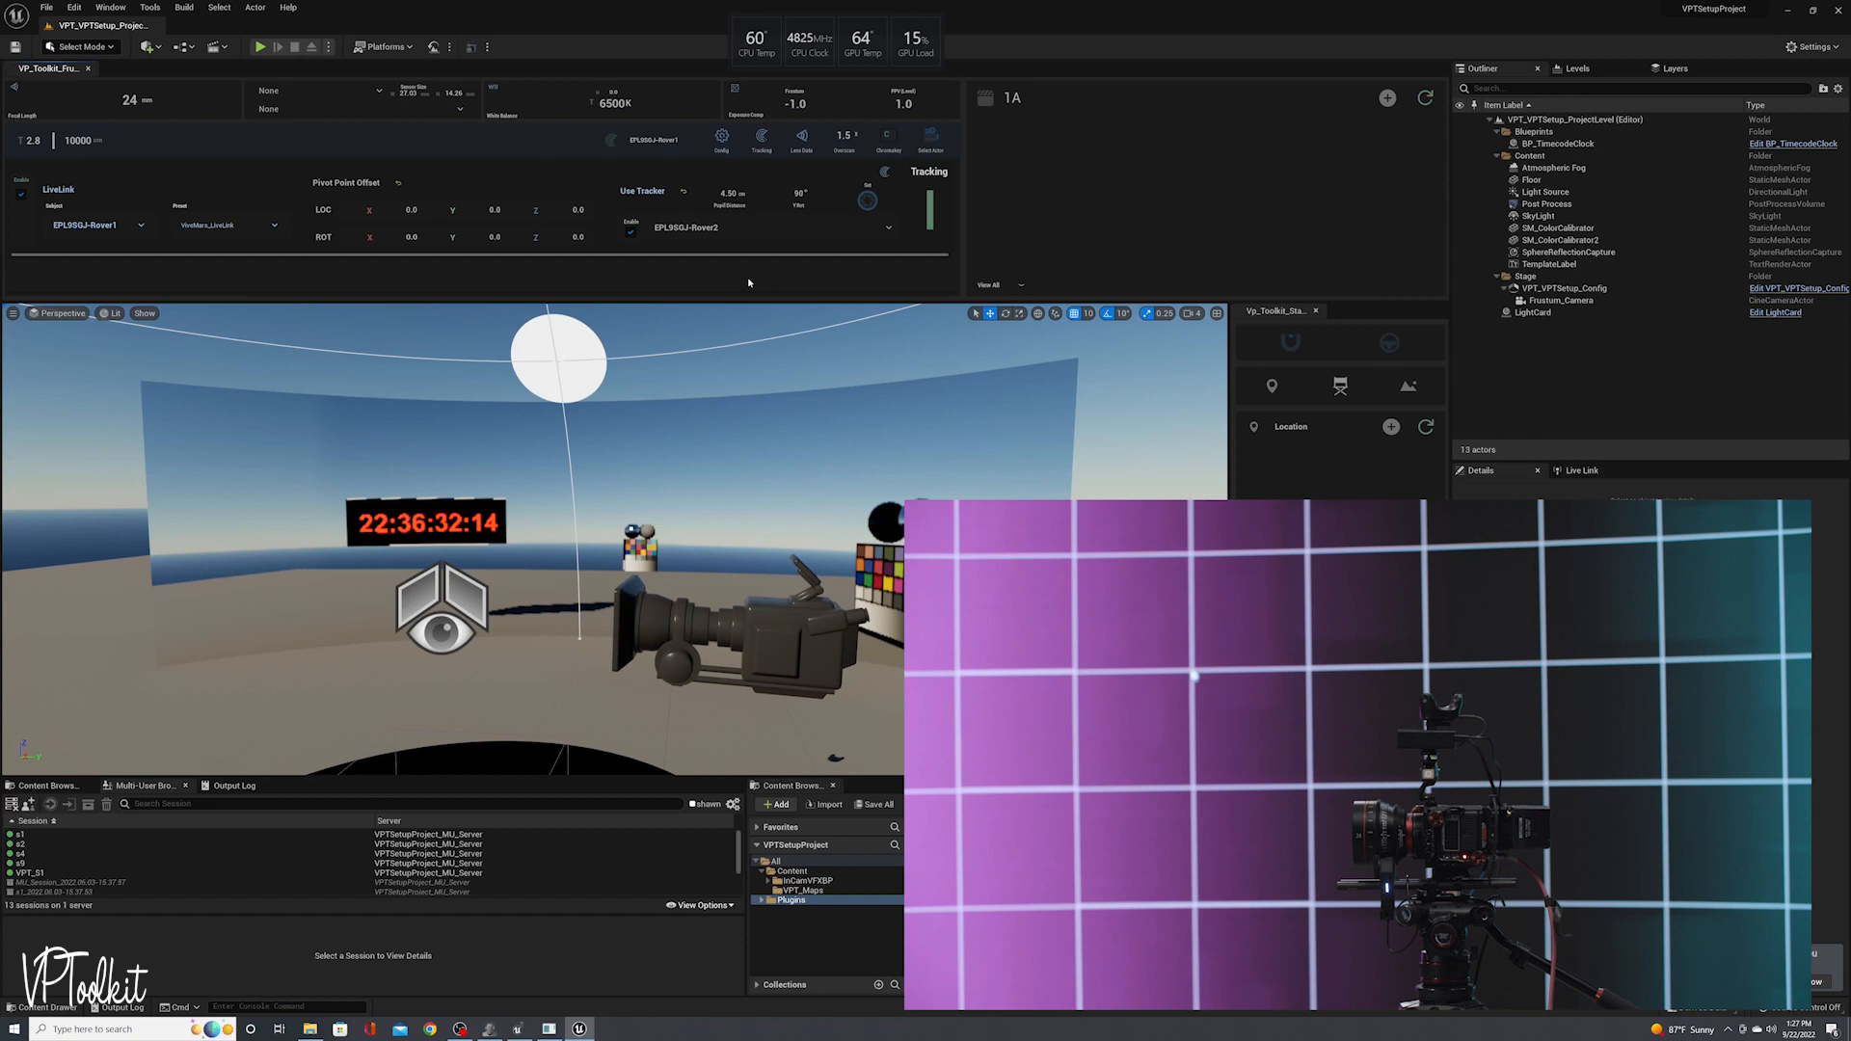
{"action": "mouse_move", "coordinate": [754, 282]}
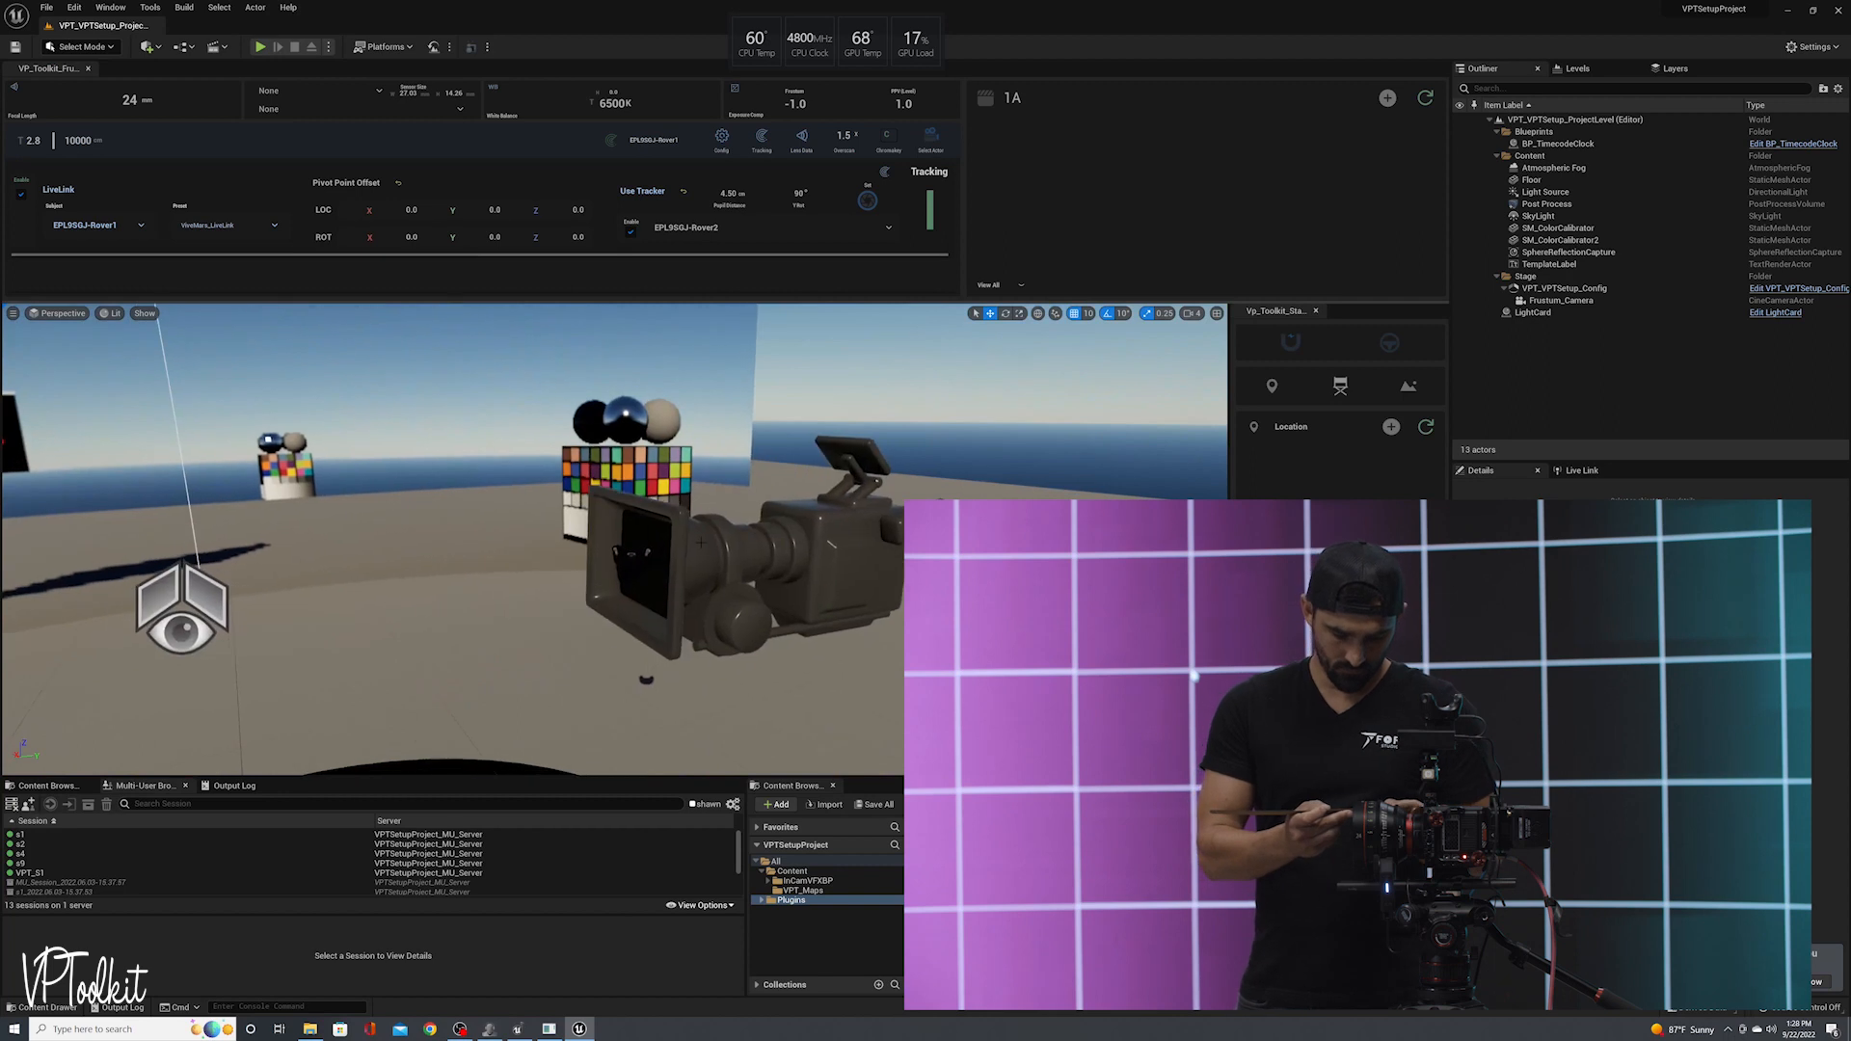
{"action": "left_click", "coordinate": [1560, 300]}
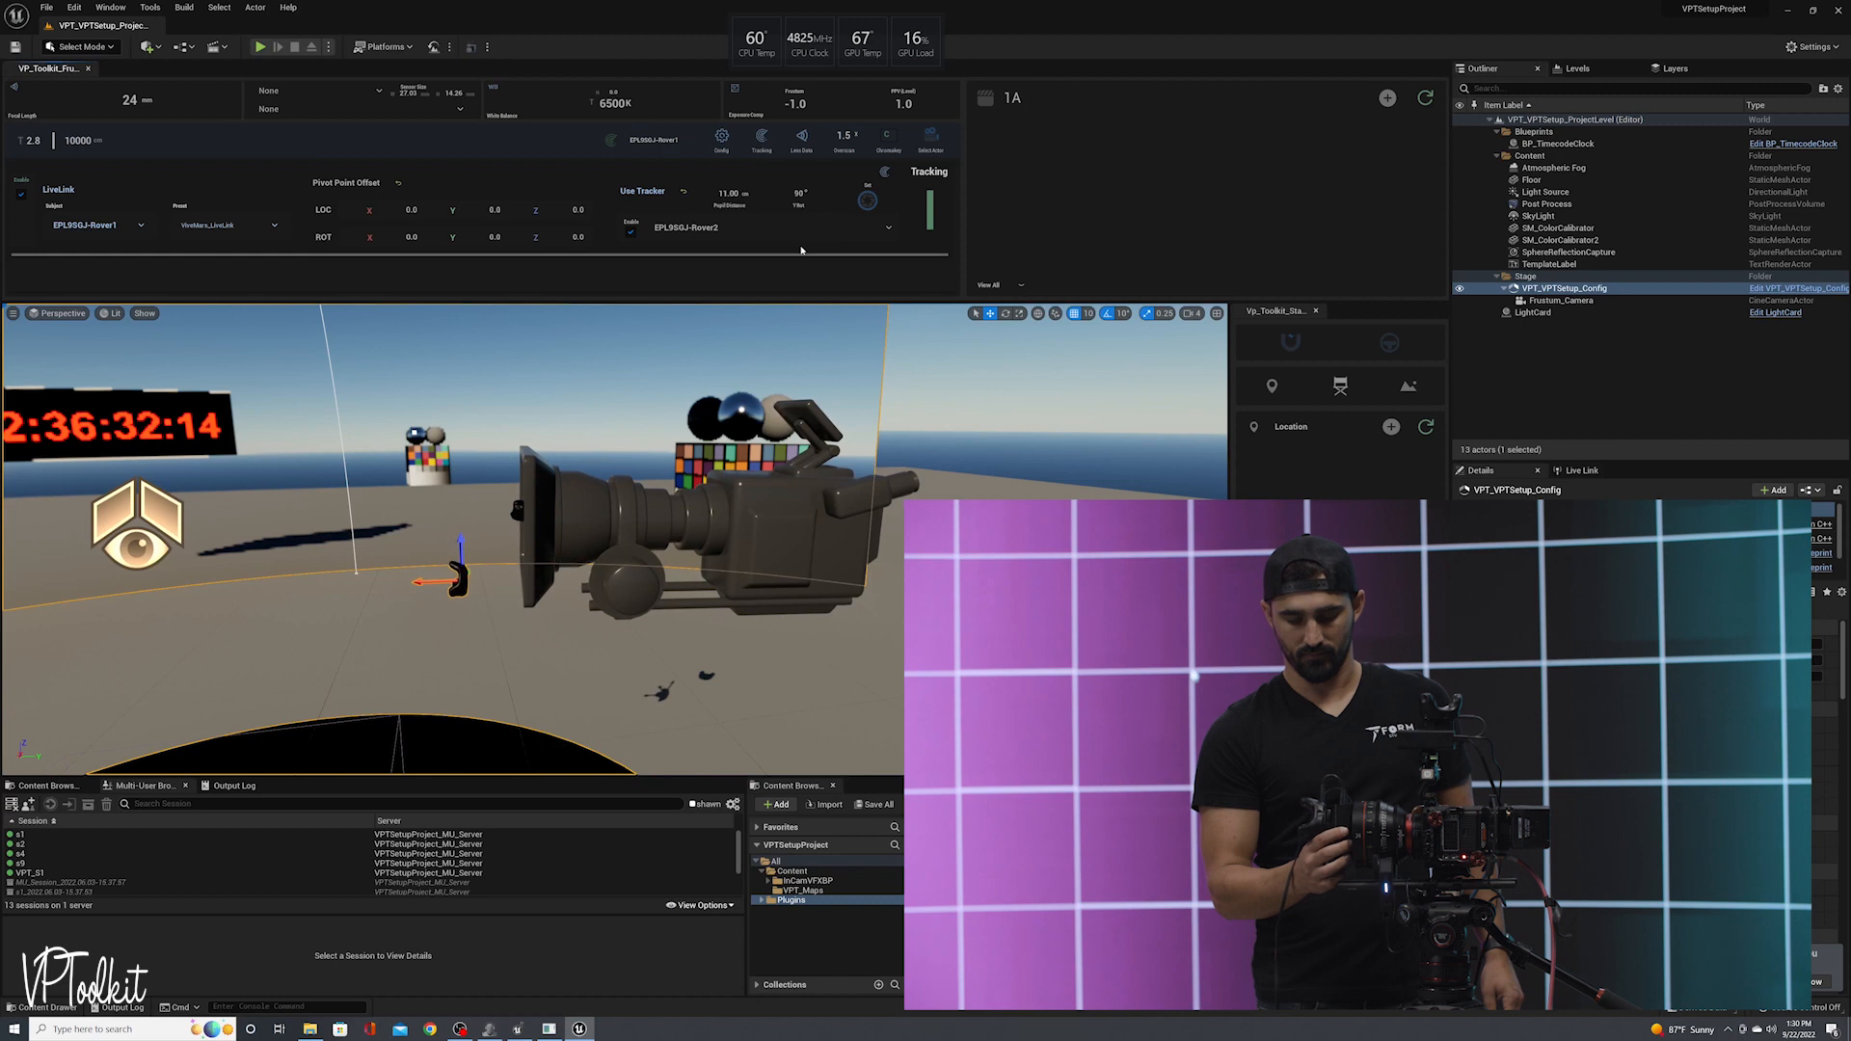
{"action": "mouse_move", "coordinate": [867, 199]}
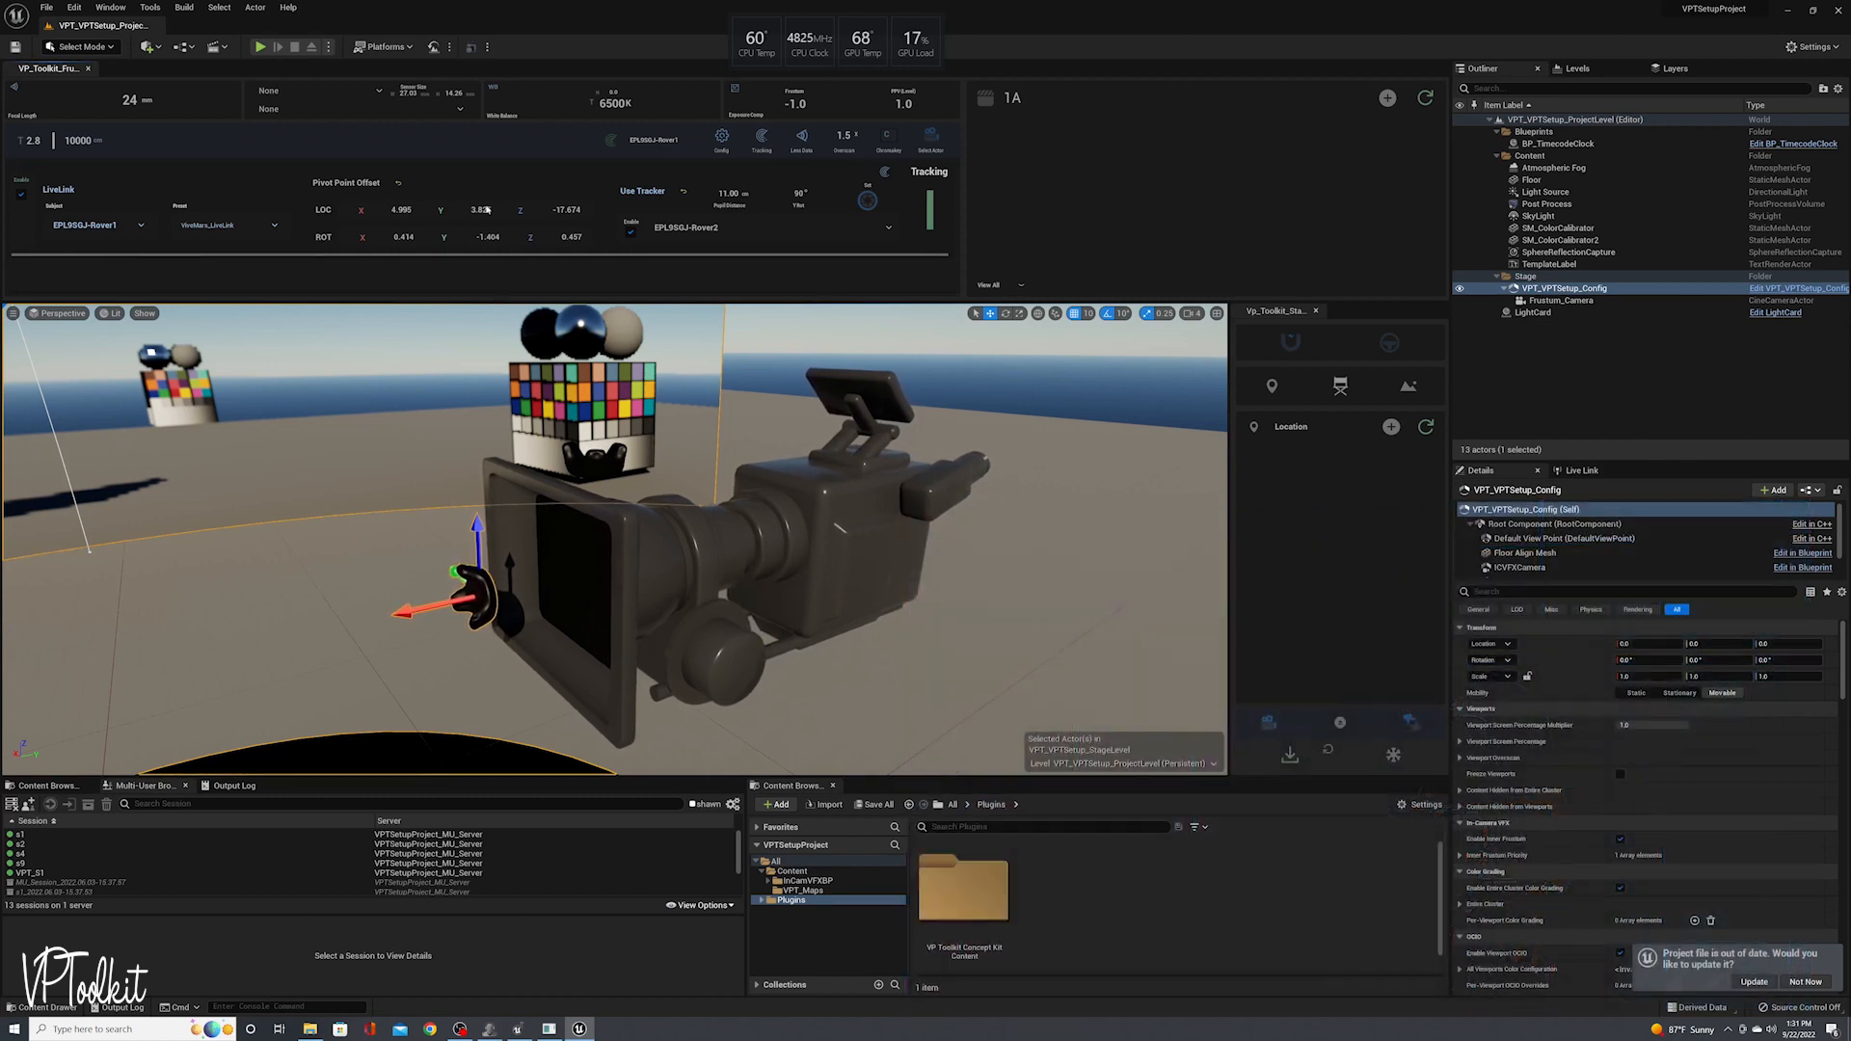
Select Frustum_Camera and view its CameraComponent location (4.99, 3.82, -17.67)
{"action": "left_click", "coordinate": [1561, 299]}
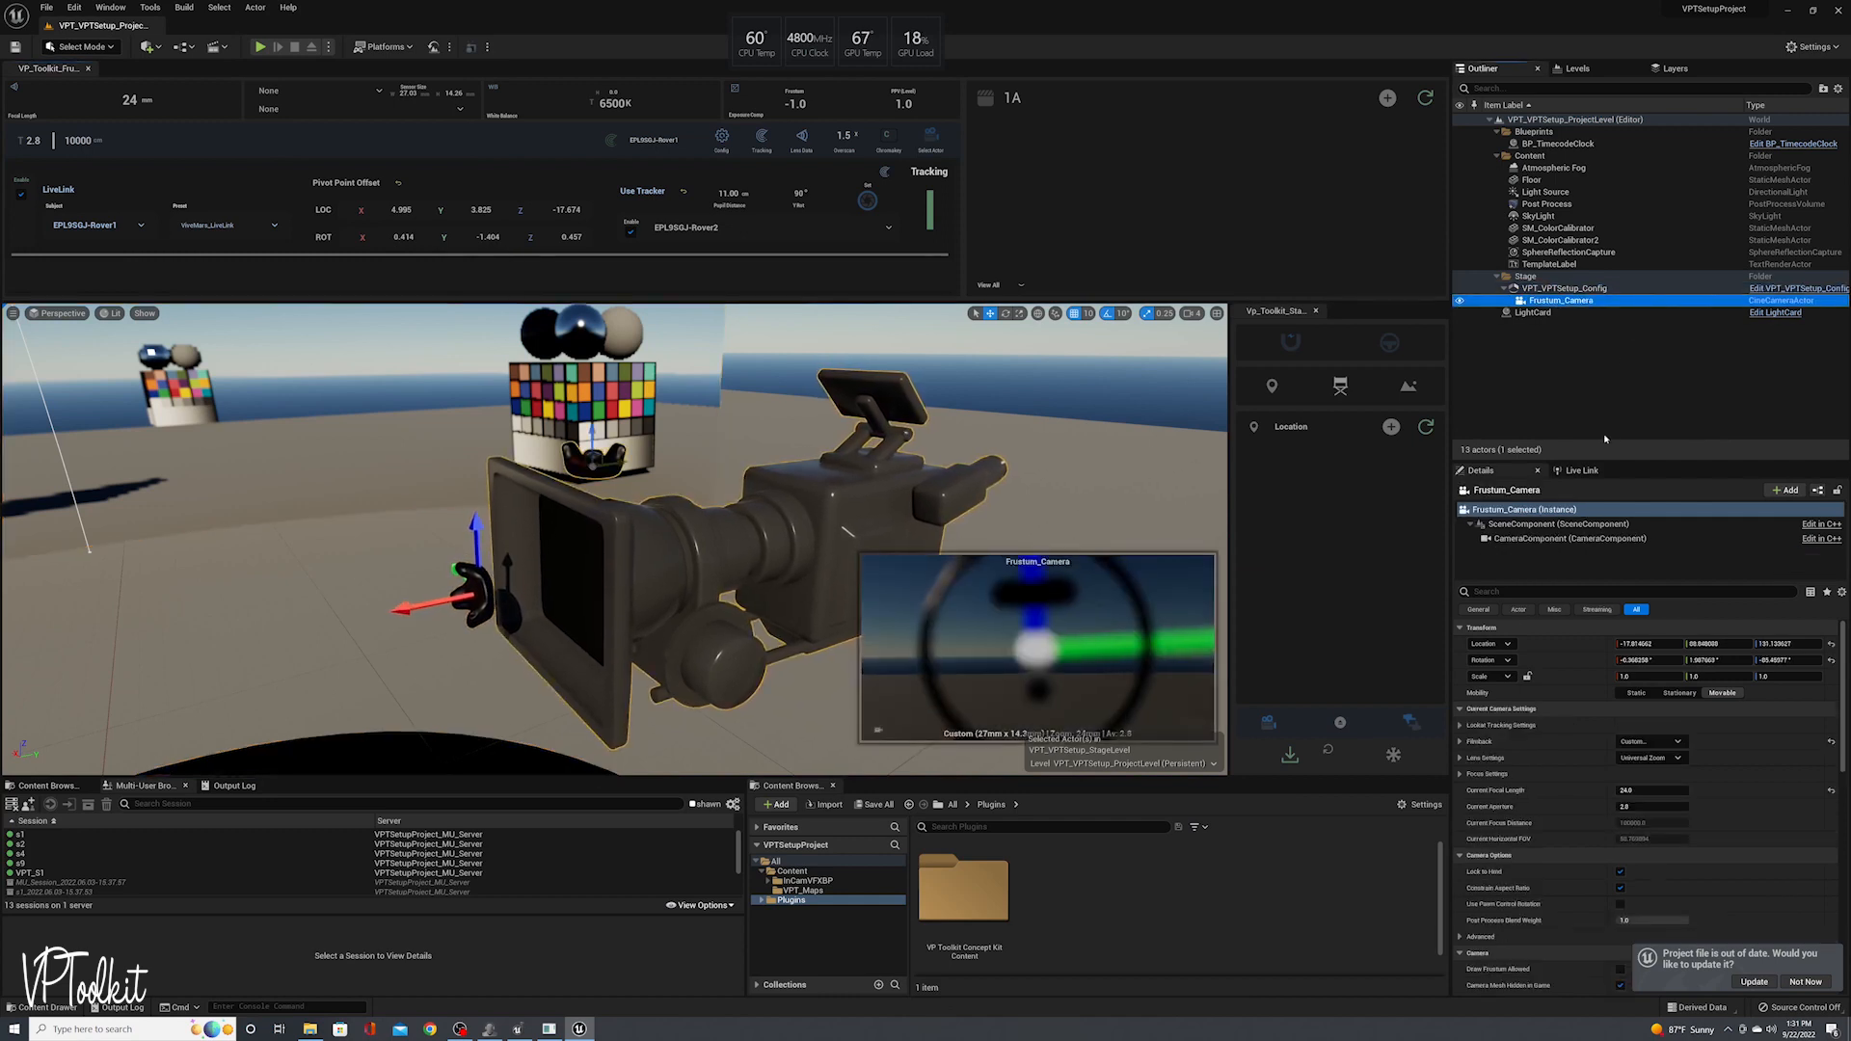
{"action": "mouse_move", "coordinate": [1570, 538]}
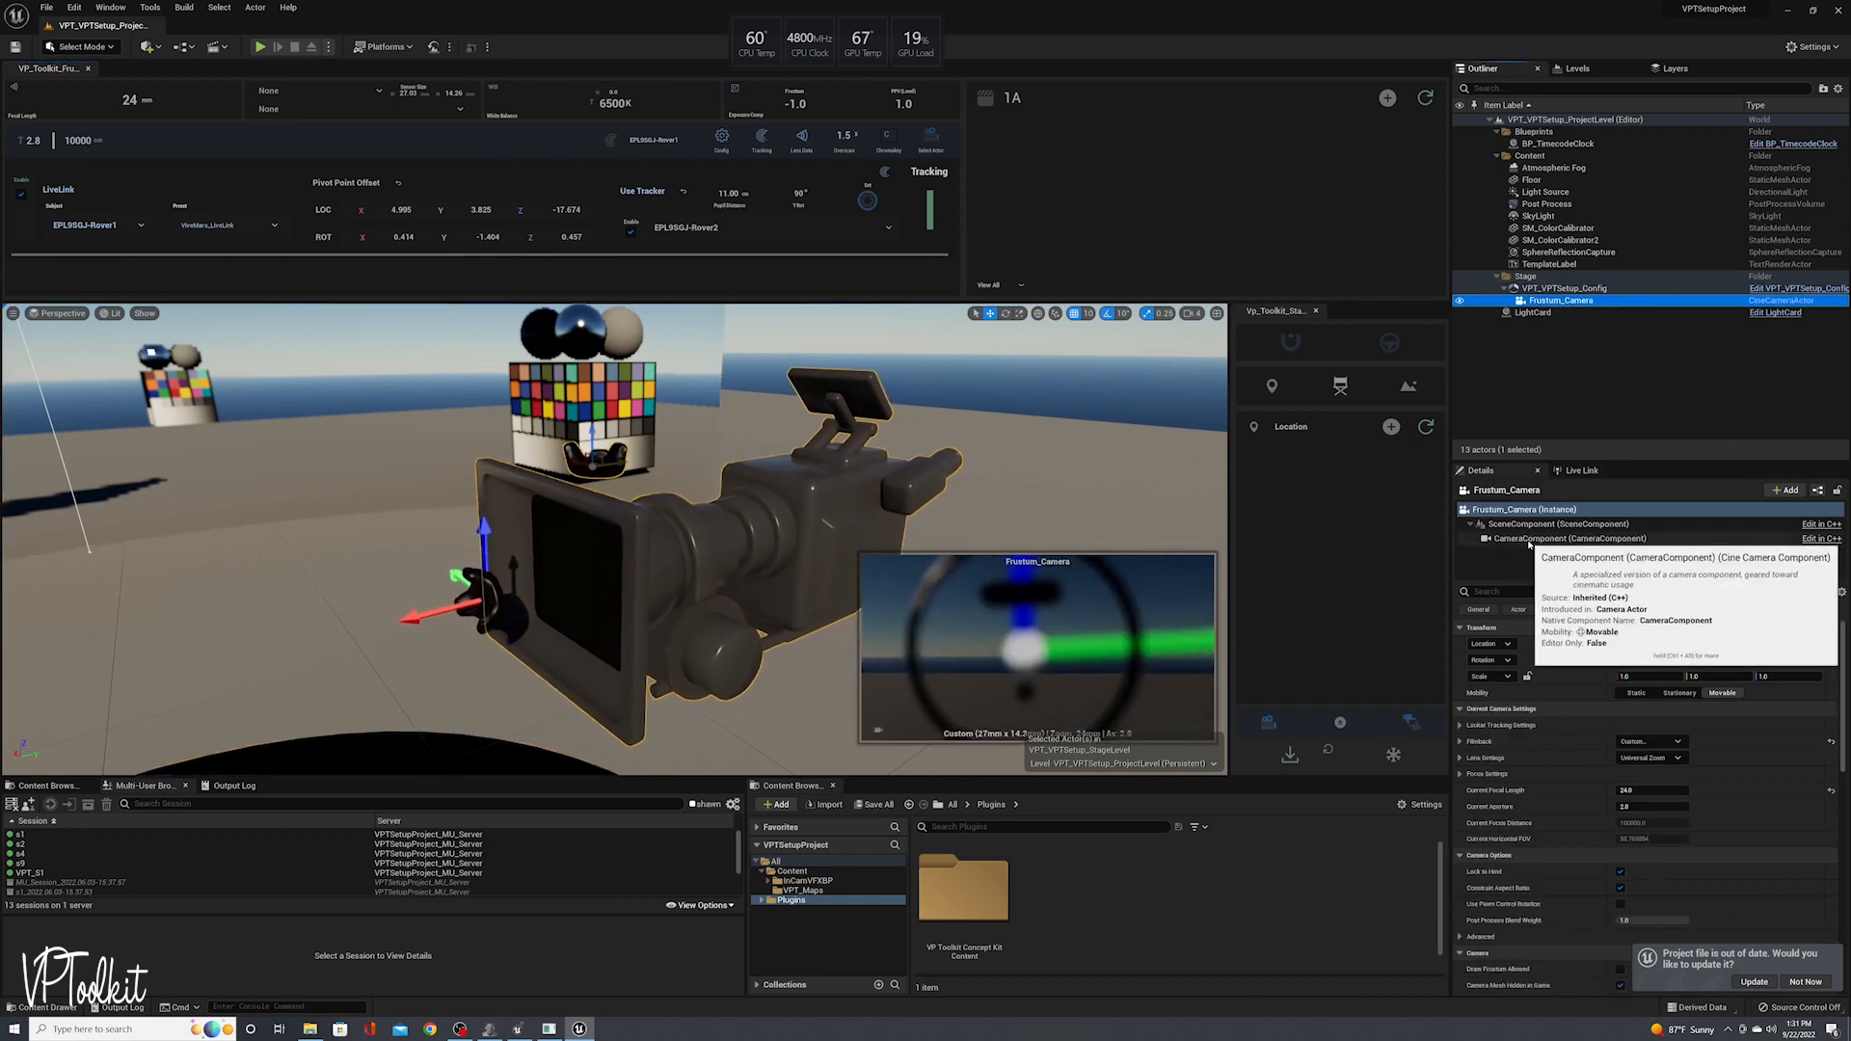
{"action": "left_click", "coordinate": [1570, 538]}
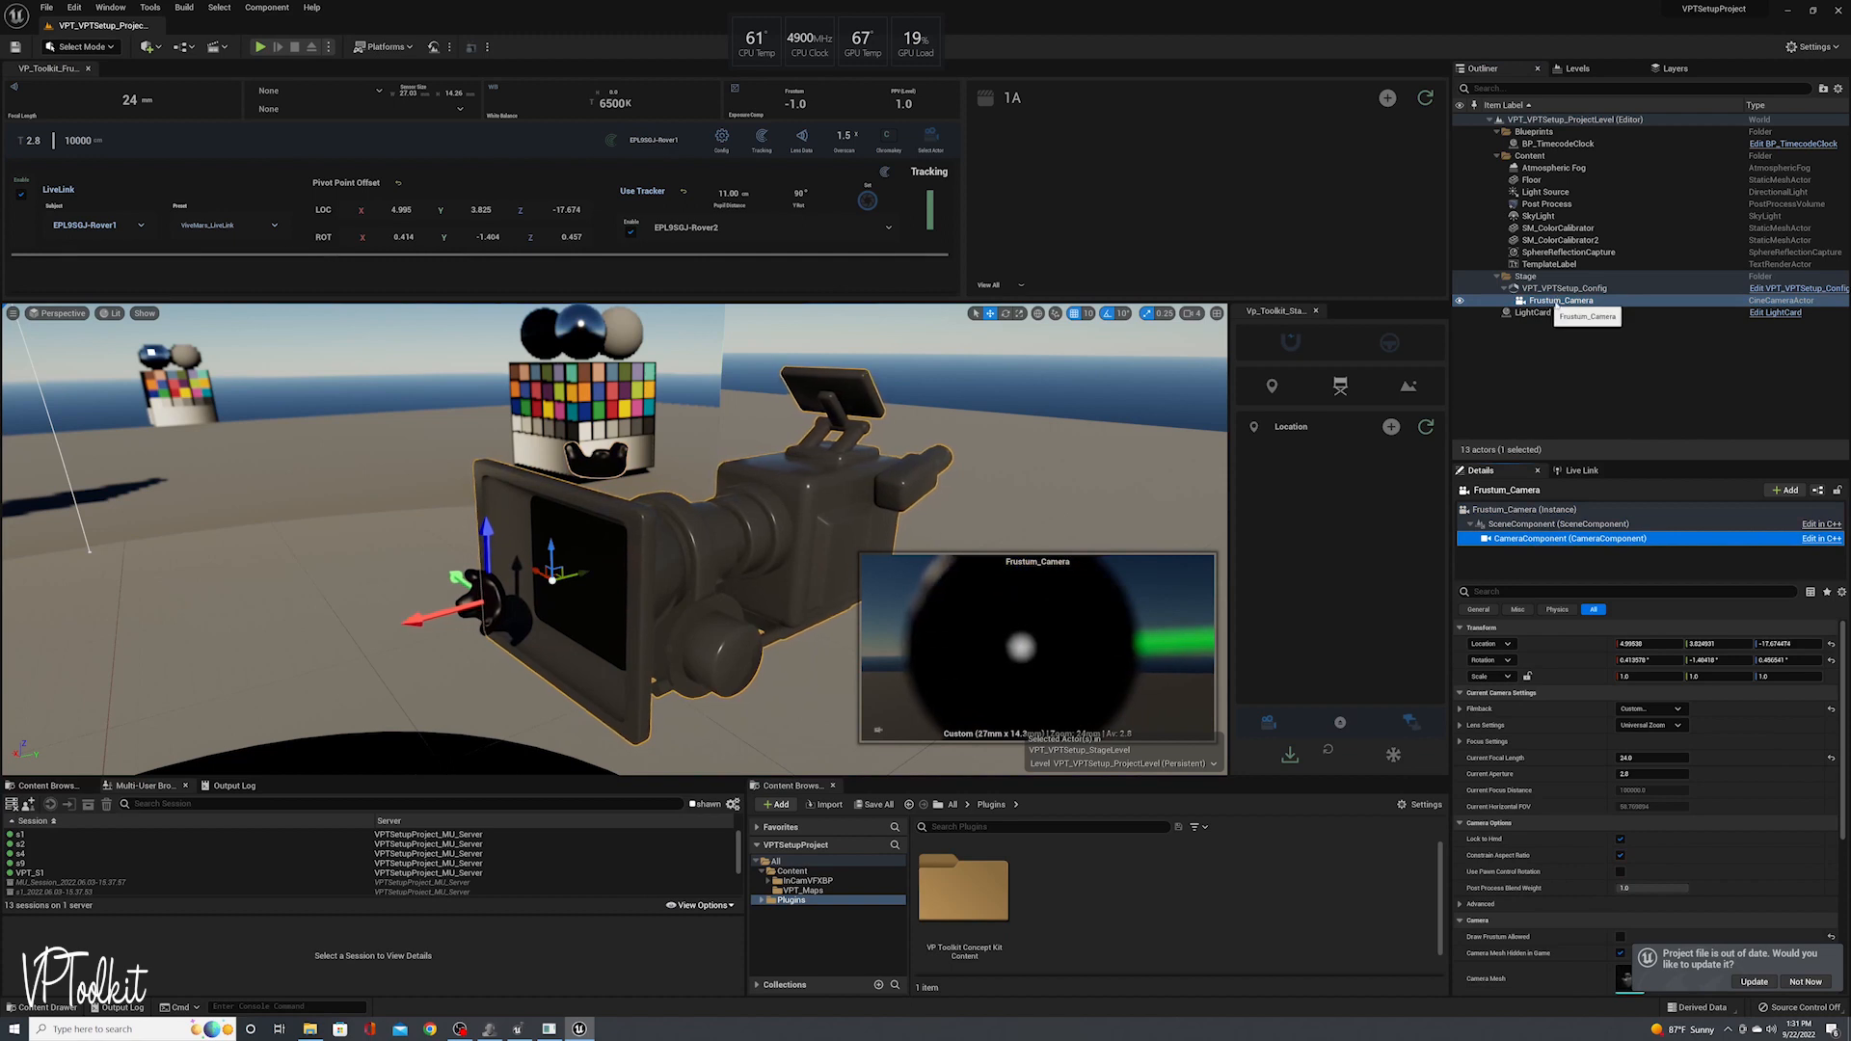